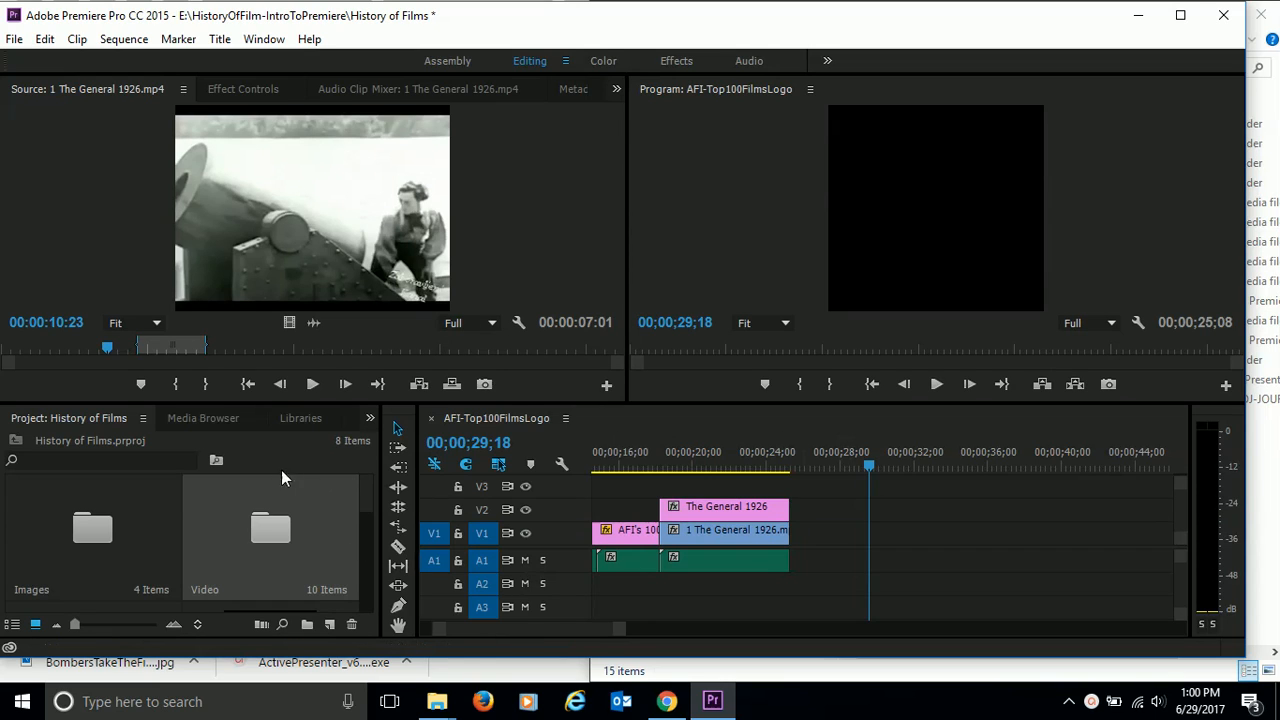
mouse_move(95, 428)
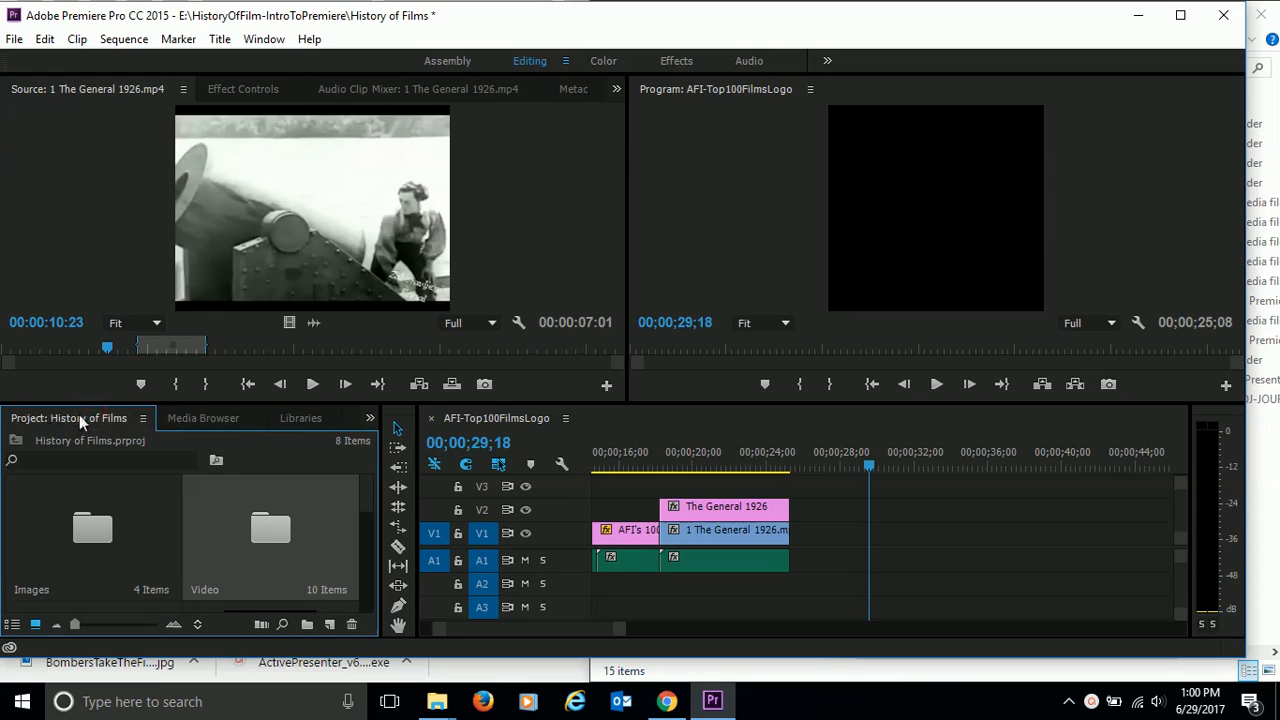
Step: Open the Video bin and load 'Star Wars Episode IV -1977.mp4' into the Source Monitor
click(370, 417)
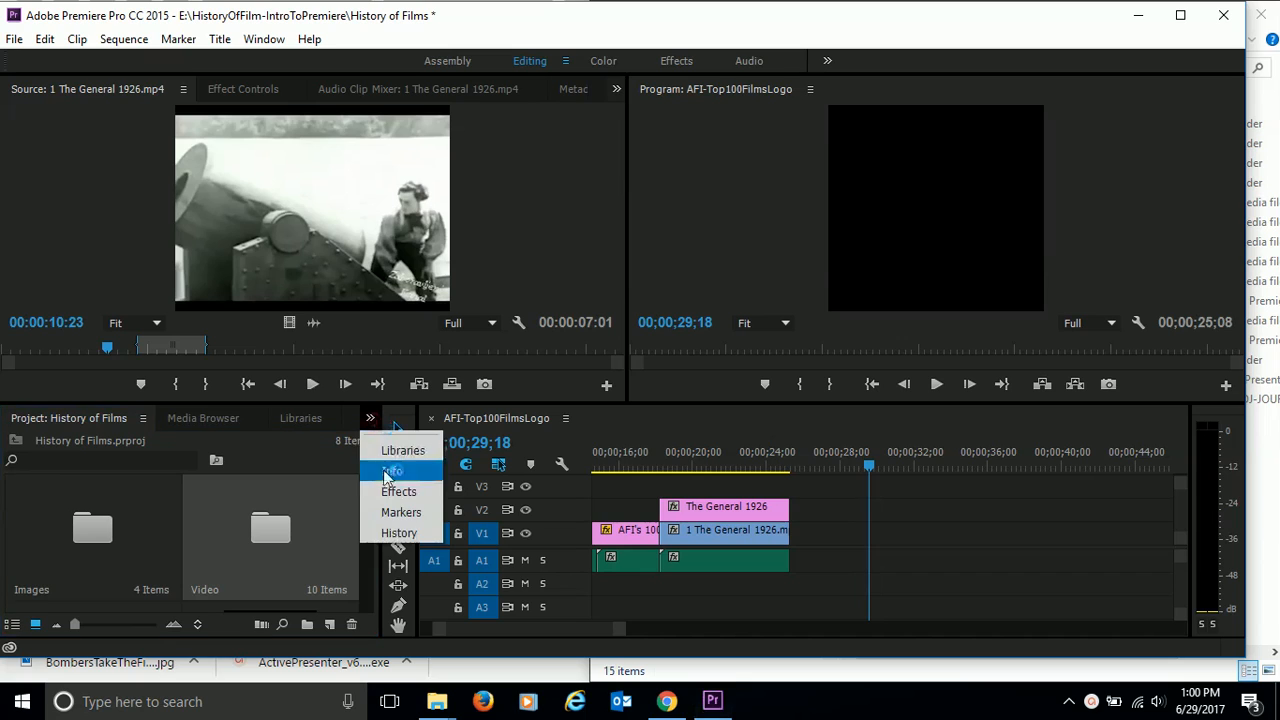
mouse_move(402, 450)
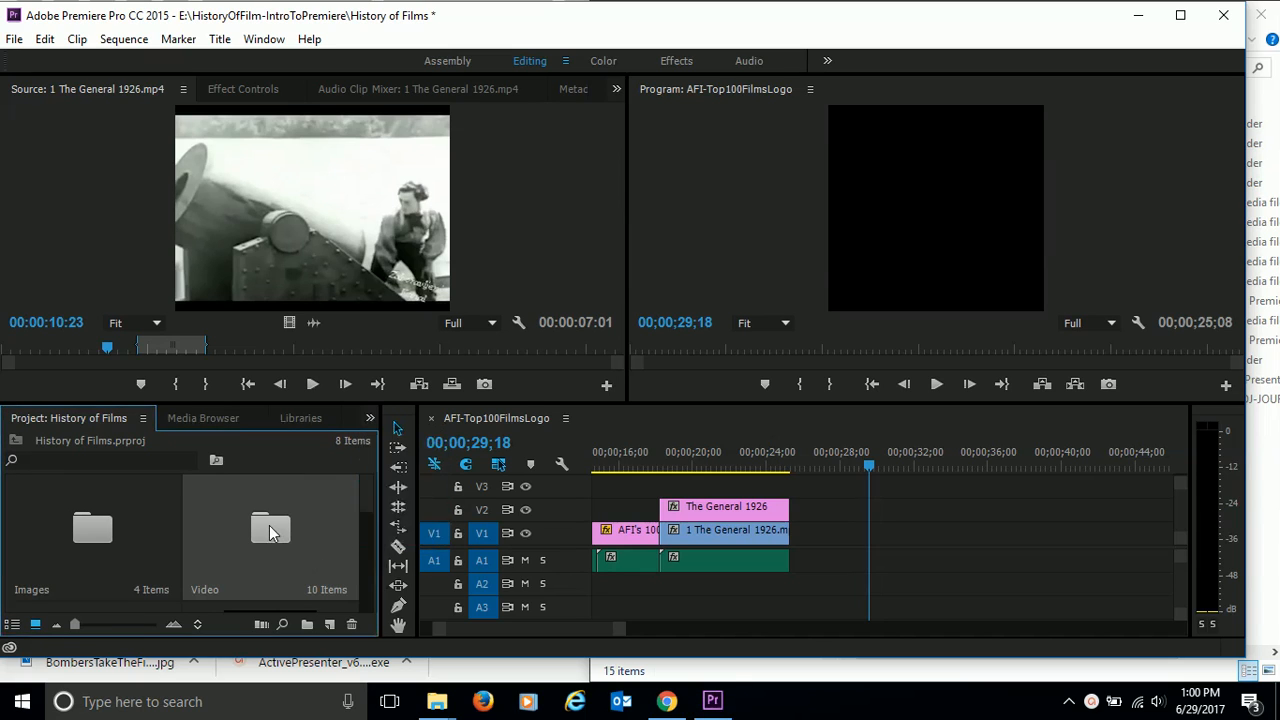
double_click(270, 527)
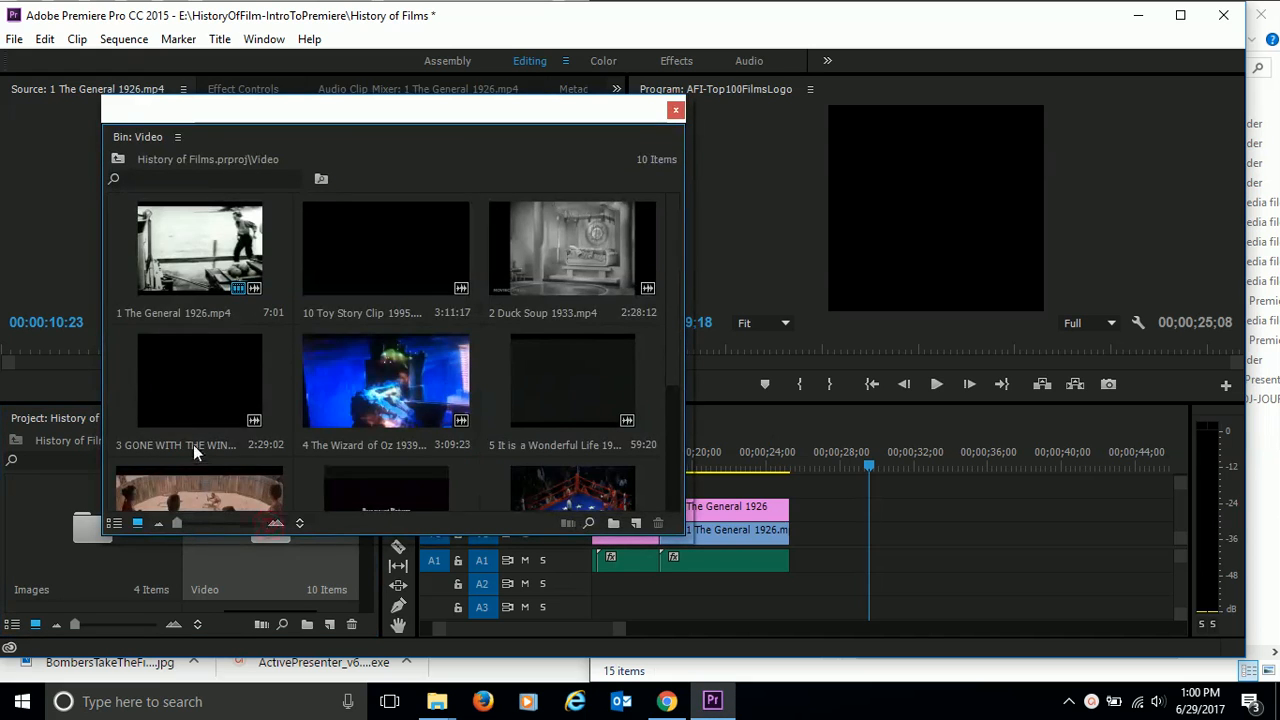
scroll(down, 3)
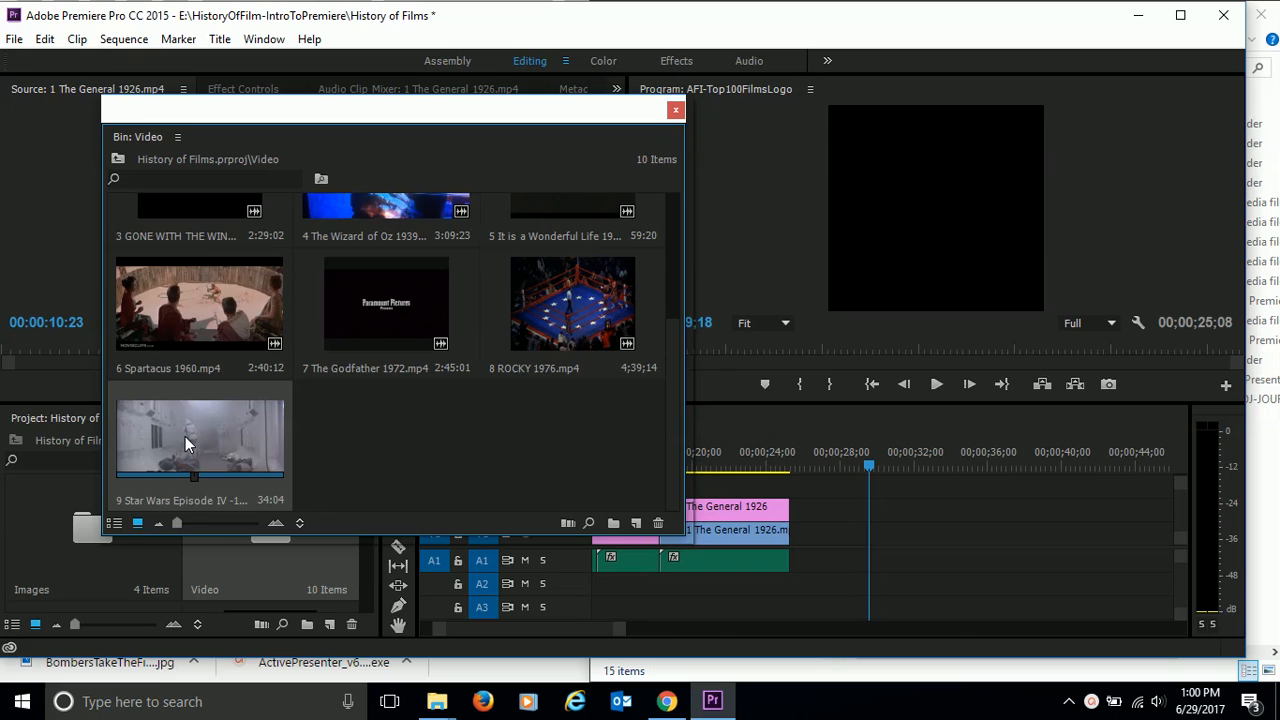
double_click(199, 435)
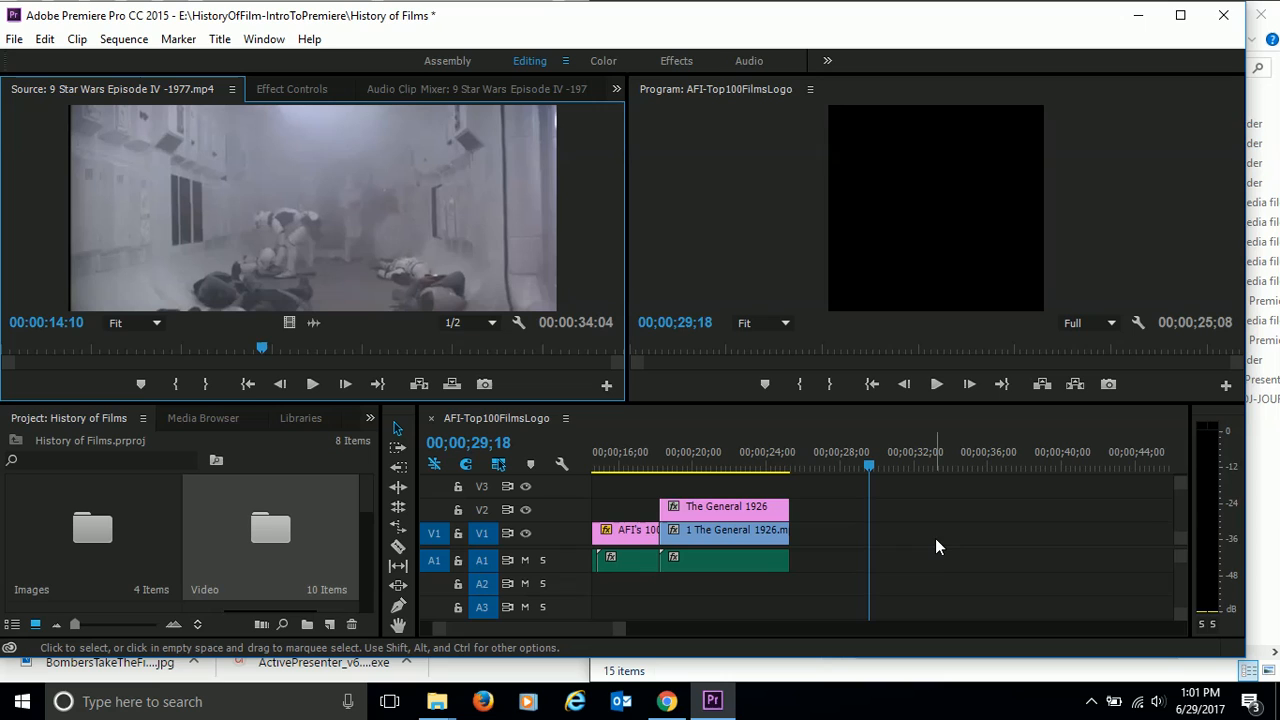
mouse_move(392, 243)
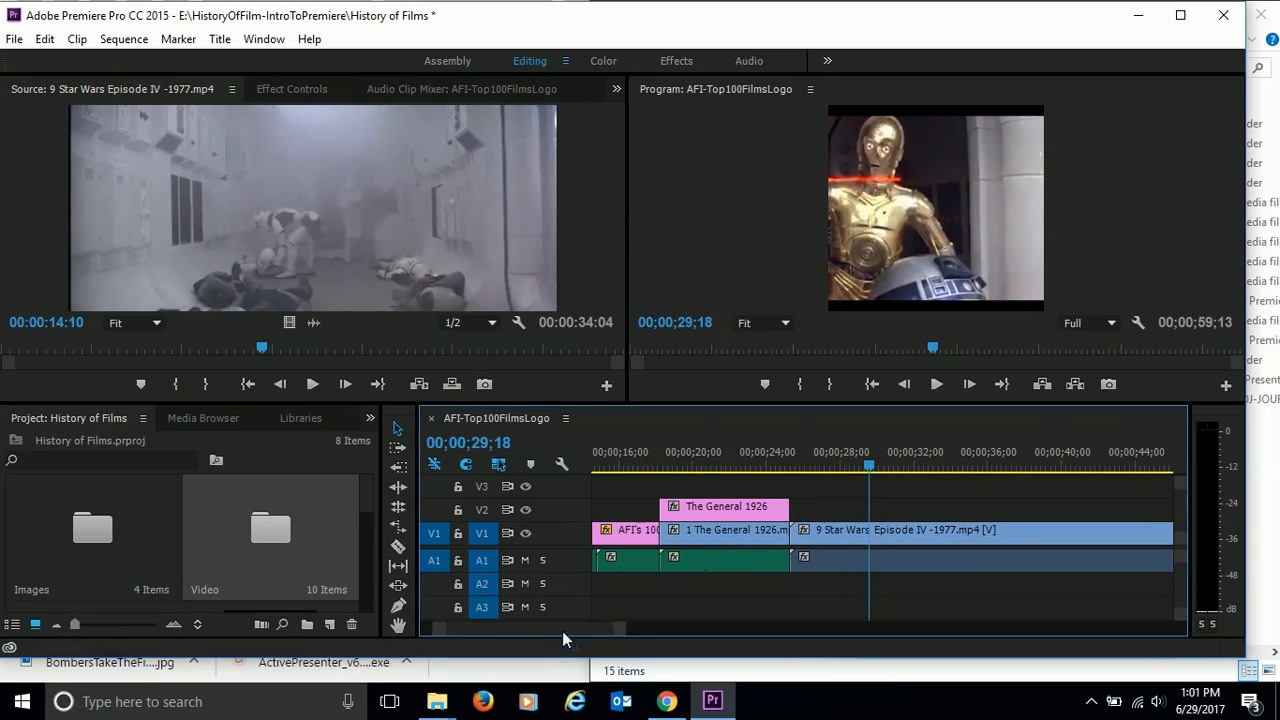
Step: Scroll the timeline right to reach the spot after The General 1926 clip
scroll(right, 3)
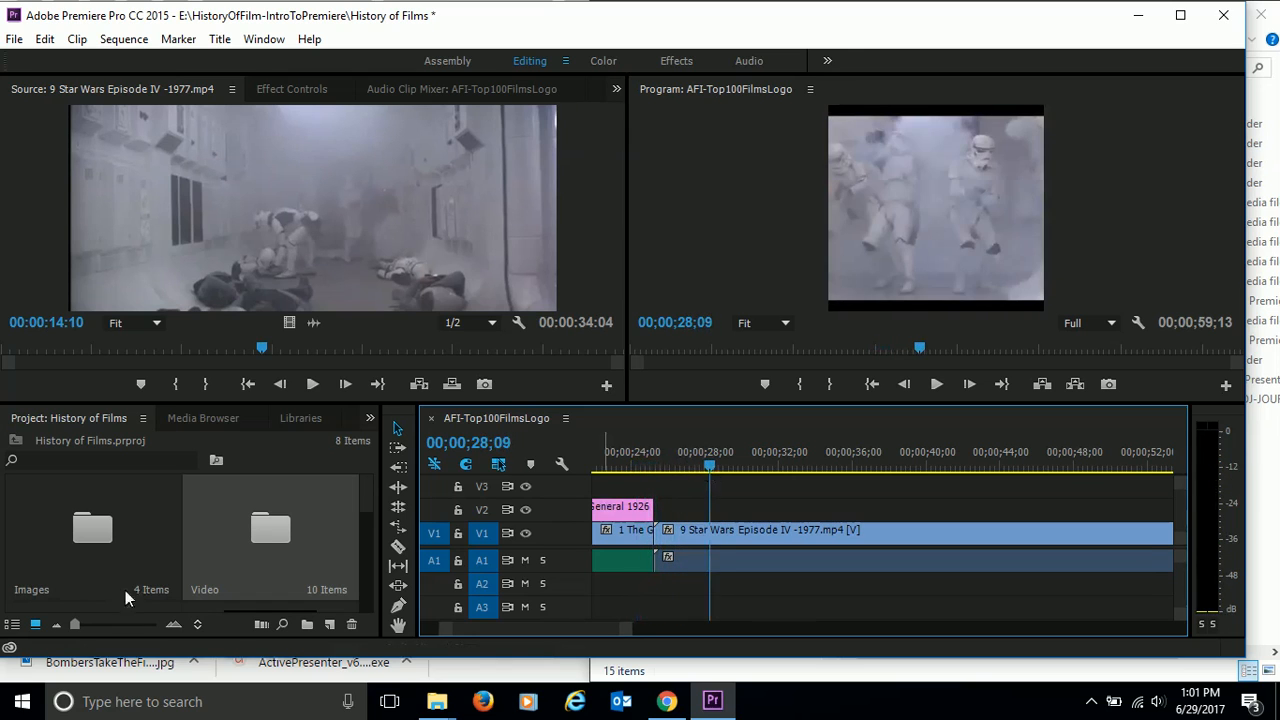
mouse_move(195, 498)
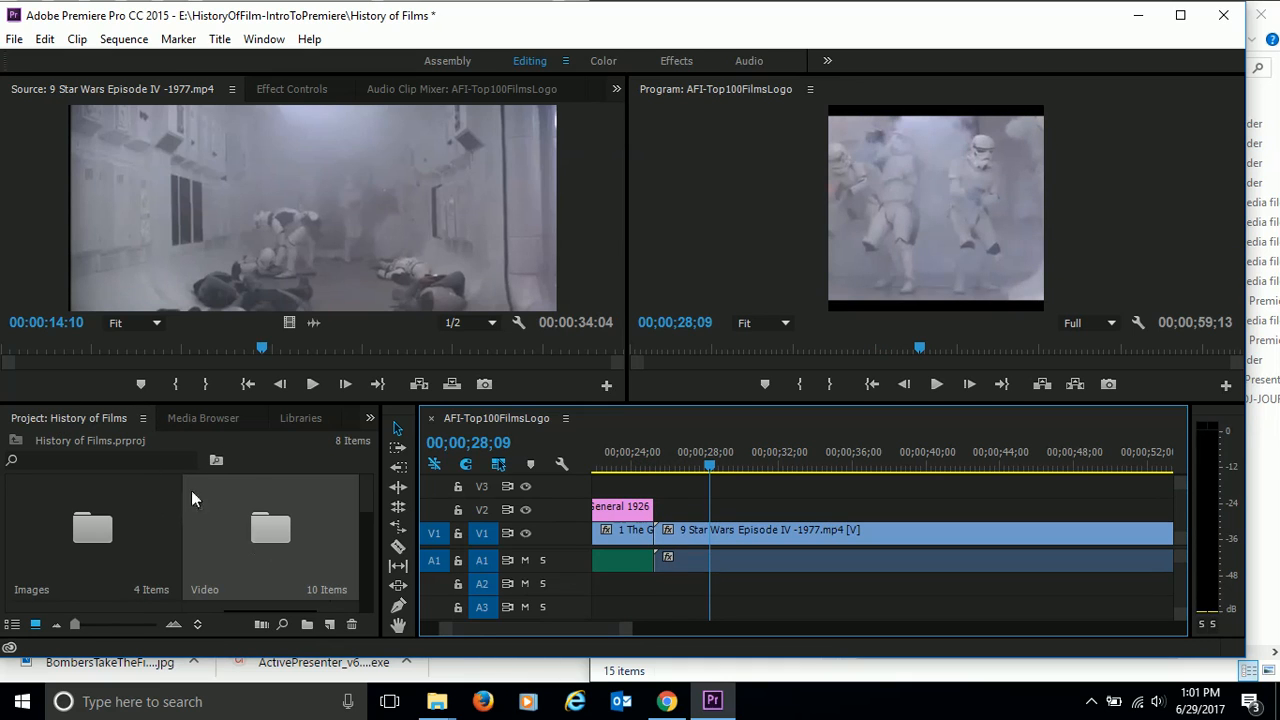
Step: Show the Effects panel and expand Video Transitions toward the Page Peel folder
click(369, 418)
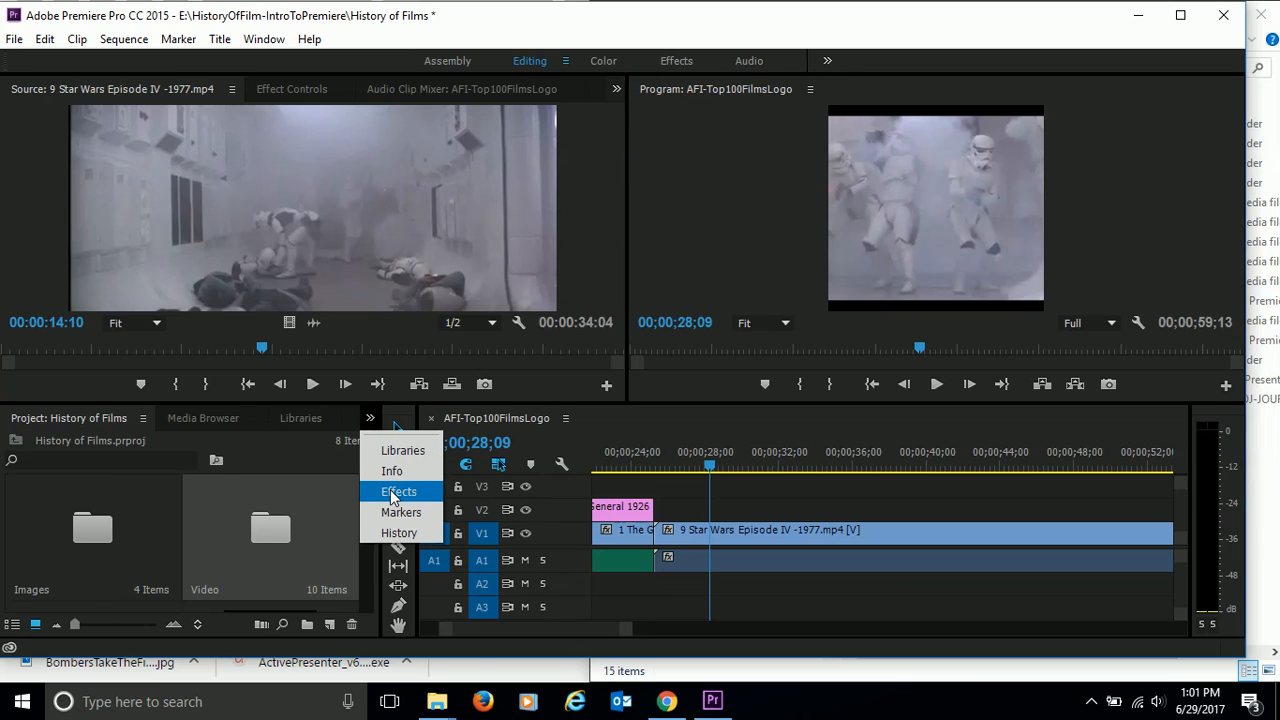
click(399, 491)
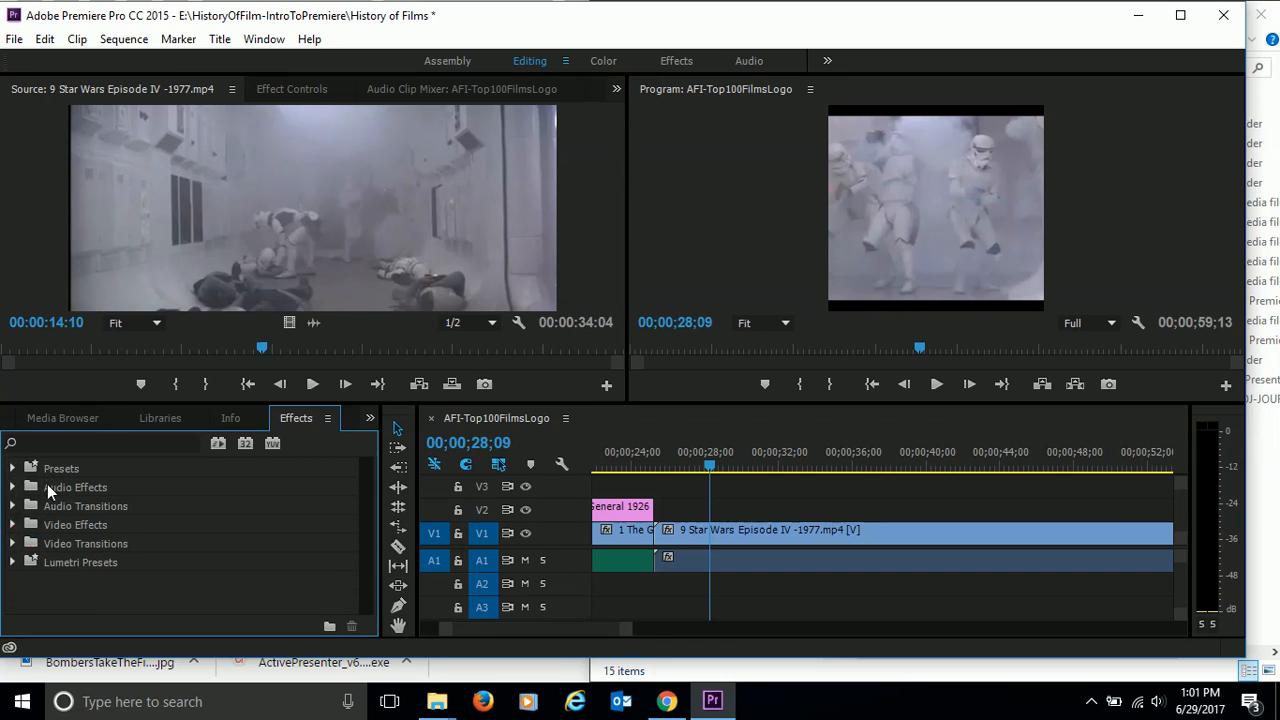
mouse_move(108, 514)
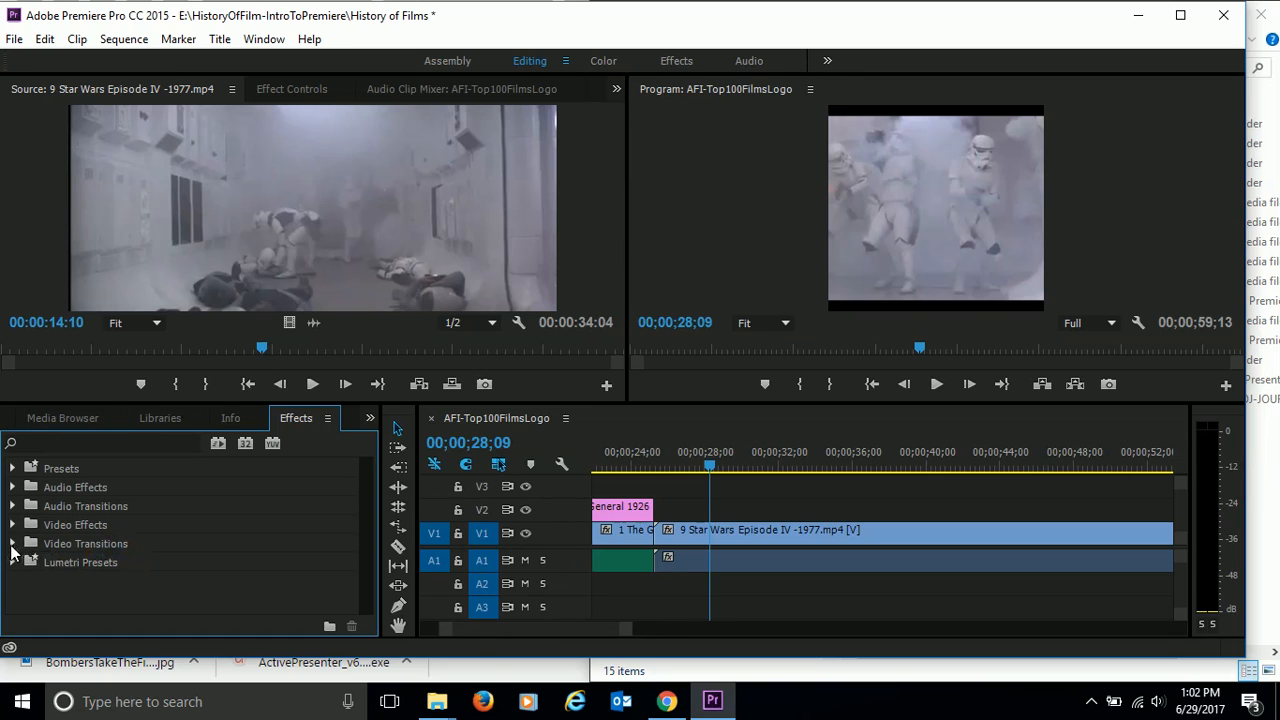
click(13, 543)
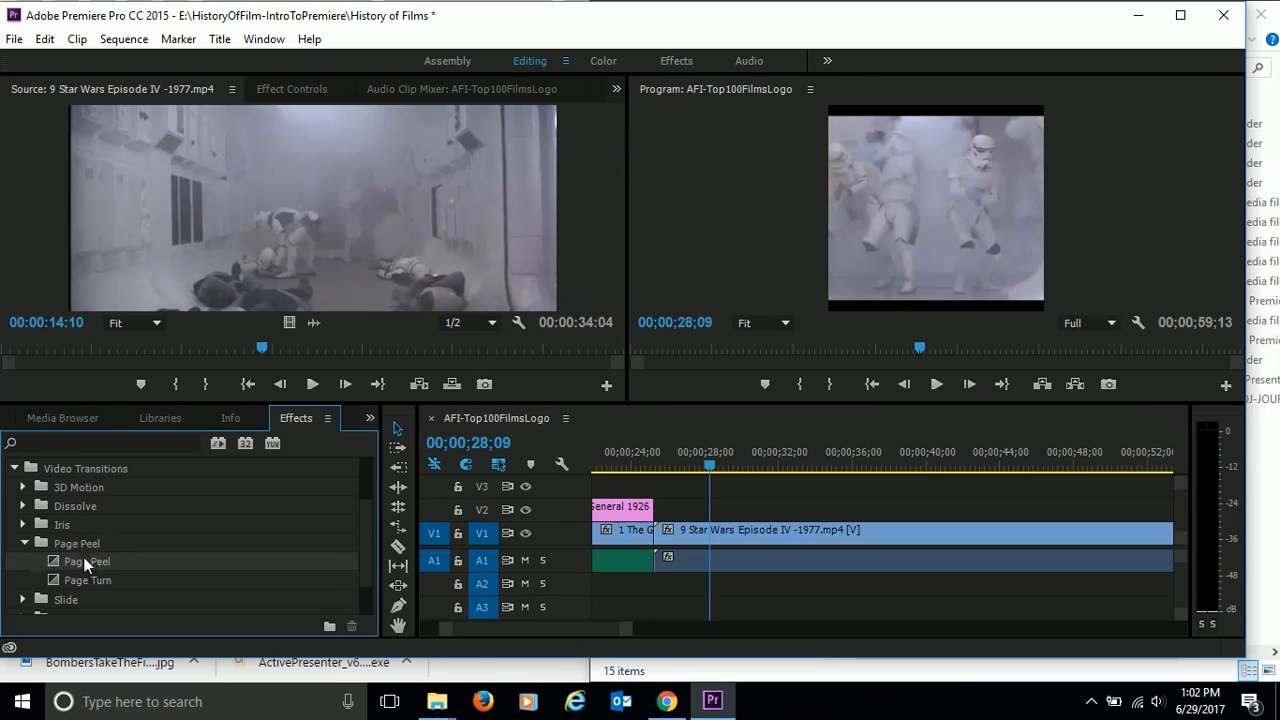
mouse_move(63, 567)
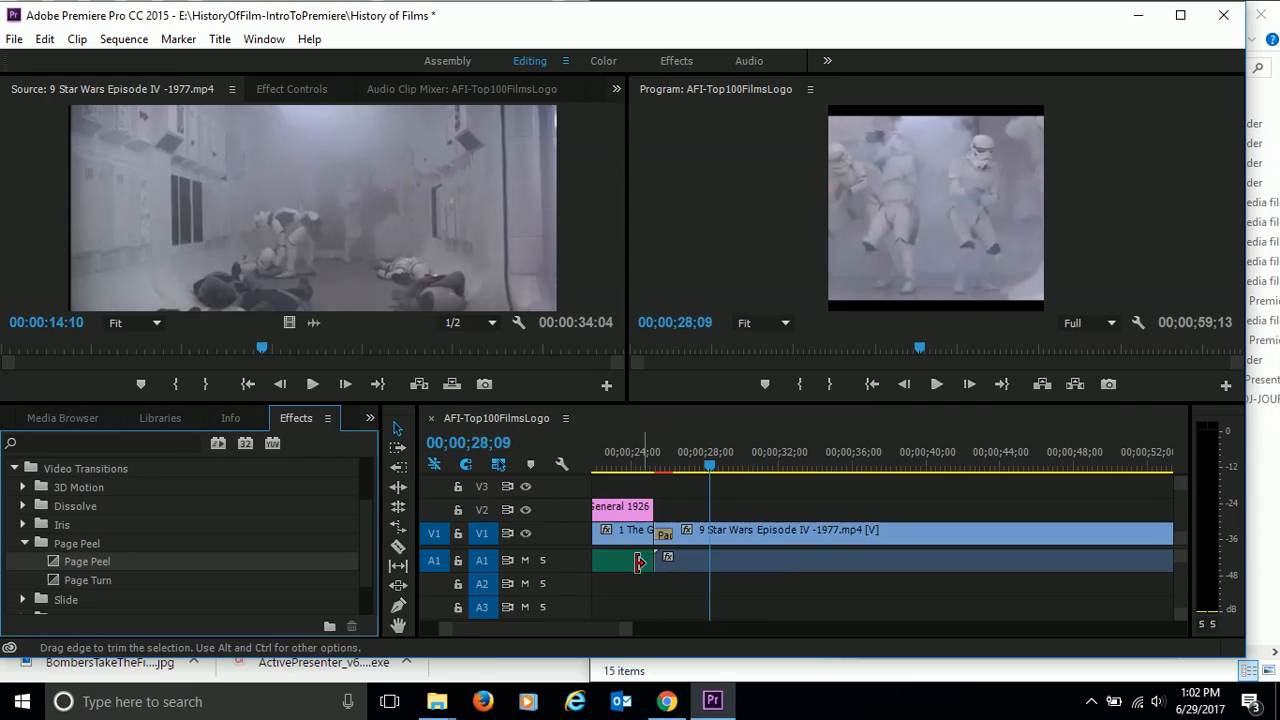
Step: Apply Page Peel at The General/Star Wars cut and scrub partway to preview it
drag(710, 465, 688, 465)
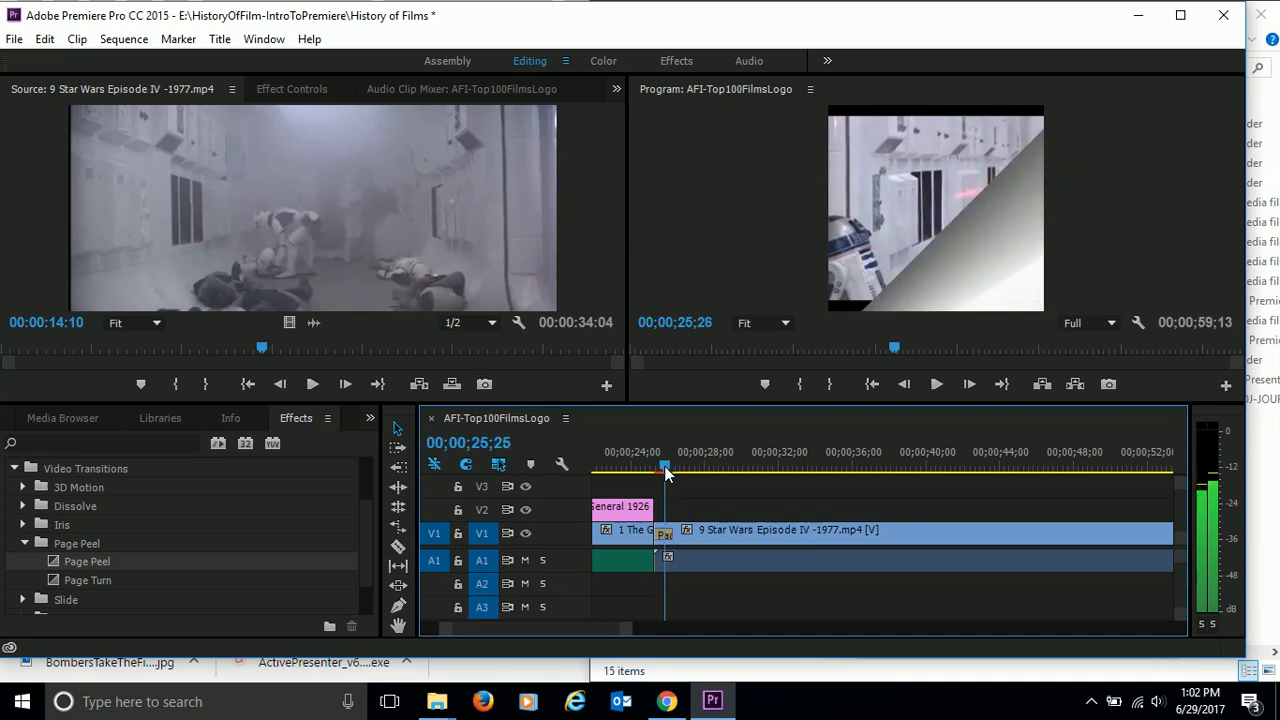
drag(665, 467, 675, 467)
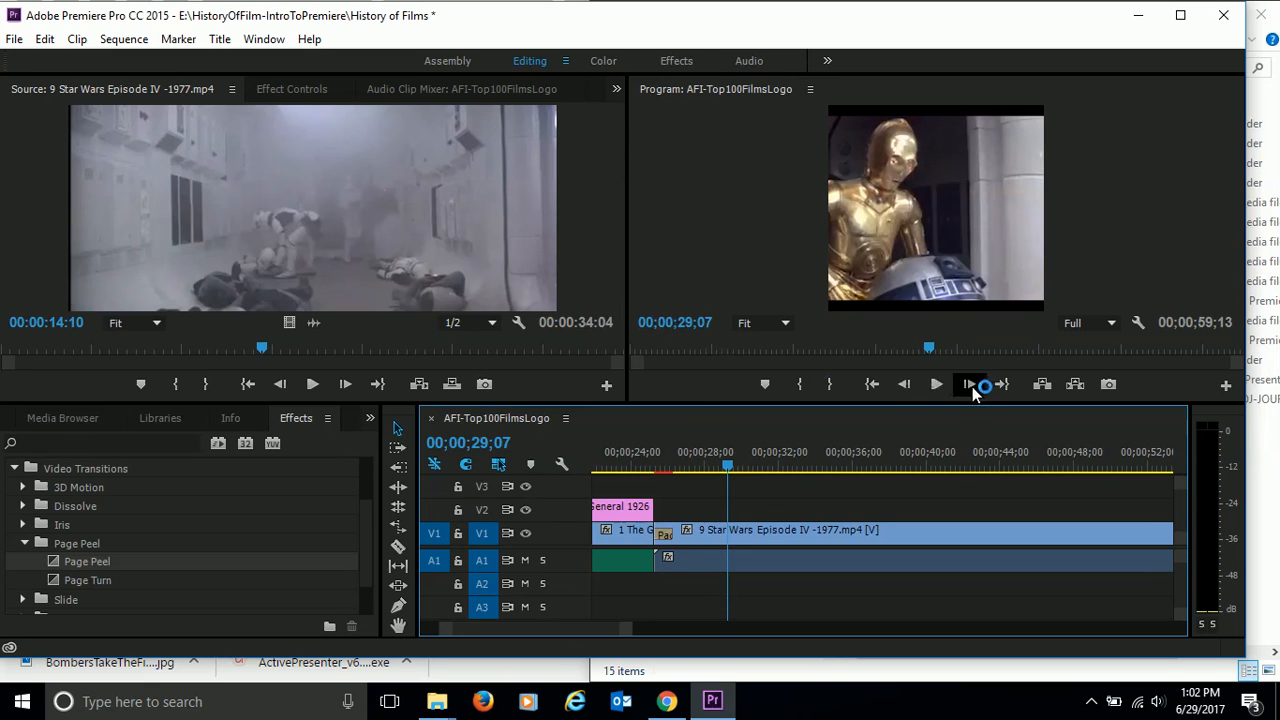
Step: Step frame by frame to park the playhead on the R2-D2 corridor cut, near 31 seconds
click(970, 384)
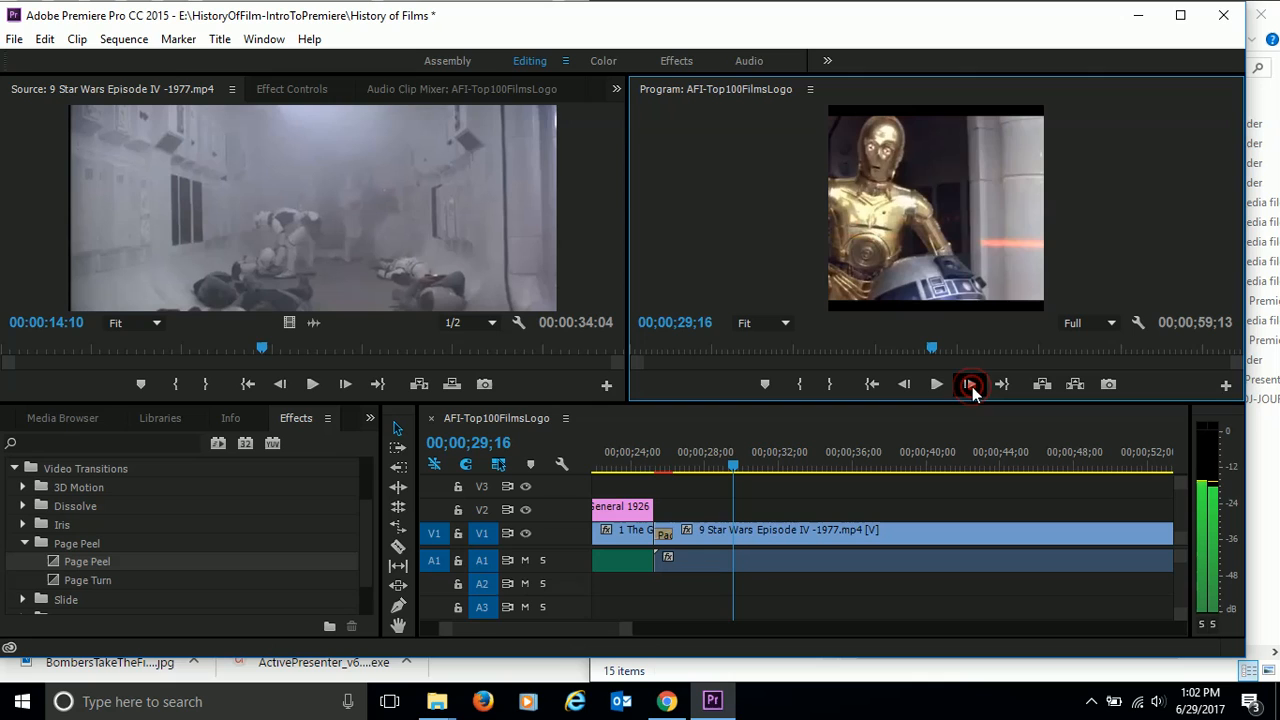
click(970, 384)
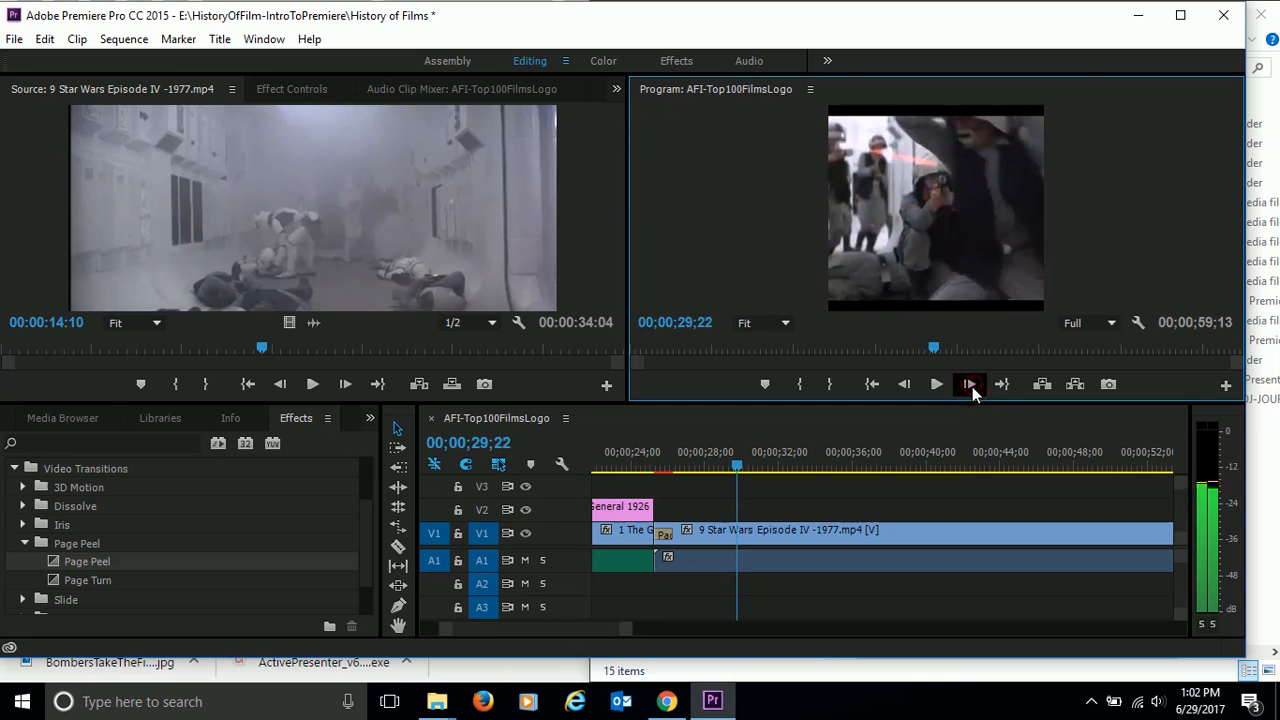
click(903, 384)
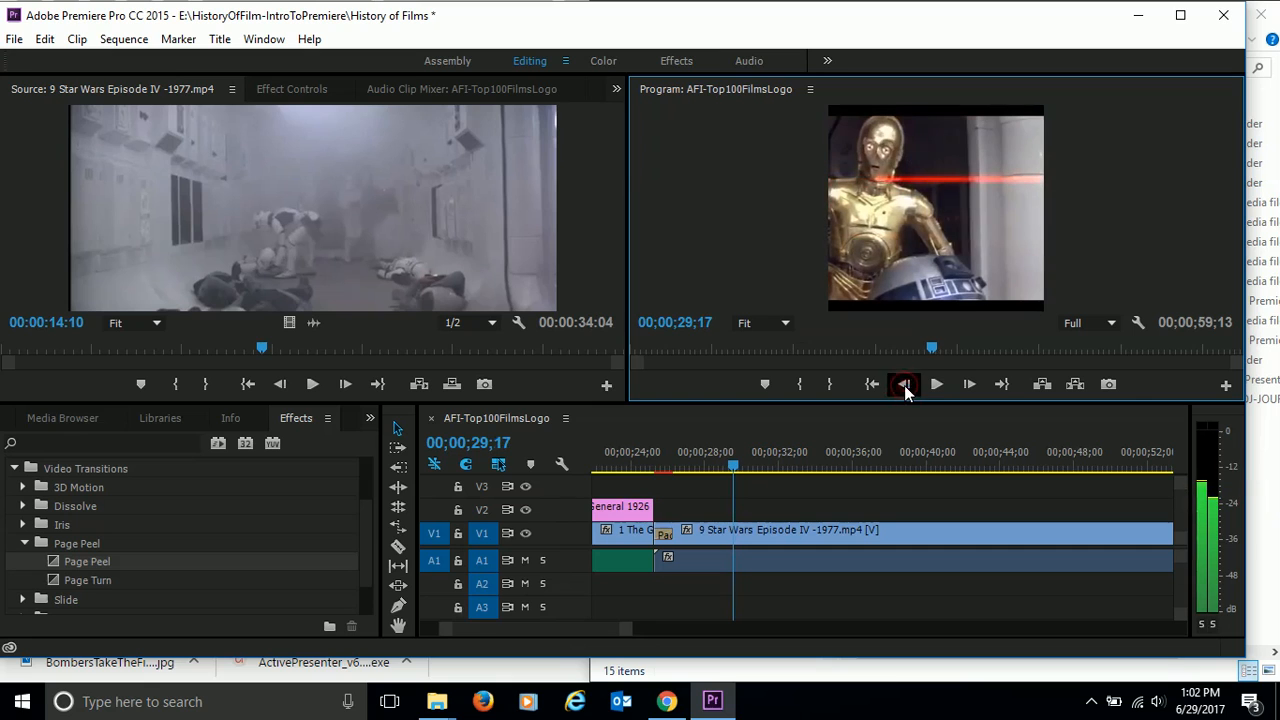
click(969, 384)
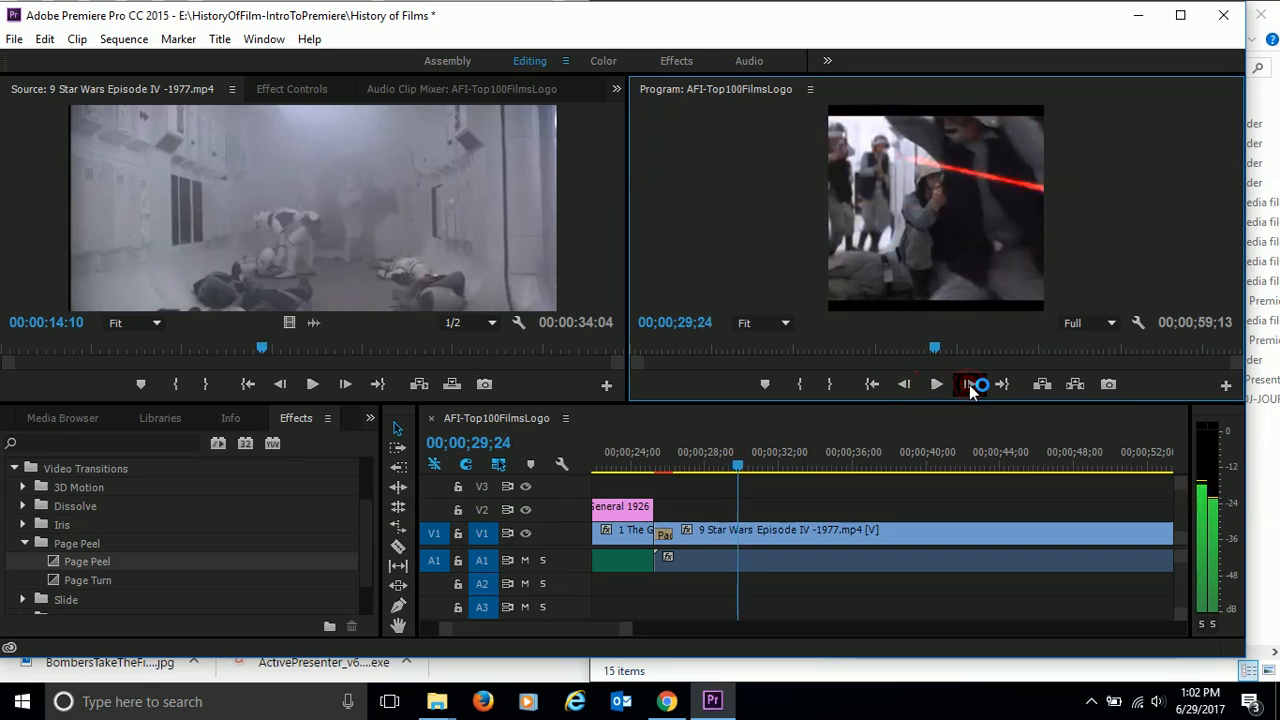
click(969, 384)
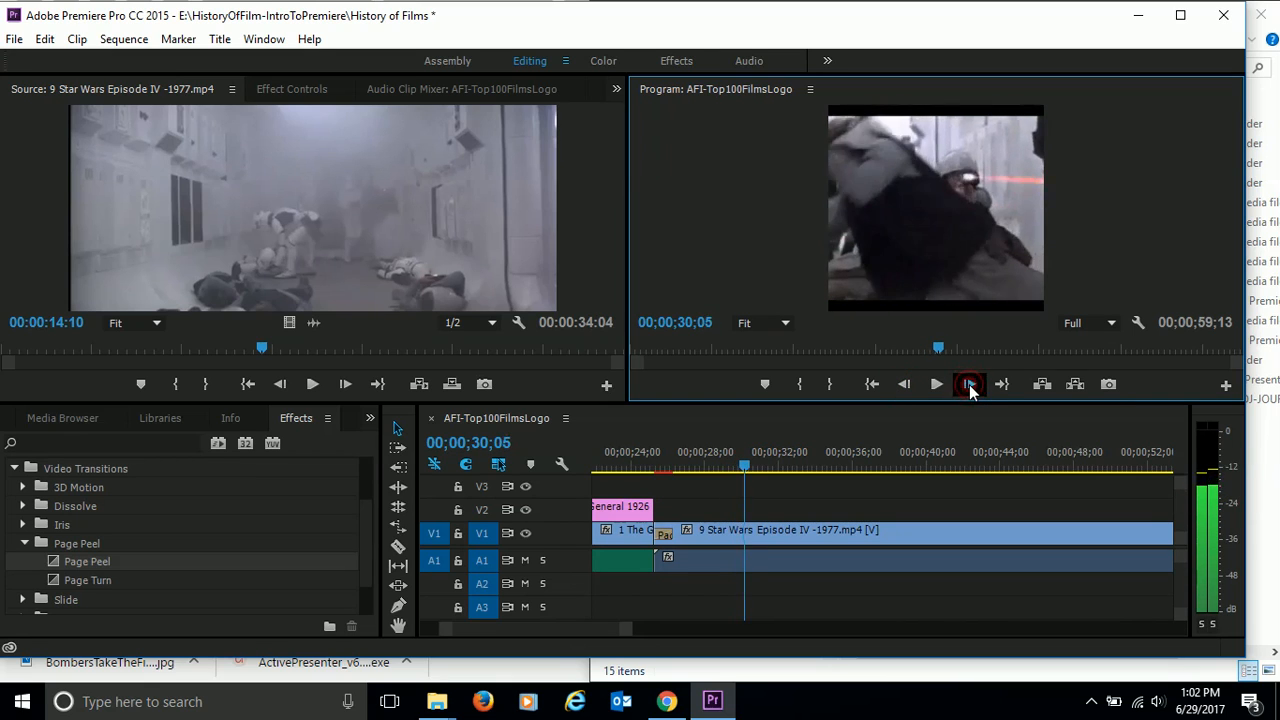
click(968, 384)
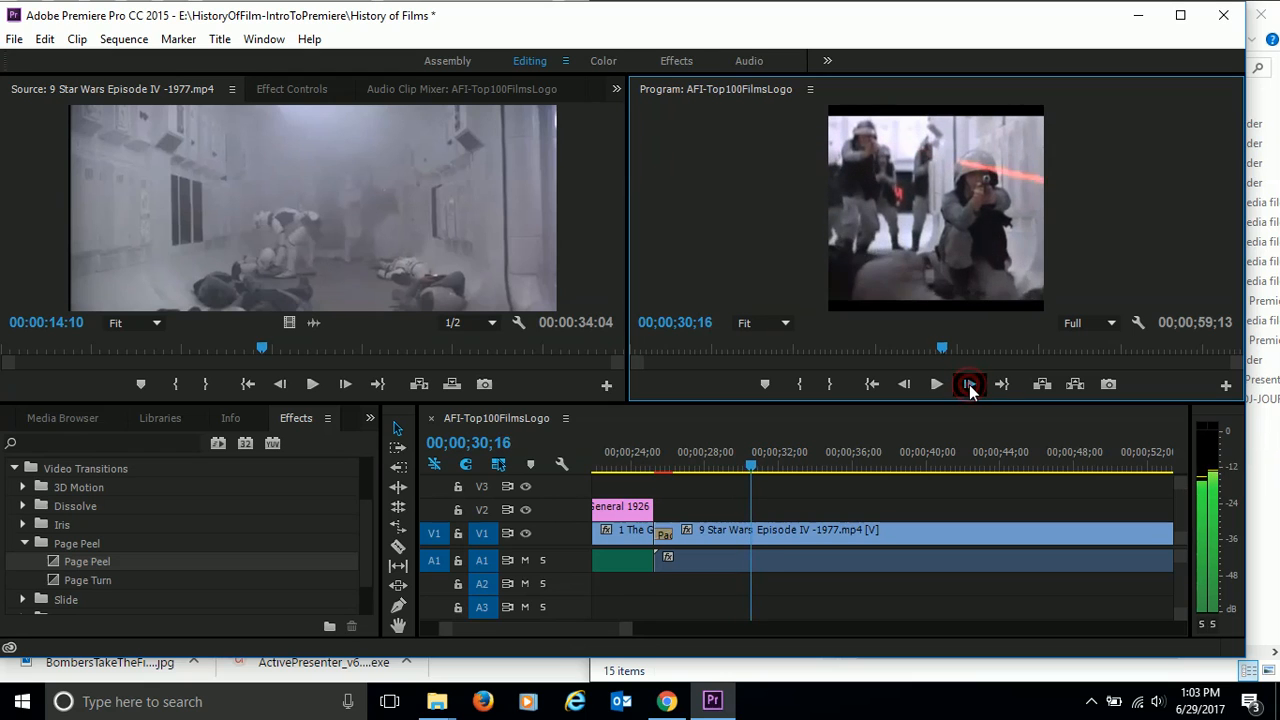
click(969, 384)
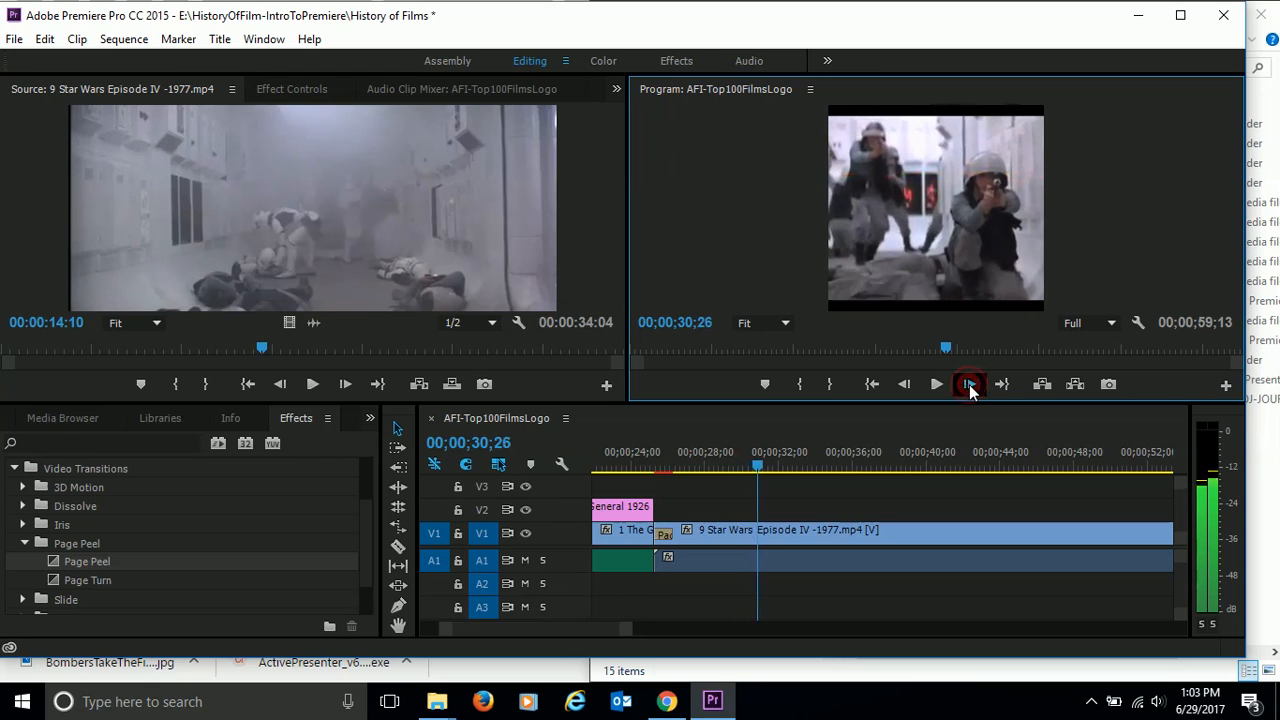
click(968, 384)
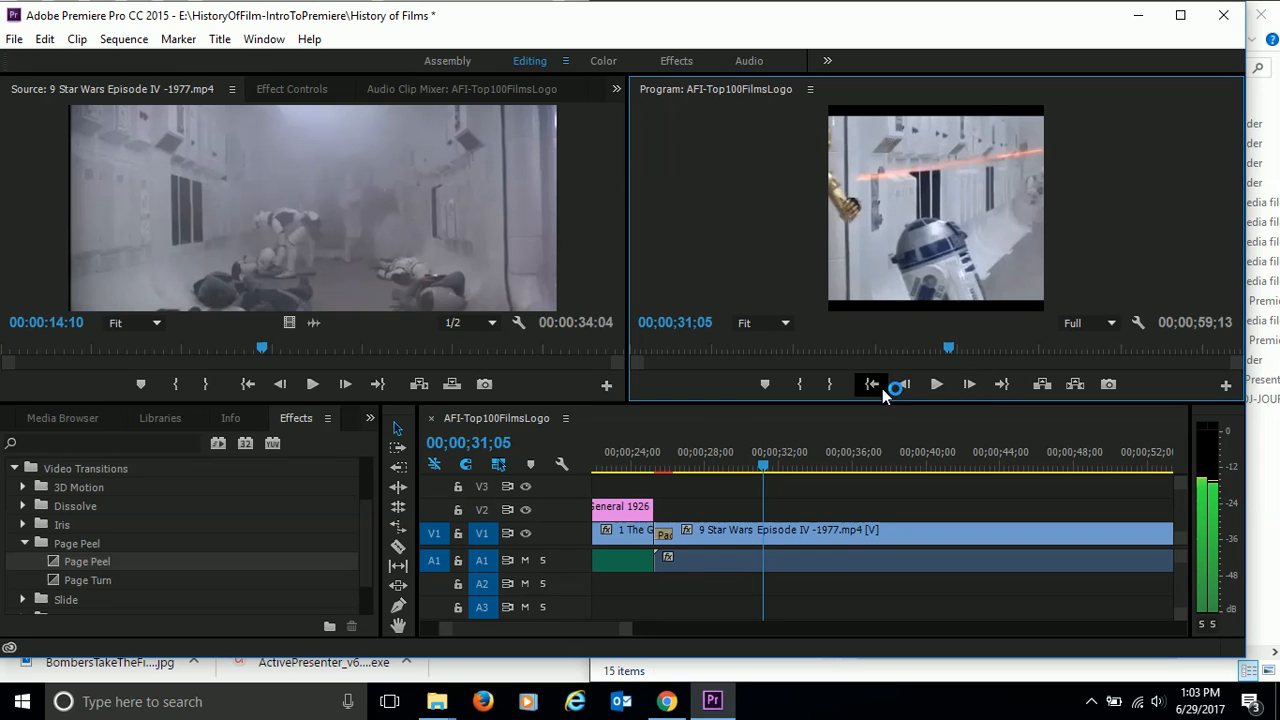
click(903, 384)
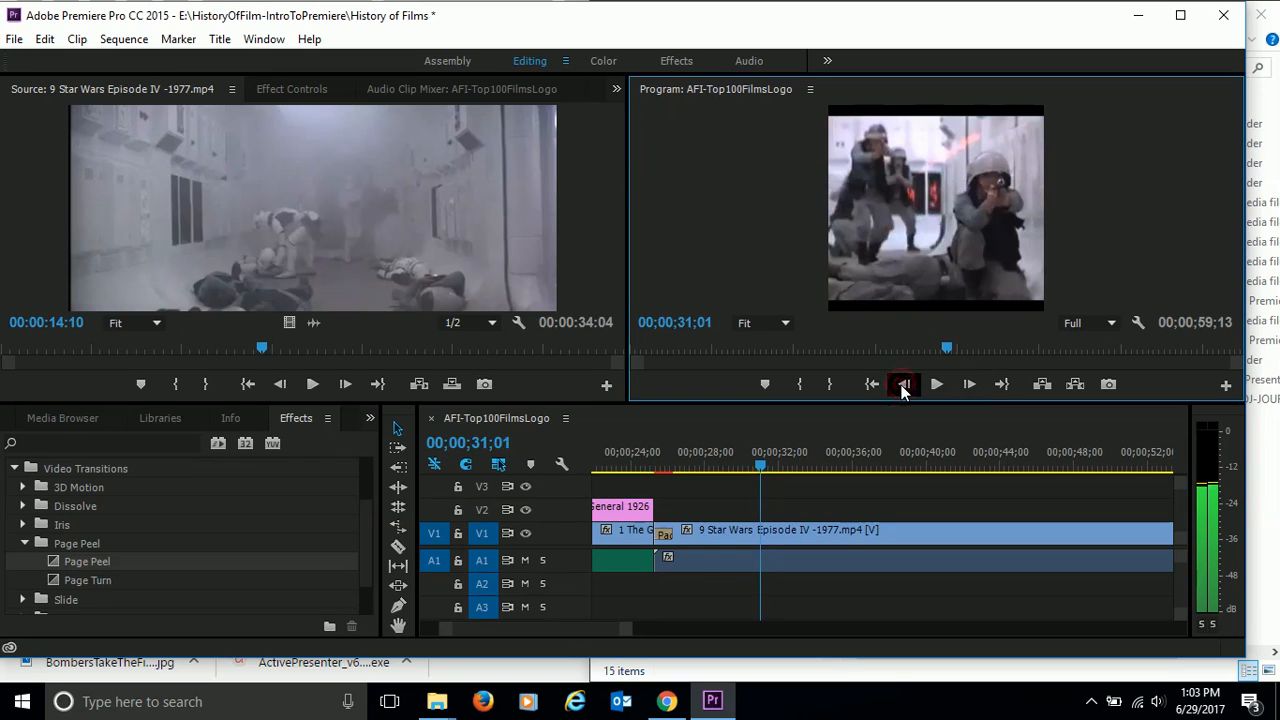
click(968, 384)
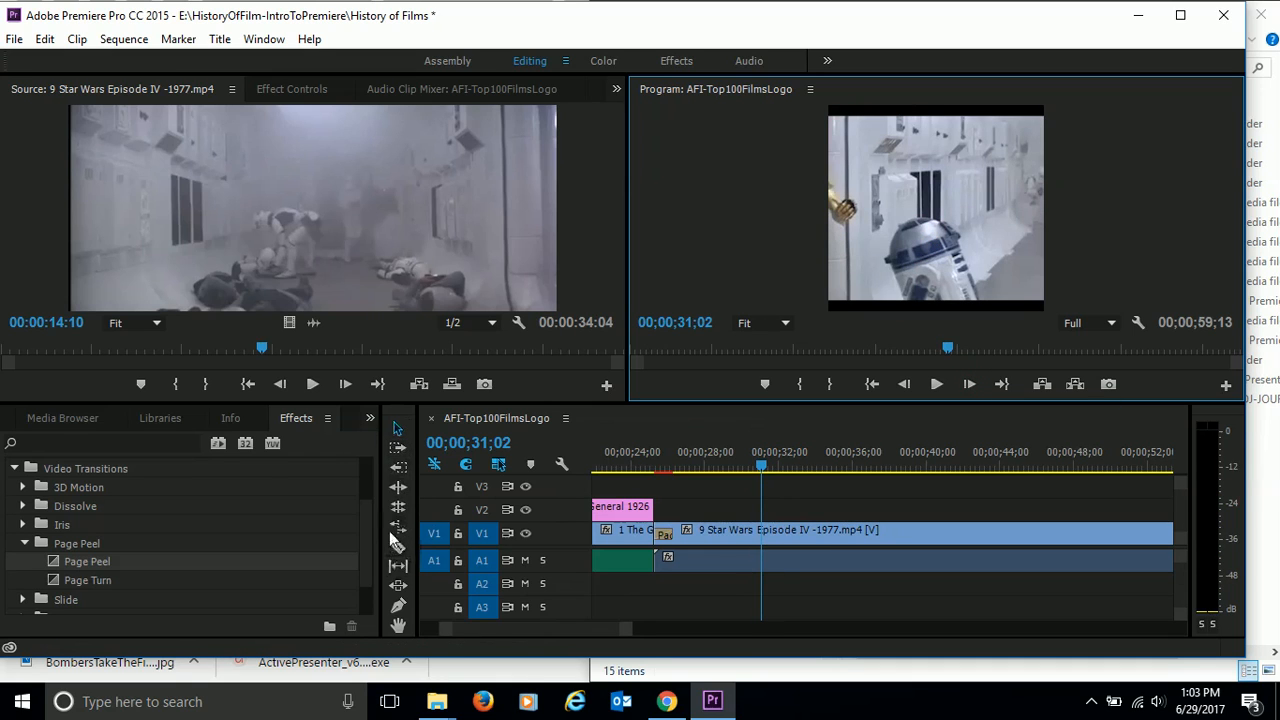
mouse_move(398, 548)
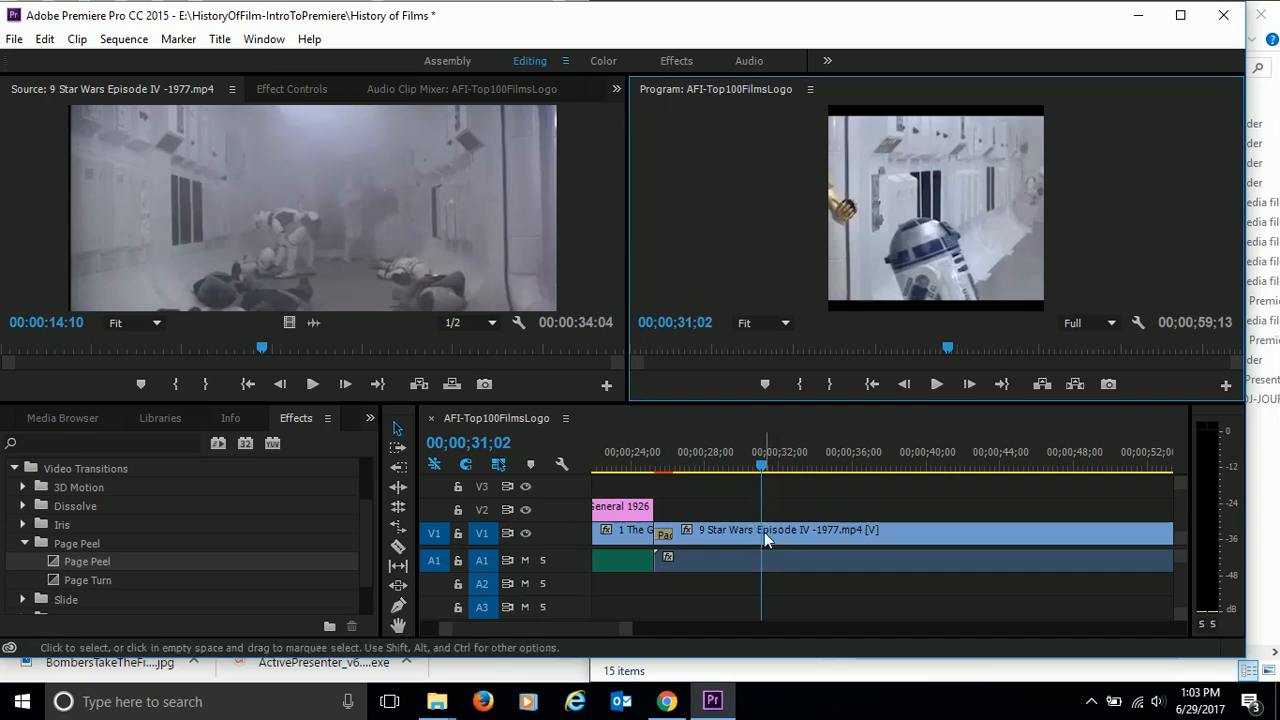
mouse_move(398, 547)
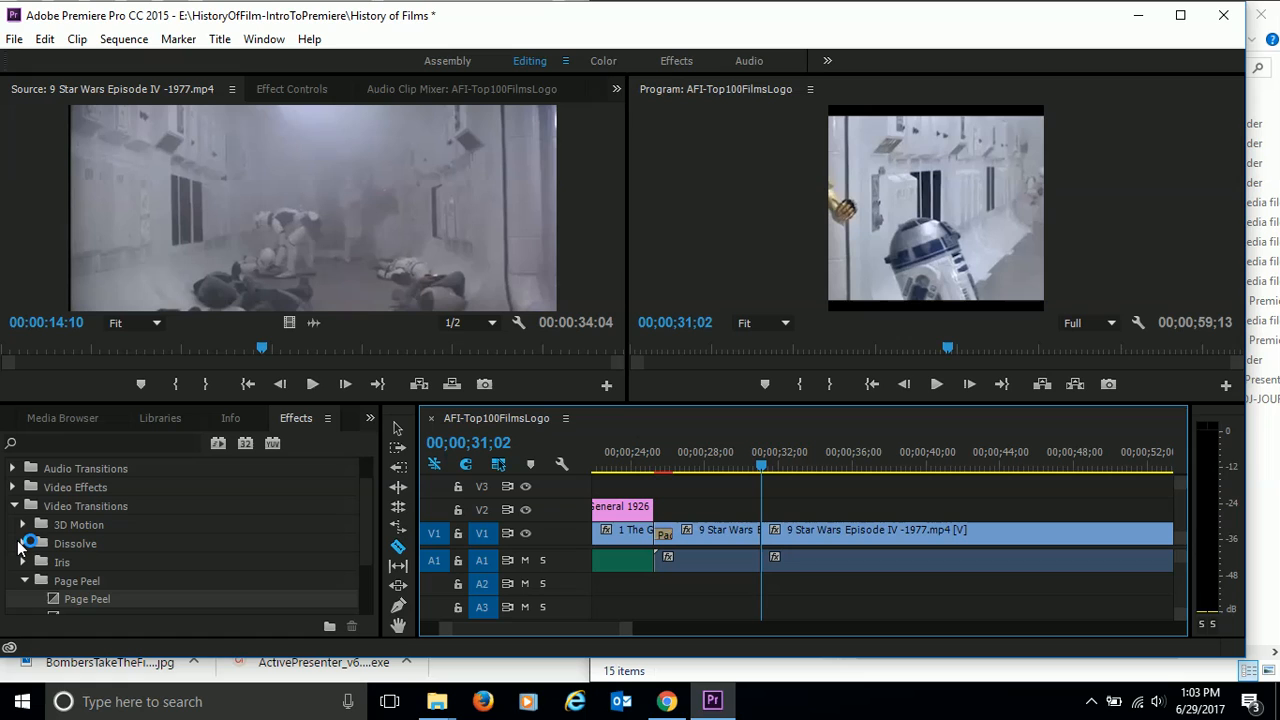
mouse_move(775, 490)
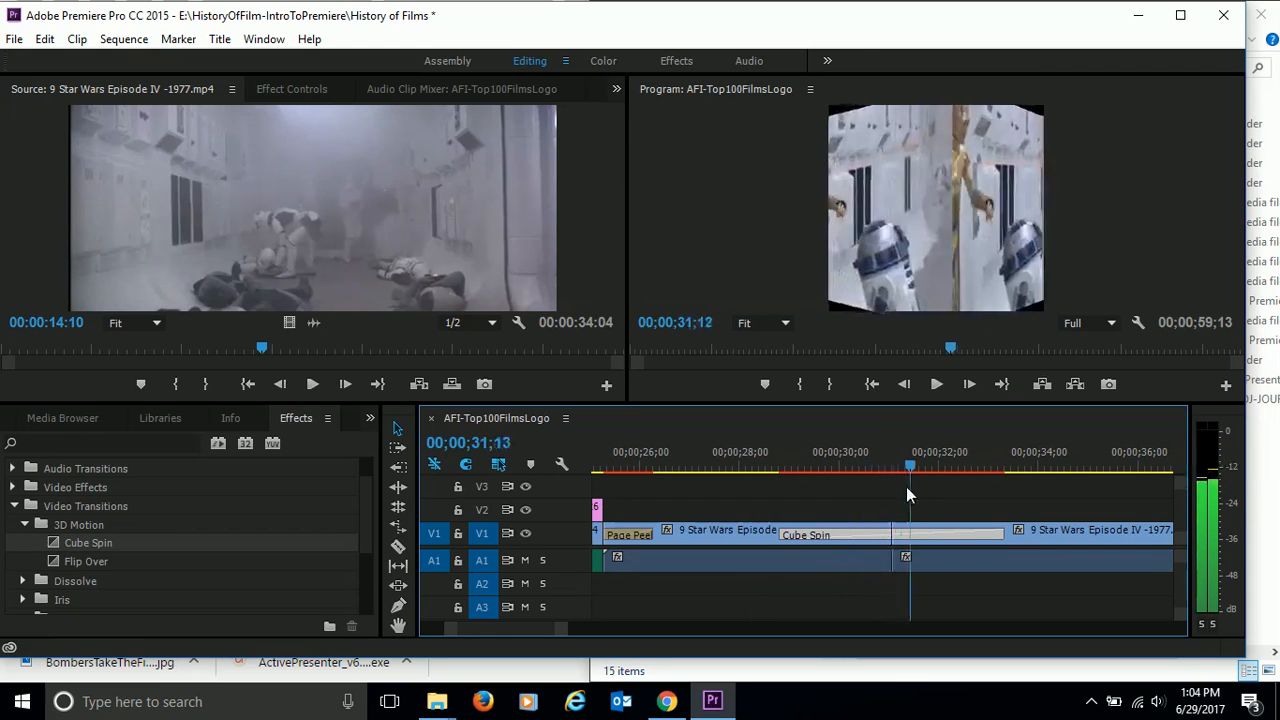
Step: Preview footage around the Cube Spin transition and reposition it at the R2-D2 cut
click(1005, 465)
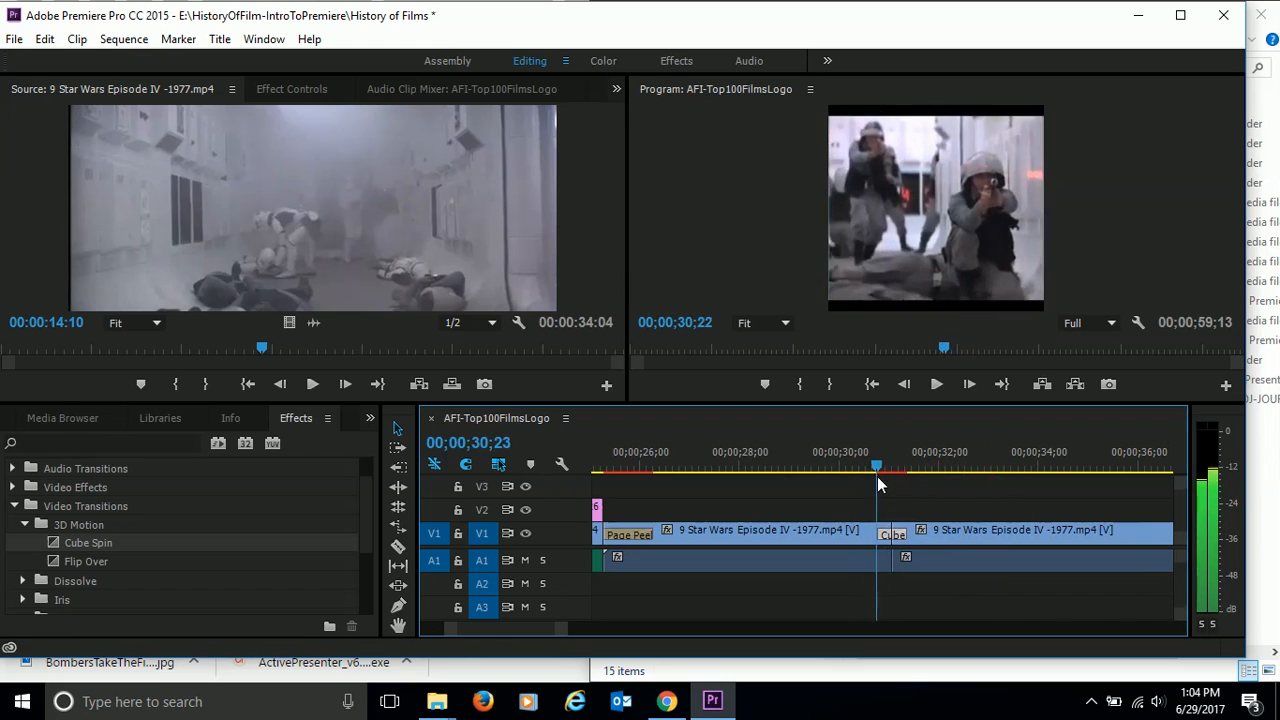
drag(876, 466, 885, 466)
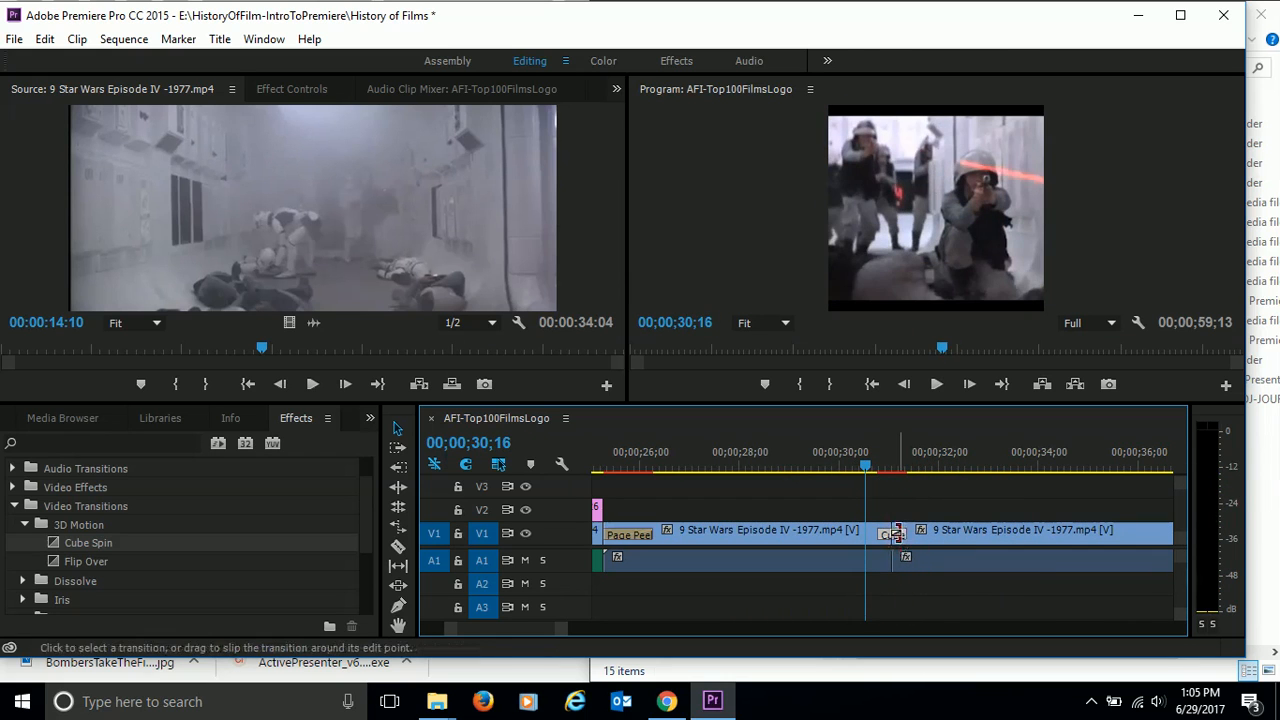
drag(894, 537, 908, 537)
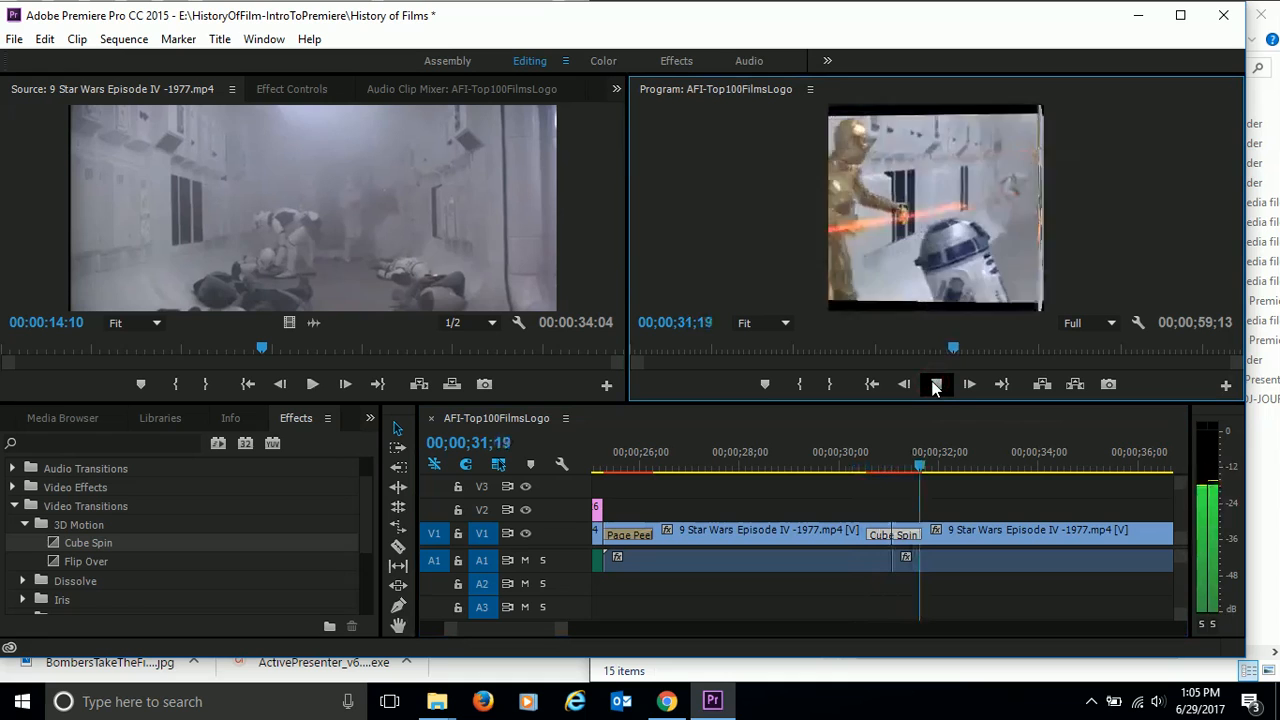
Step: Stop the preview and collapse the Slide and Page Peel transition folders
click(935, 384)
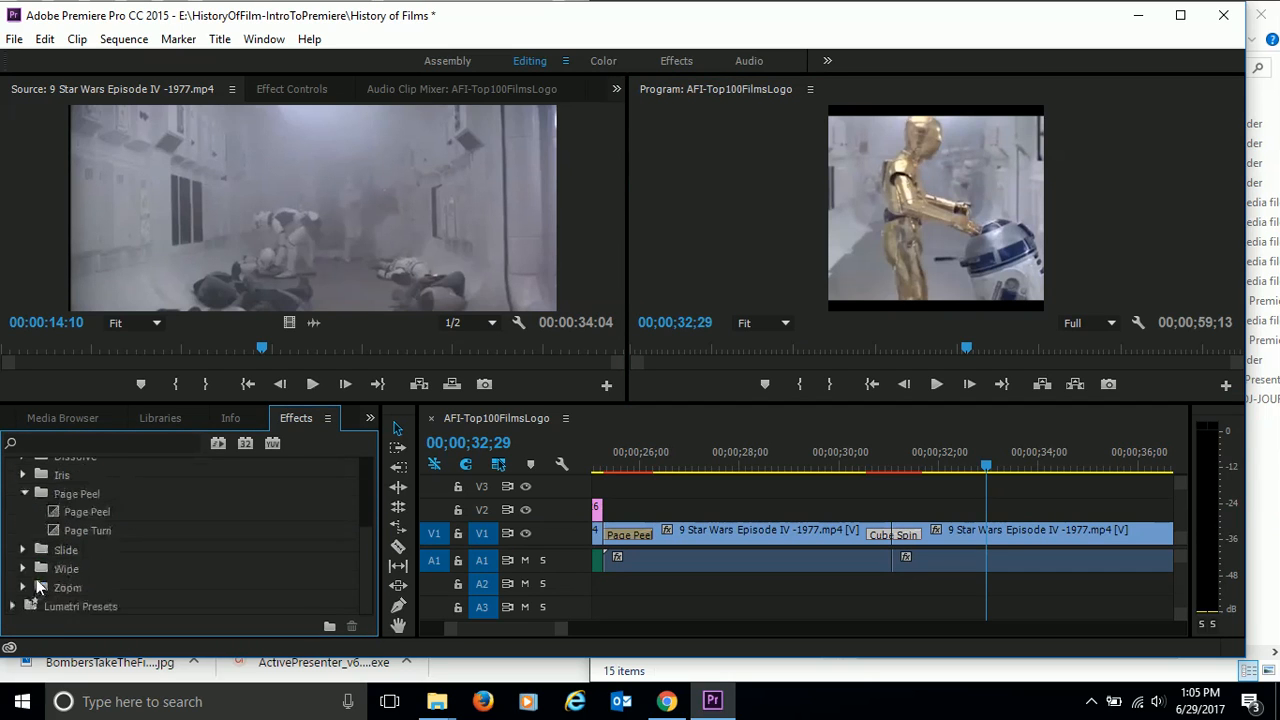
click(23, 550)
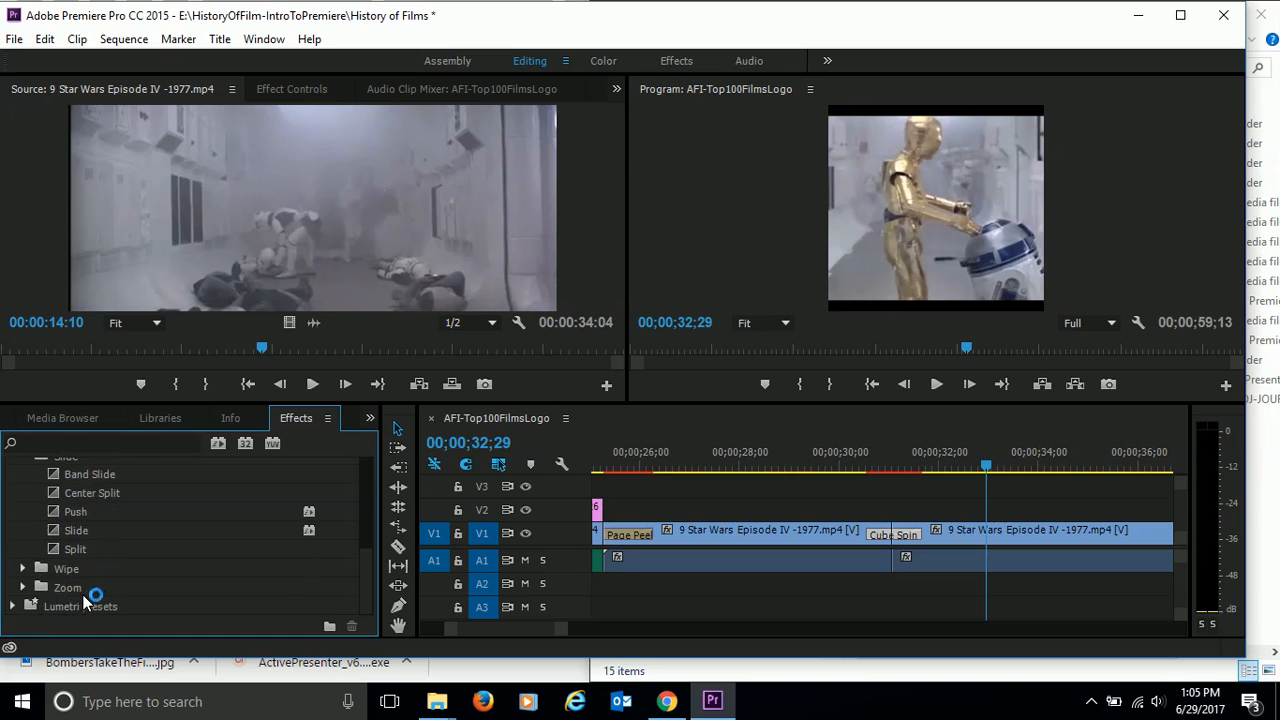
click(22, 531)
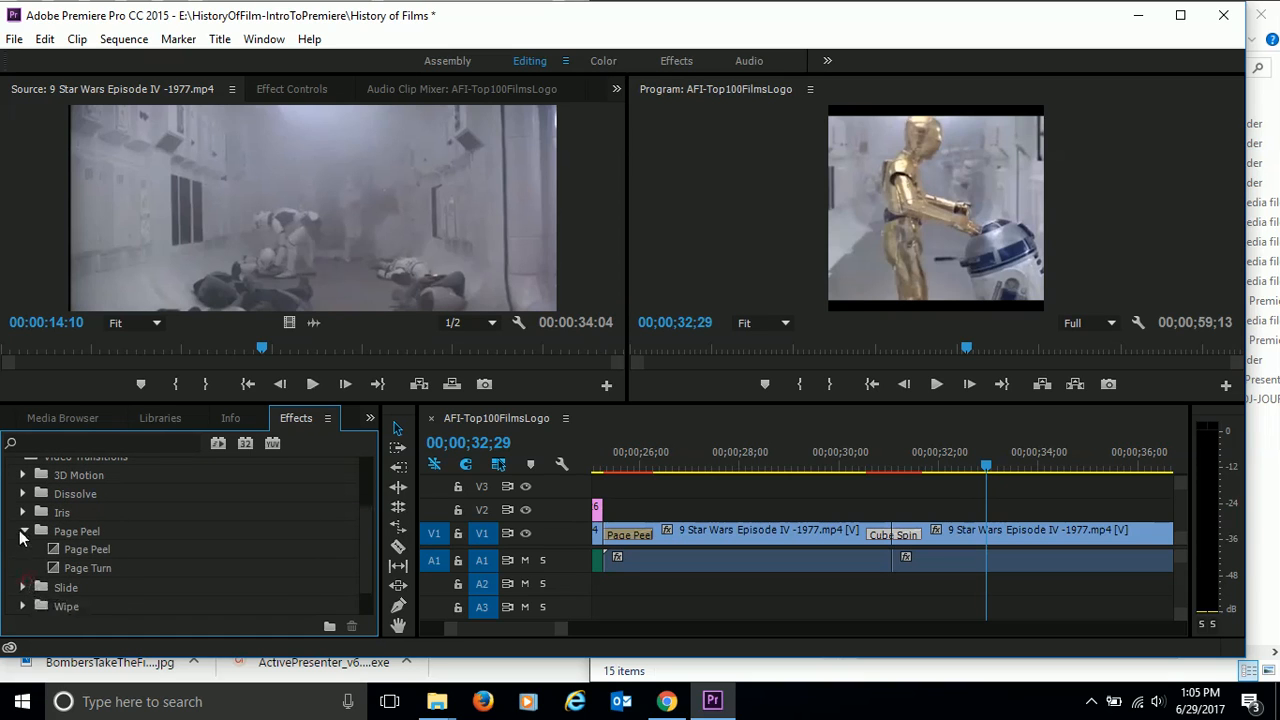
click(23, 531)
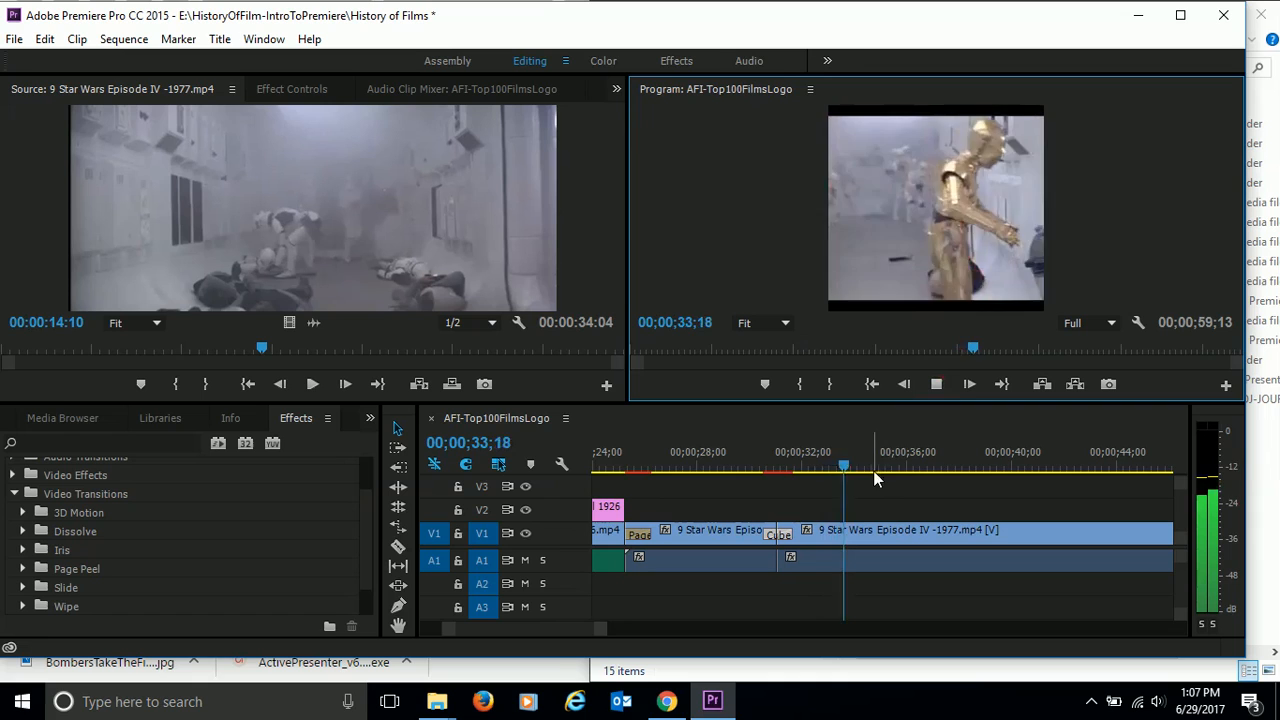
click(936, 384)
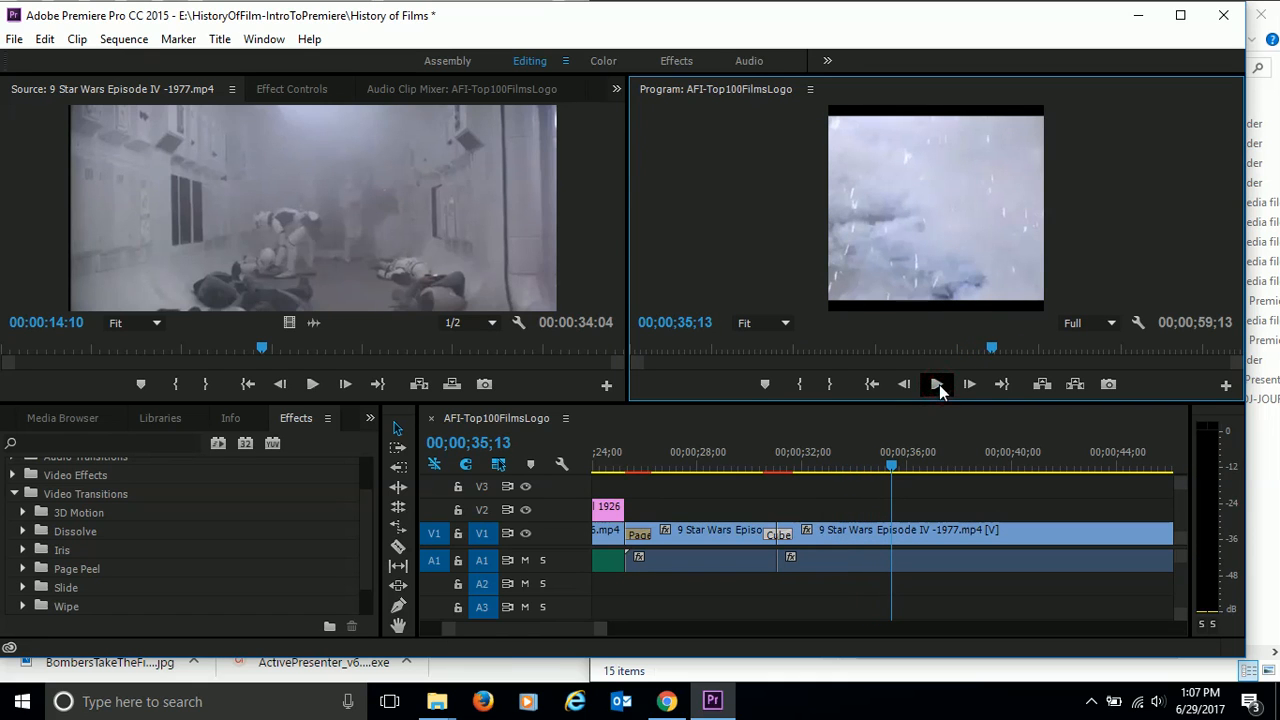
click(936, 384)
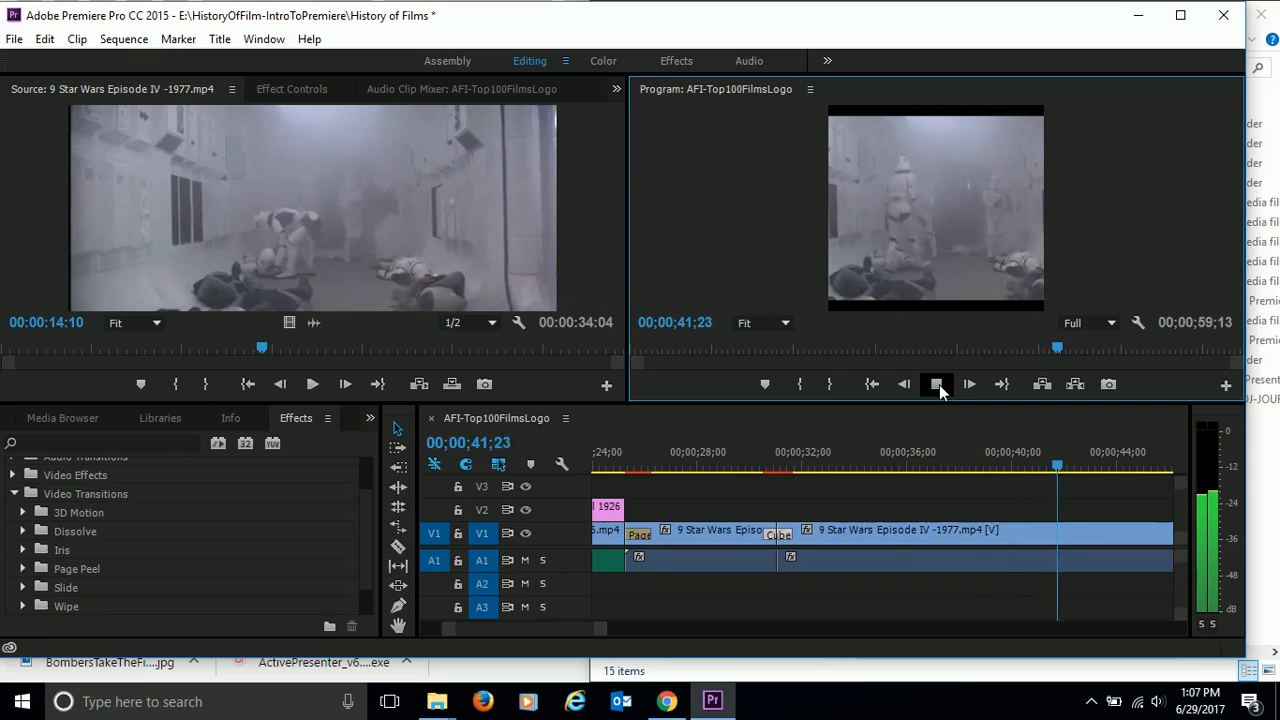
click(936, 384)
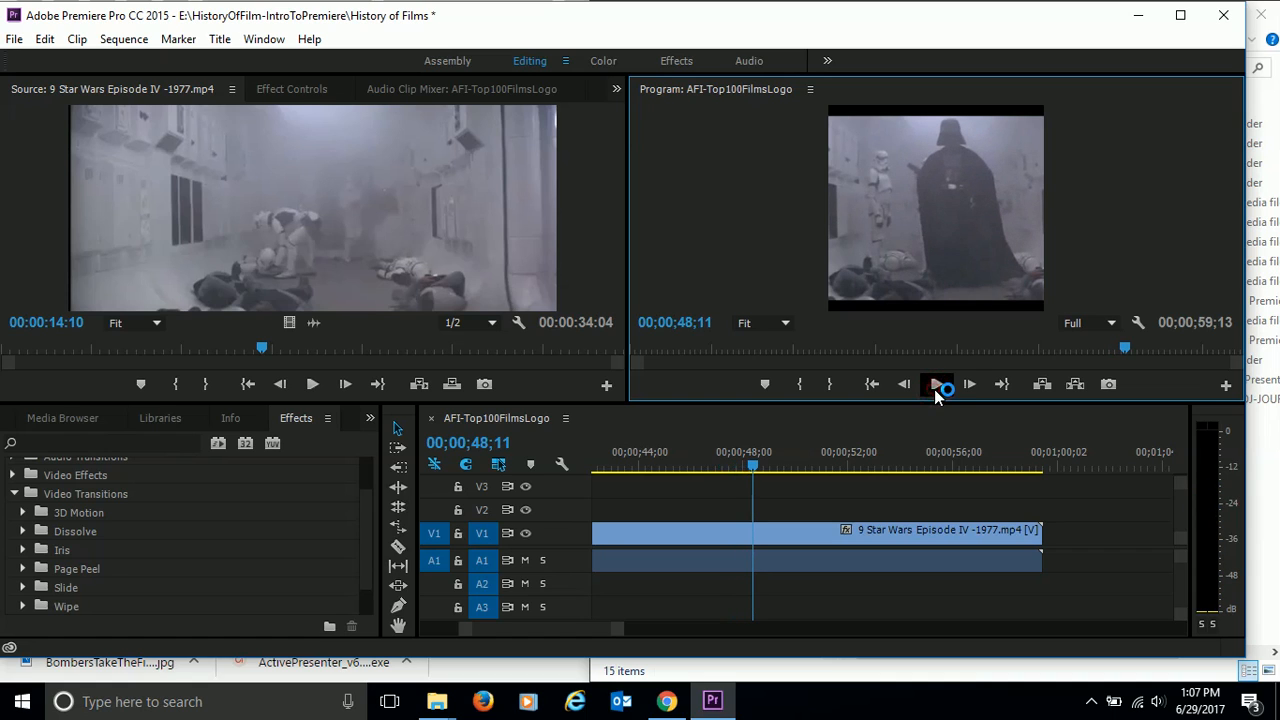
click(937, 384)
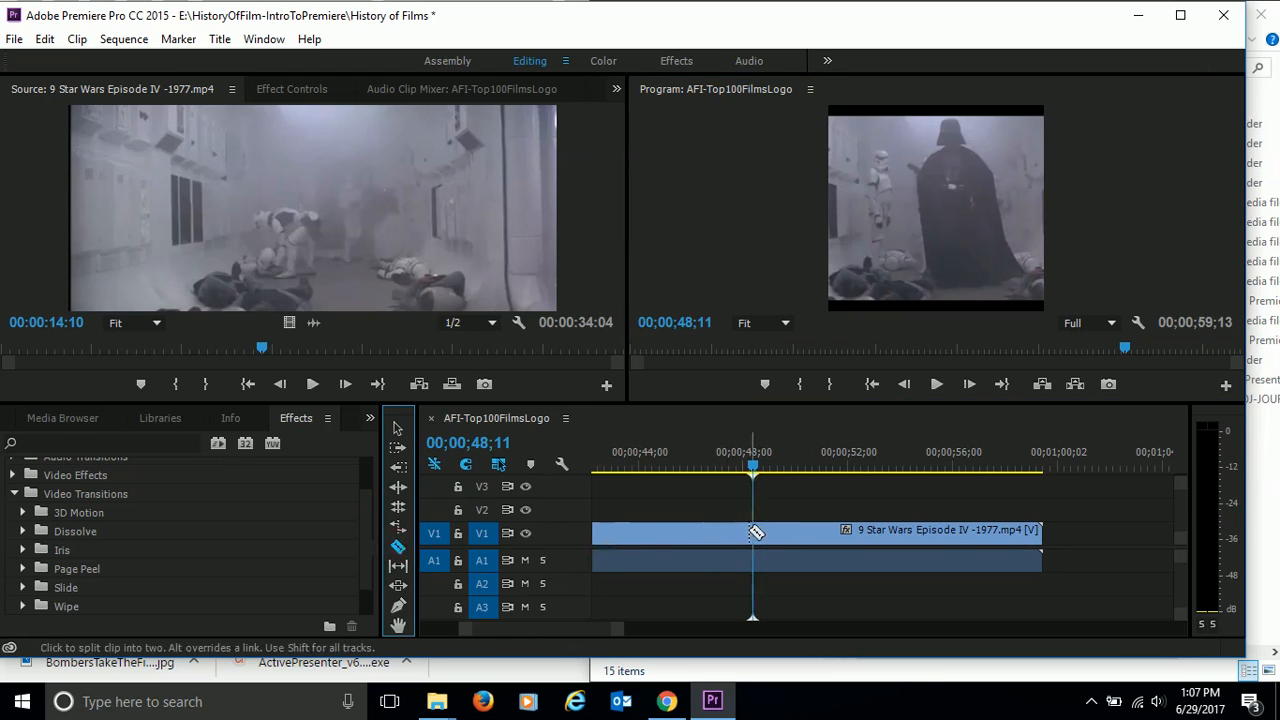
Step: Razor the final clip at Vader's entrance and before his close-up, then park inside it
click(751, 530)
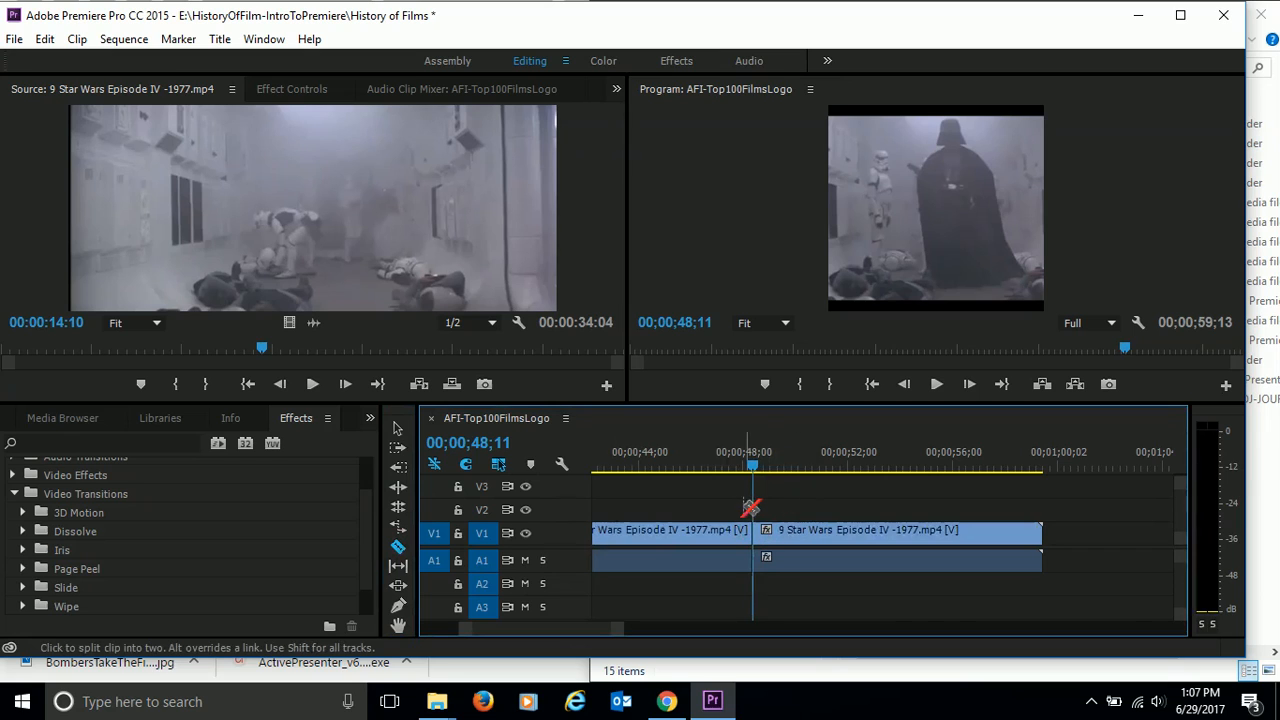
click(936, 384)
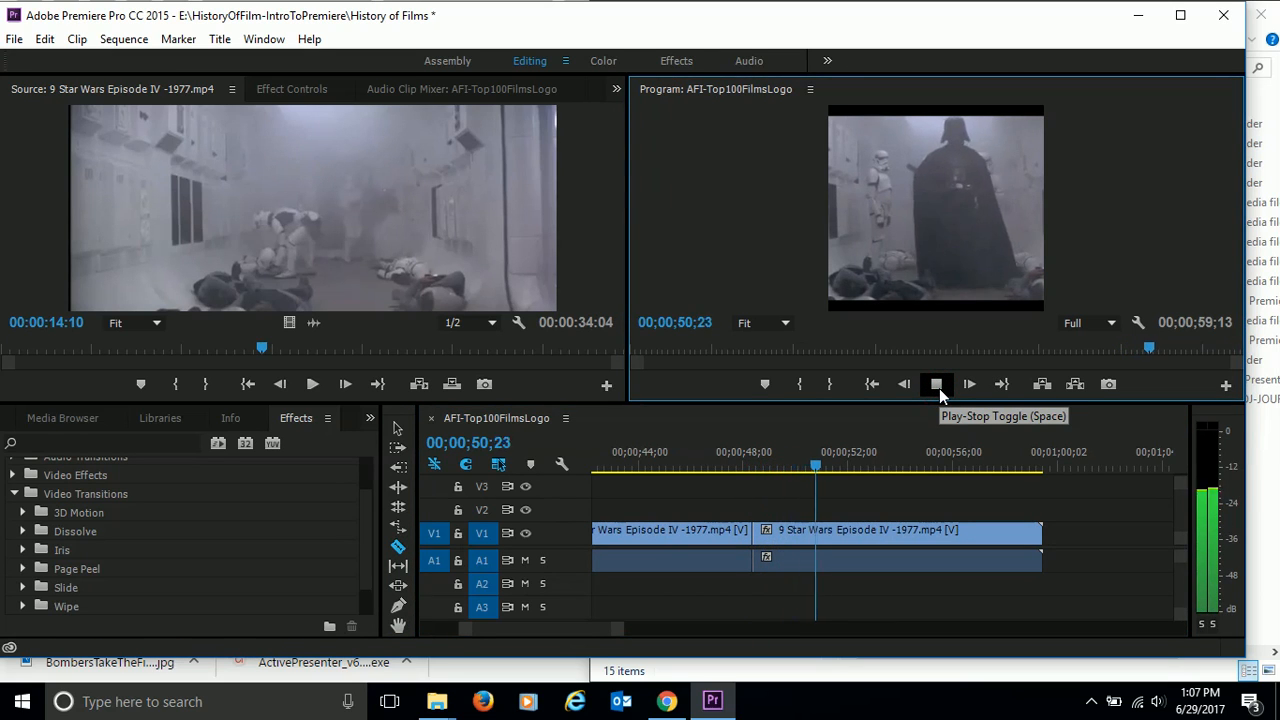
click(936, 384)
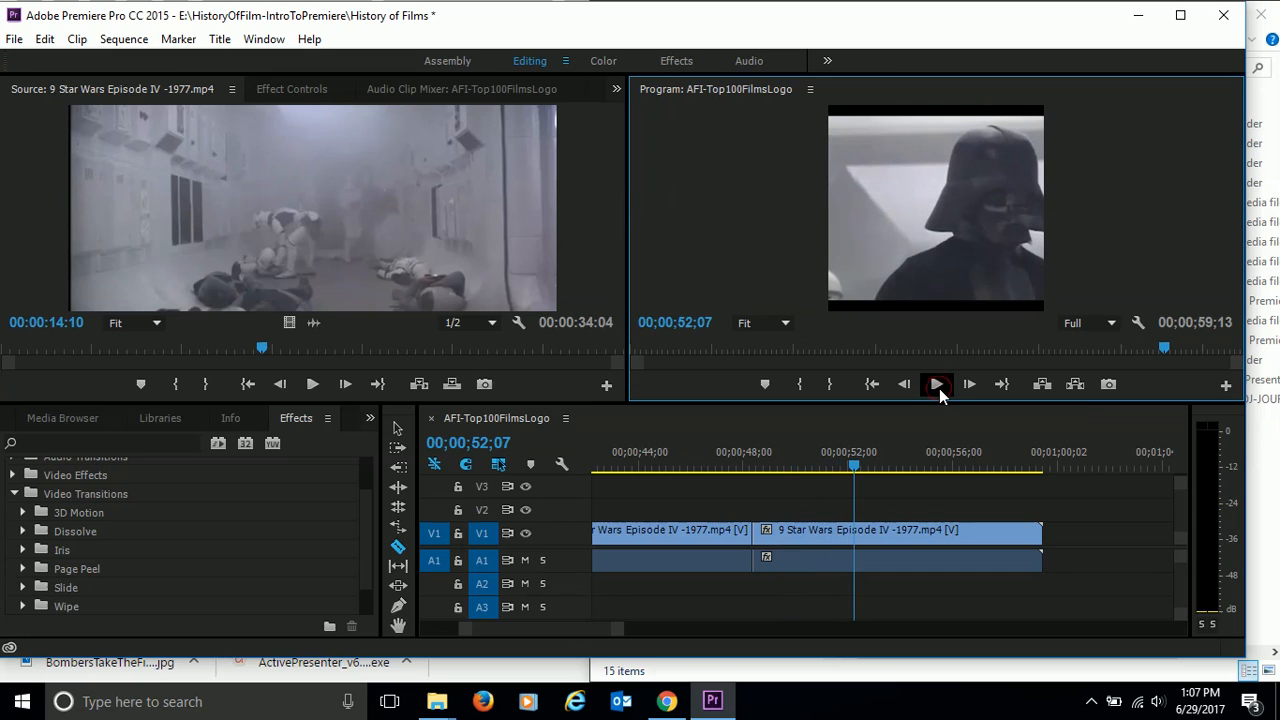
click(904, 384)
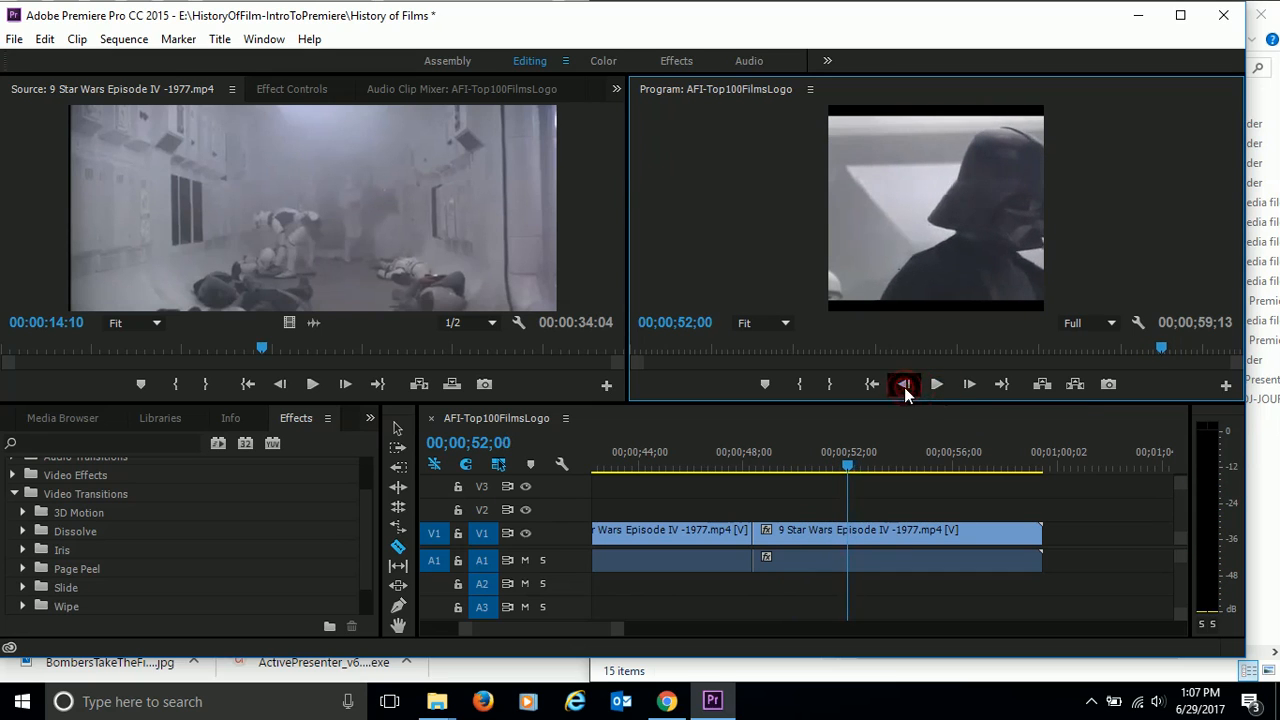
click(905, 384)
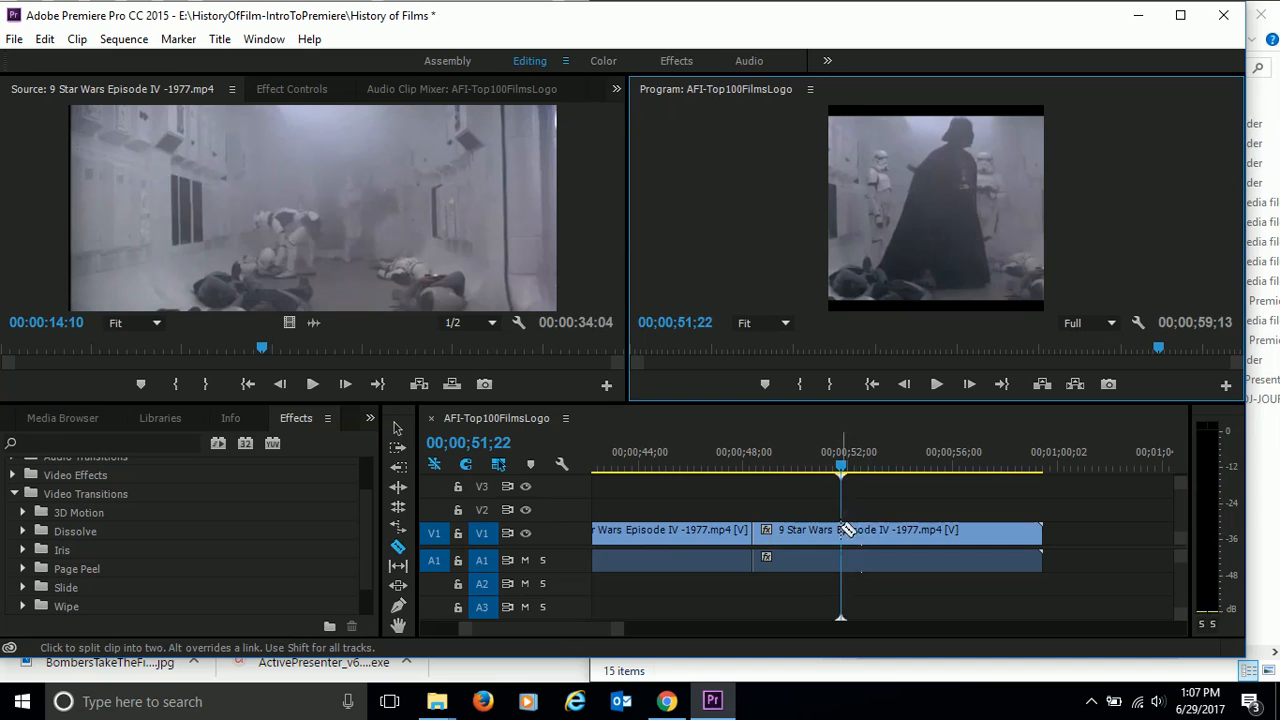
click(840, 530)
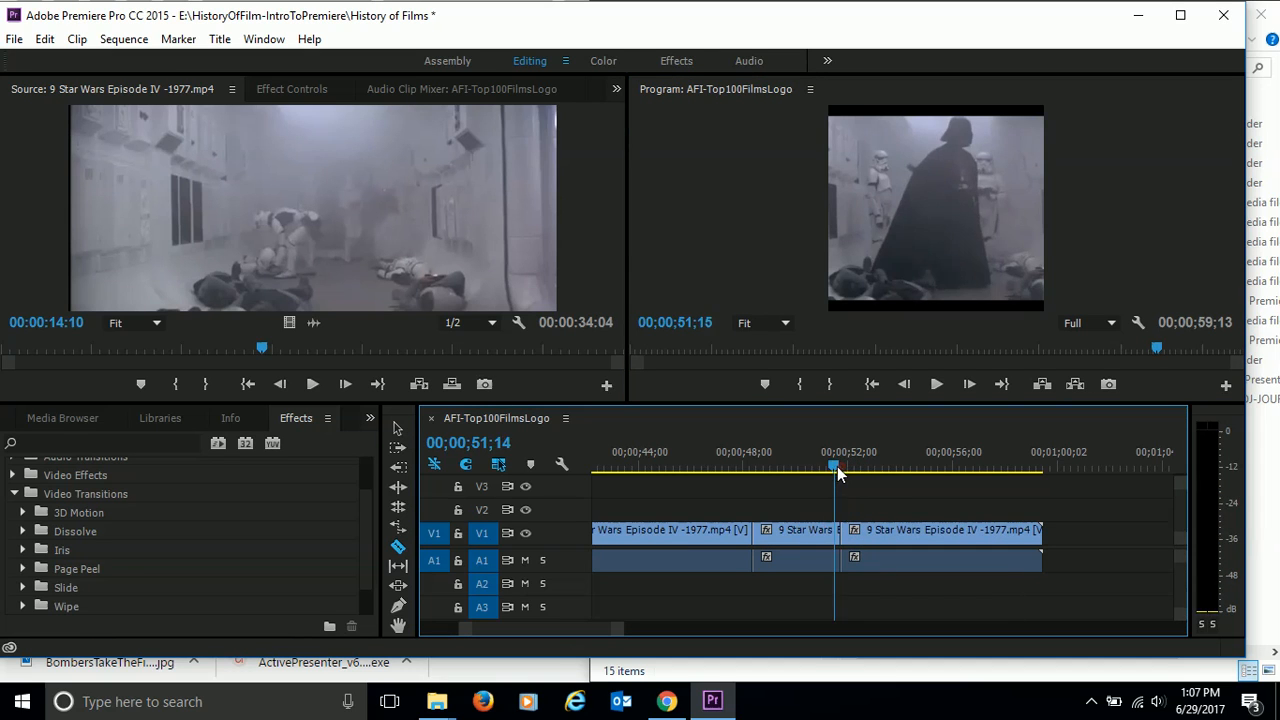
drag(838, 466, 762, 466)
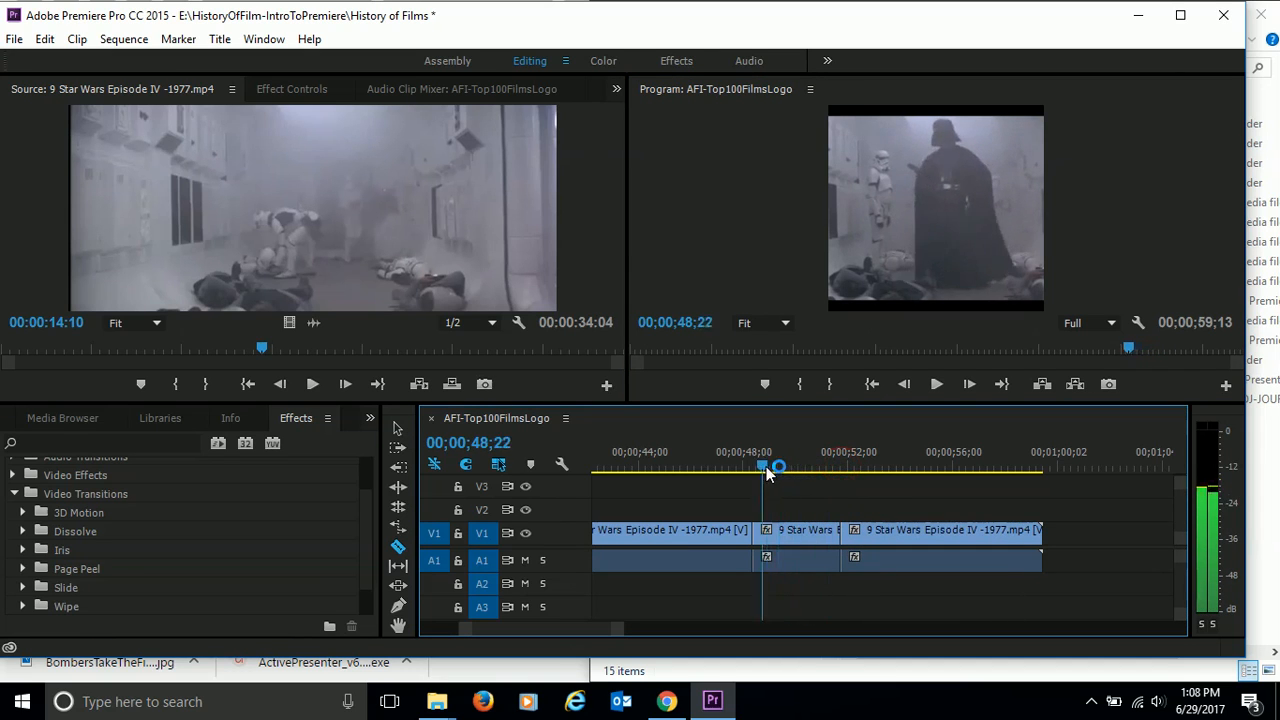
drag(778, 467, 760, 467)
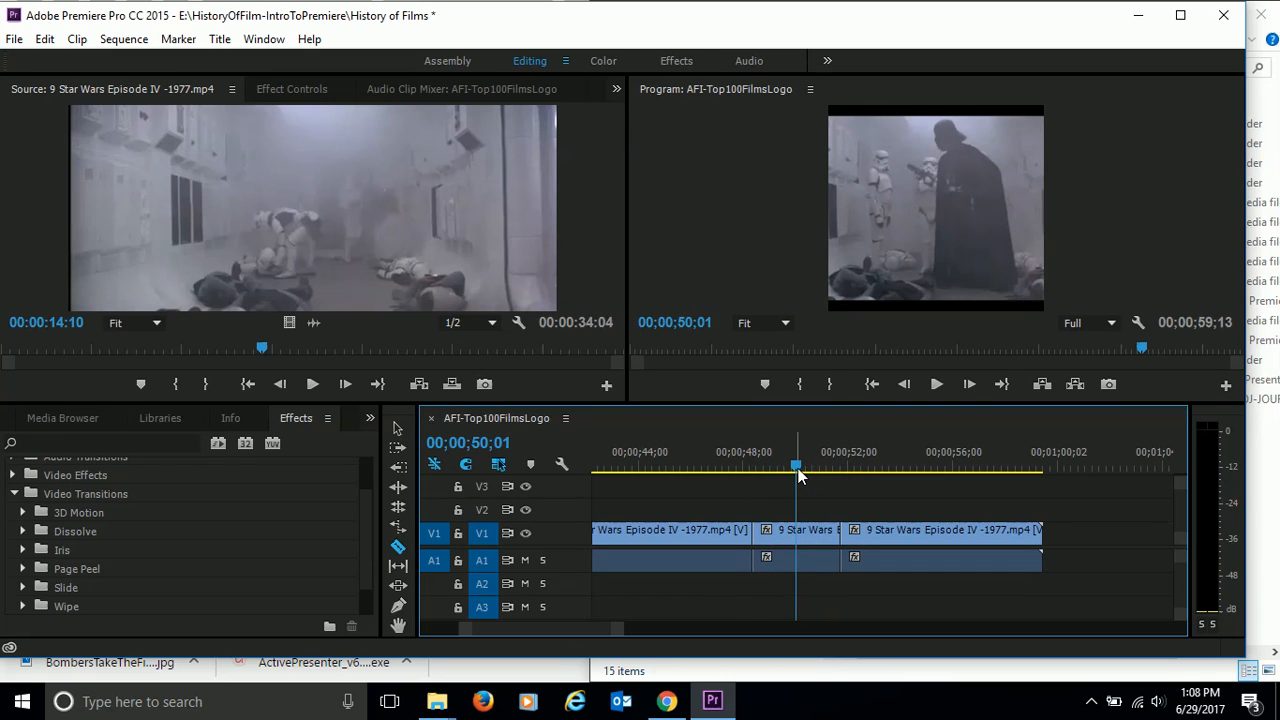
mouse_move(370, 565)
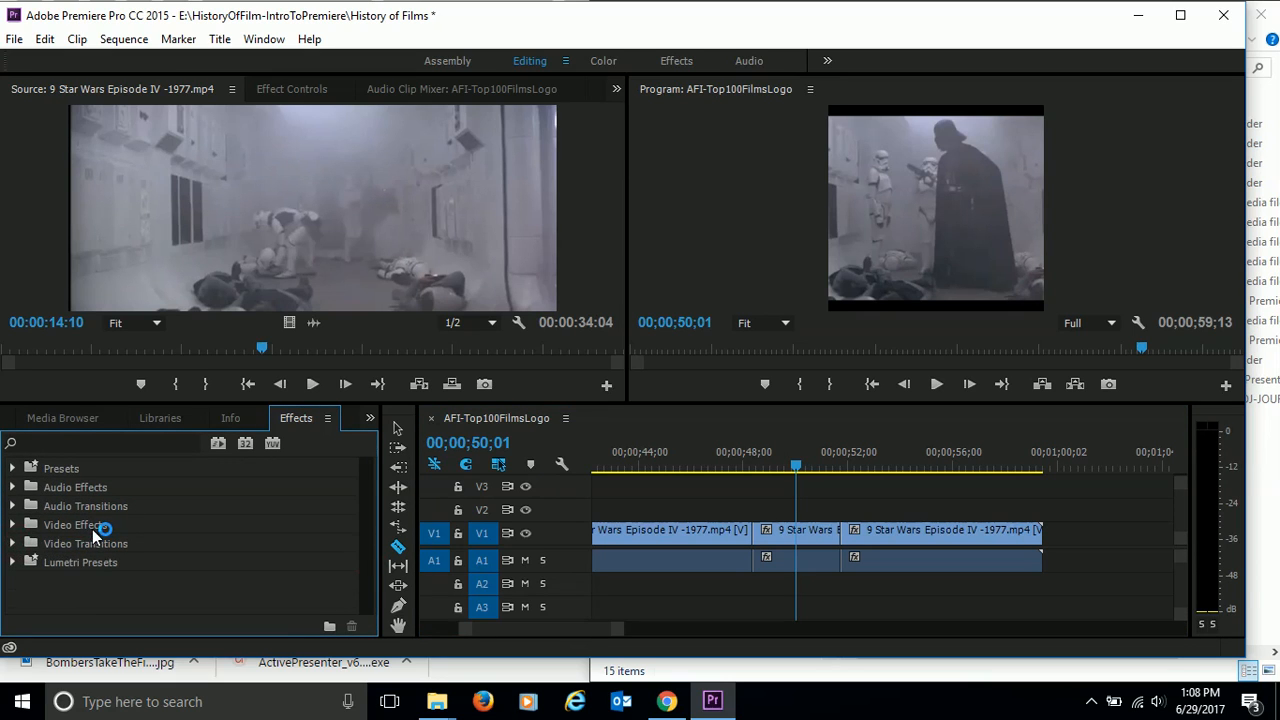
Step: Expand Video Effects and scroll down to the Generate category's Lightning effect
click(14, 524)
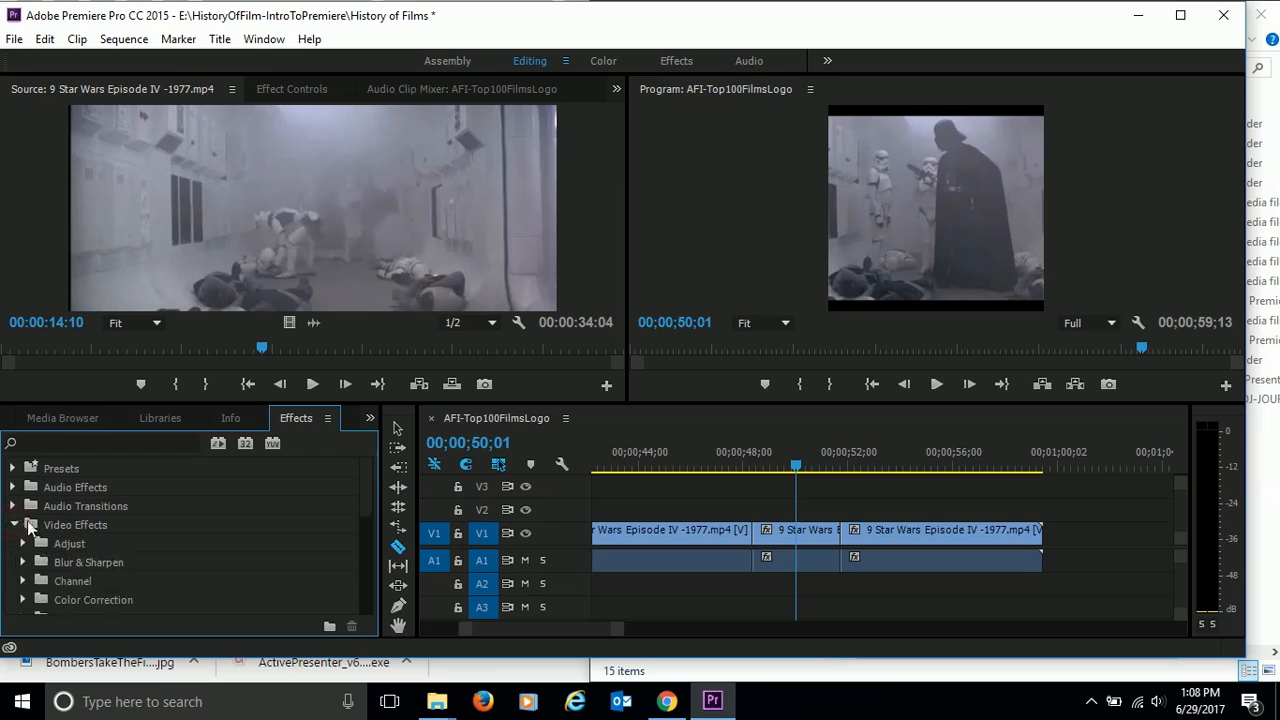
scroll(down, 3)
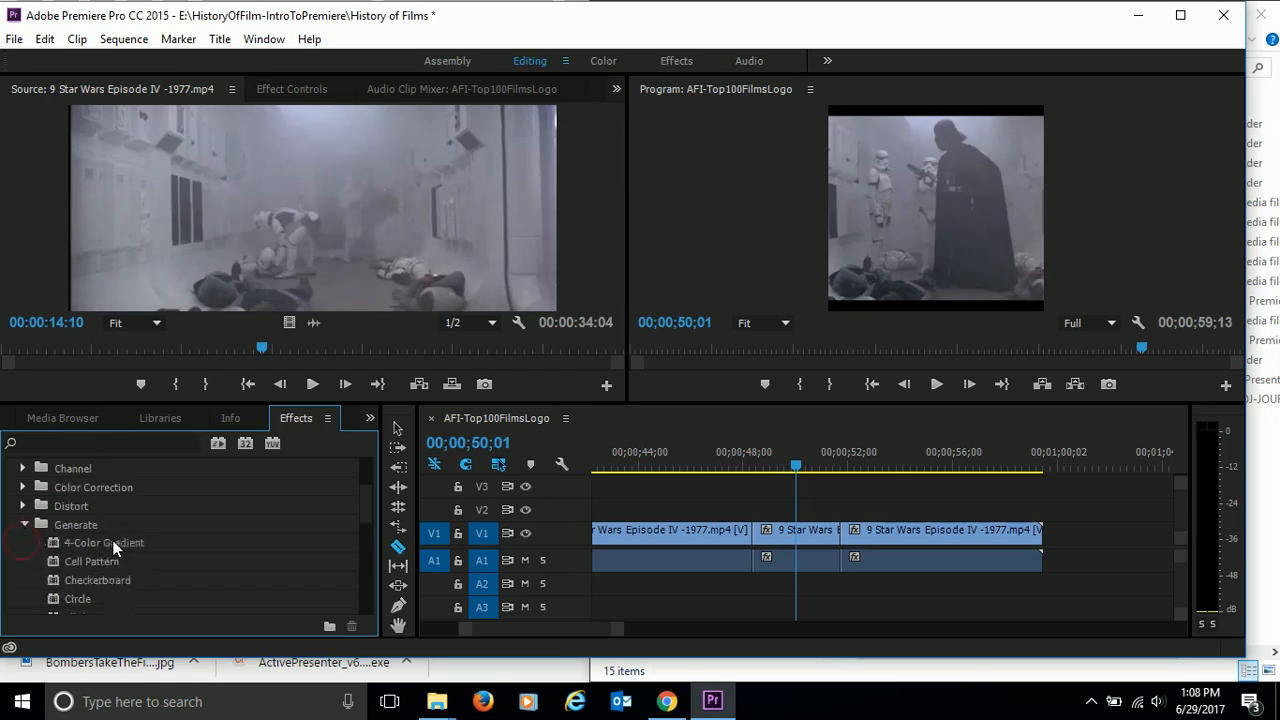
scroll(down, 3)
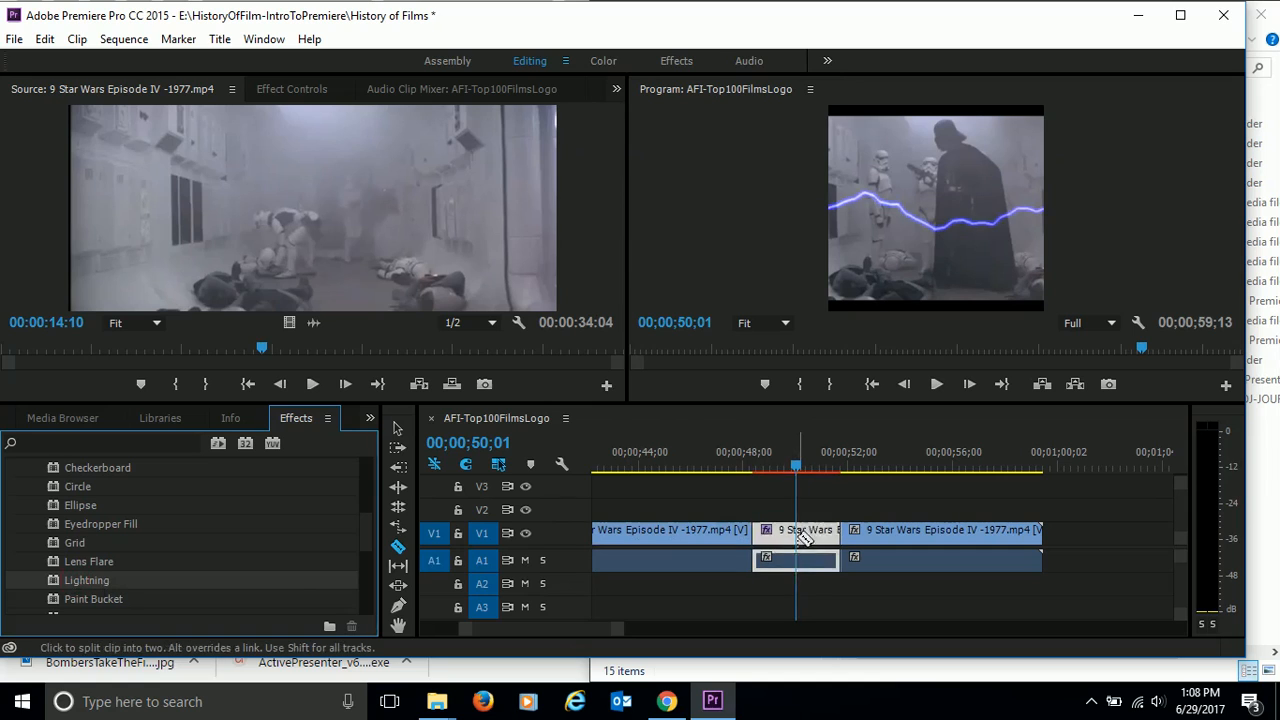
mouse_move(800, 545)
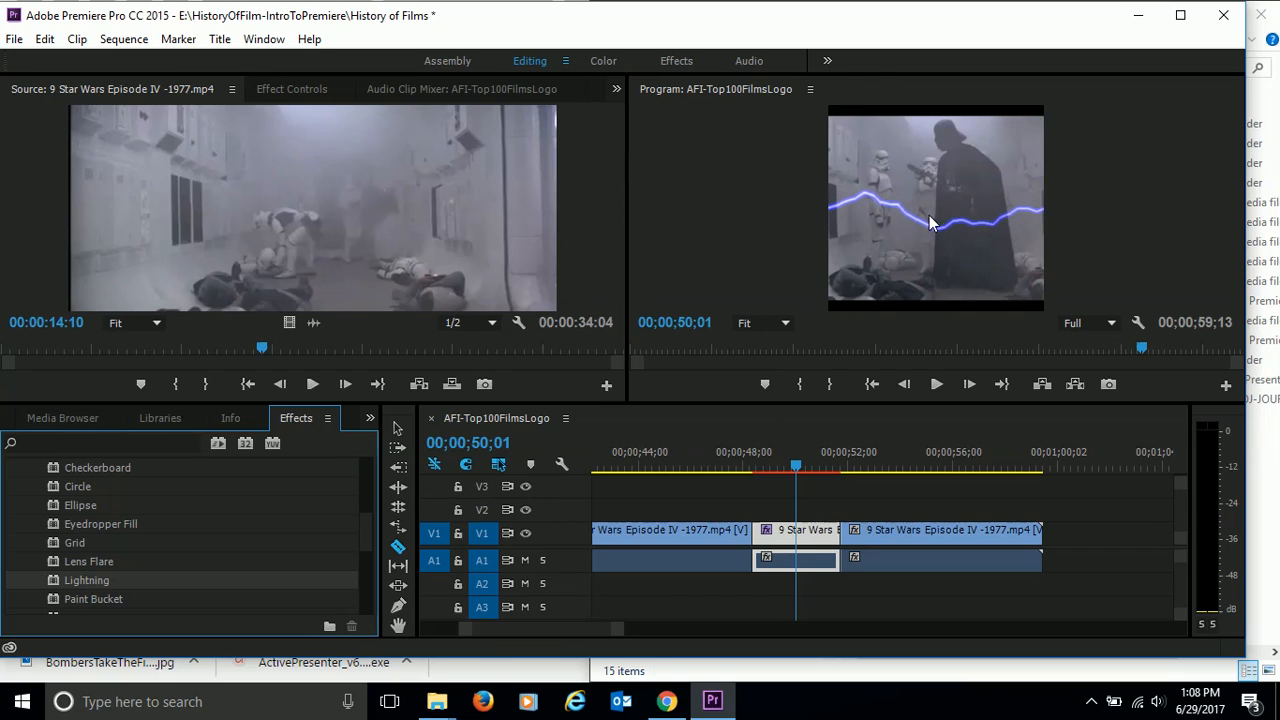
mouse_move(968, 245)
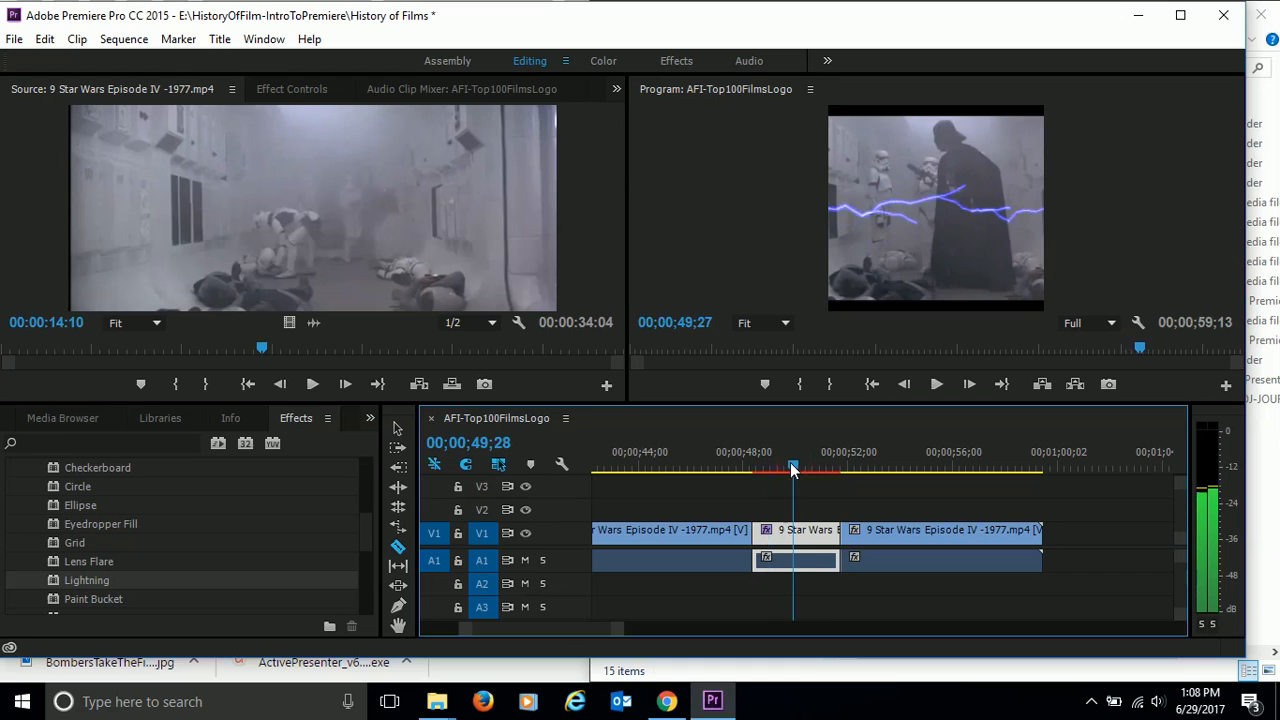
Step: Scrub across the short Vader clip to preview the Lightning bolts
drag(790, 467, 775, 467)
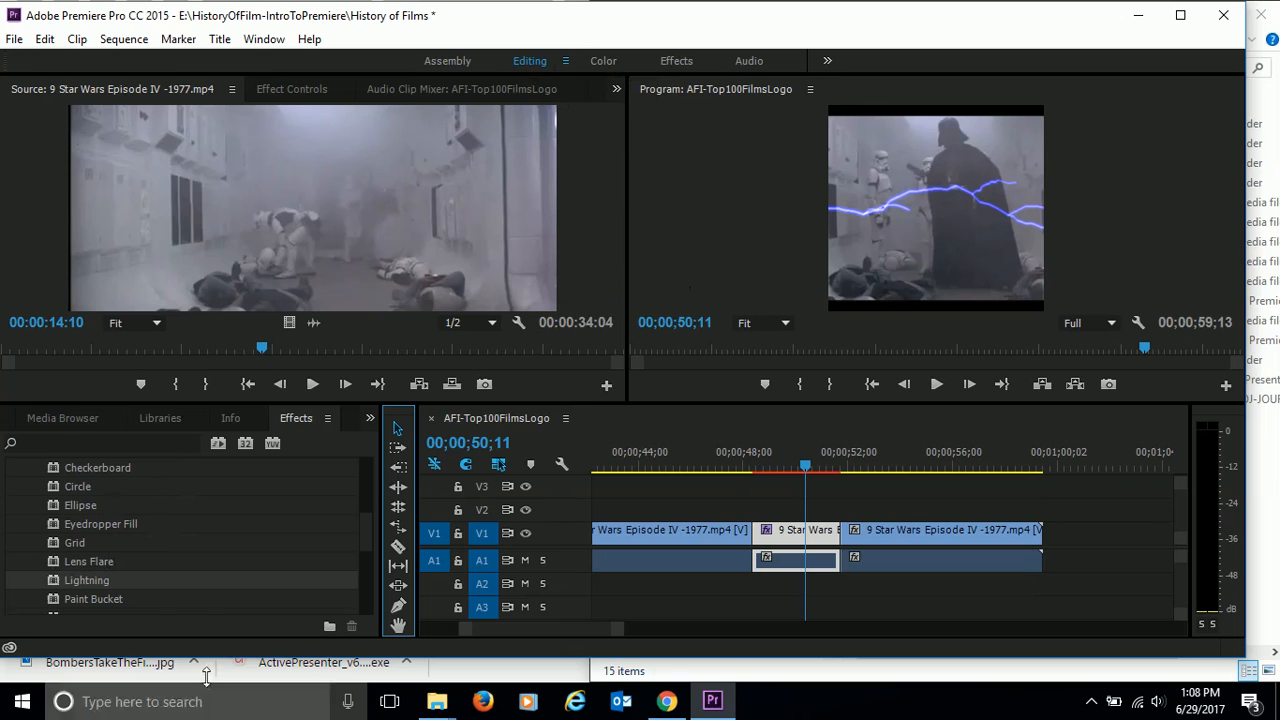
mouse_move(140, 556)
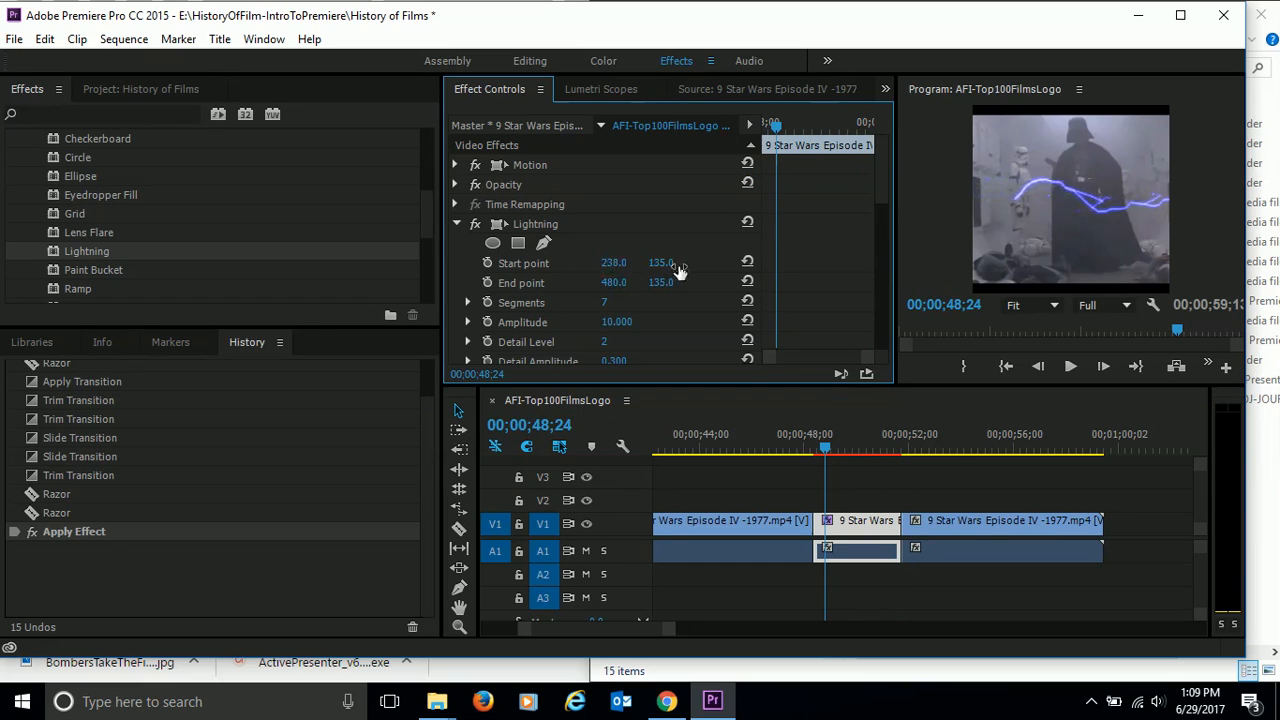
Step: Reposition the lightning's start and end points so the bolt strikes Vader
drag(613, 263, 660, 263)
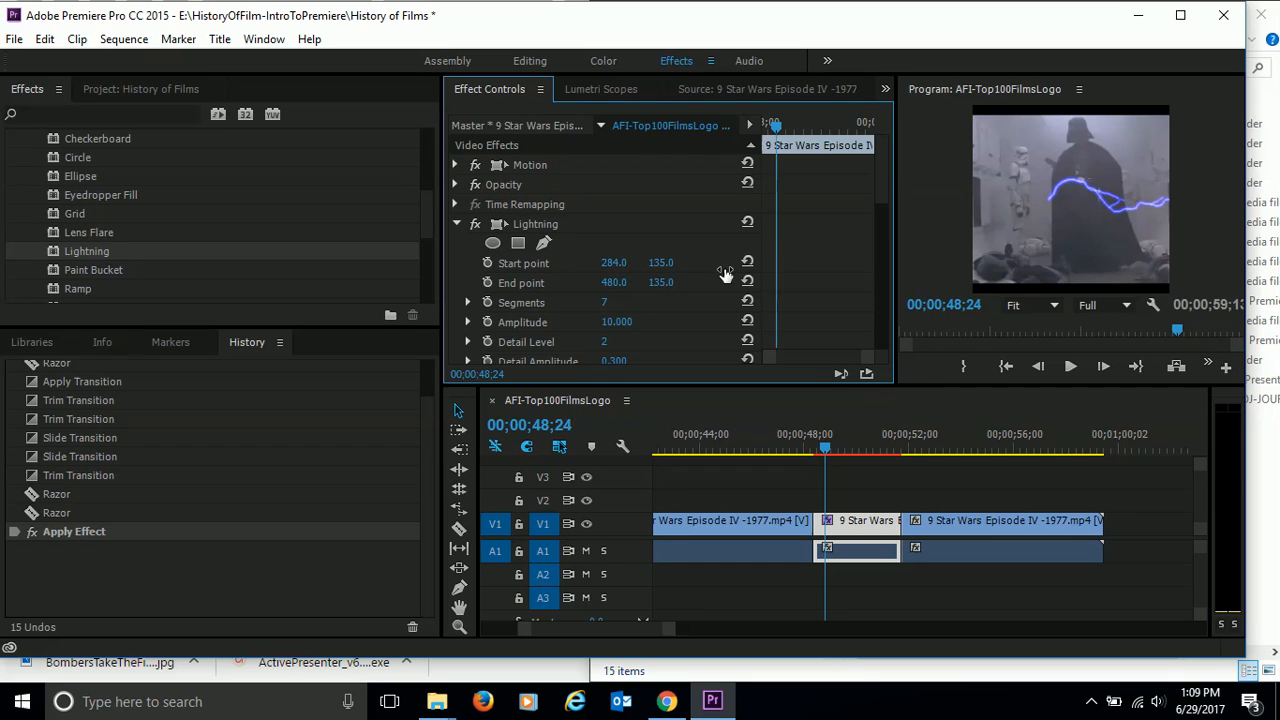
drag(661, 262, 661, 270)
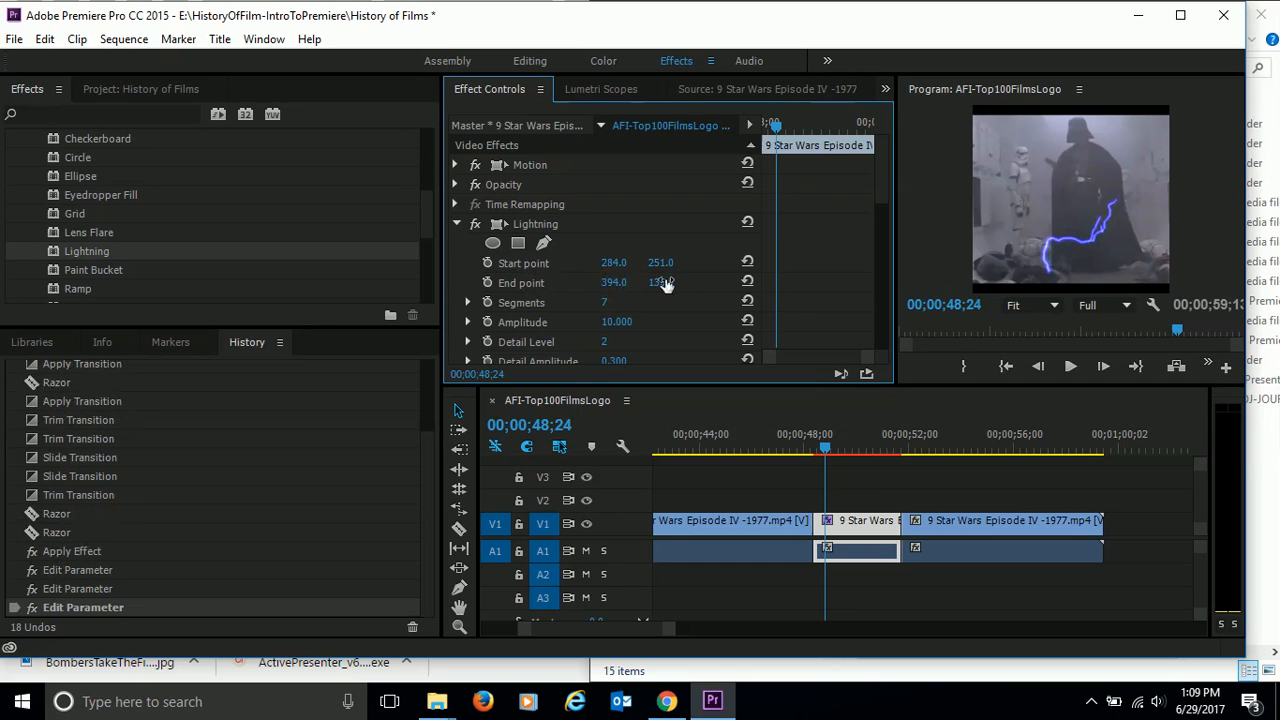
drag(663, 281, 657, 281)
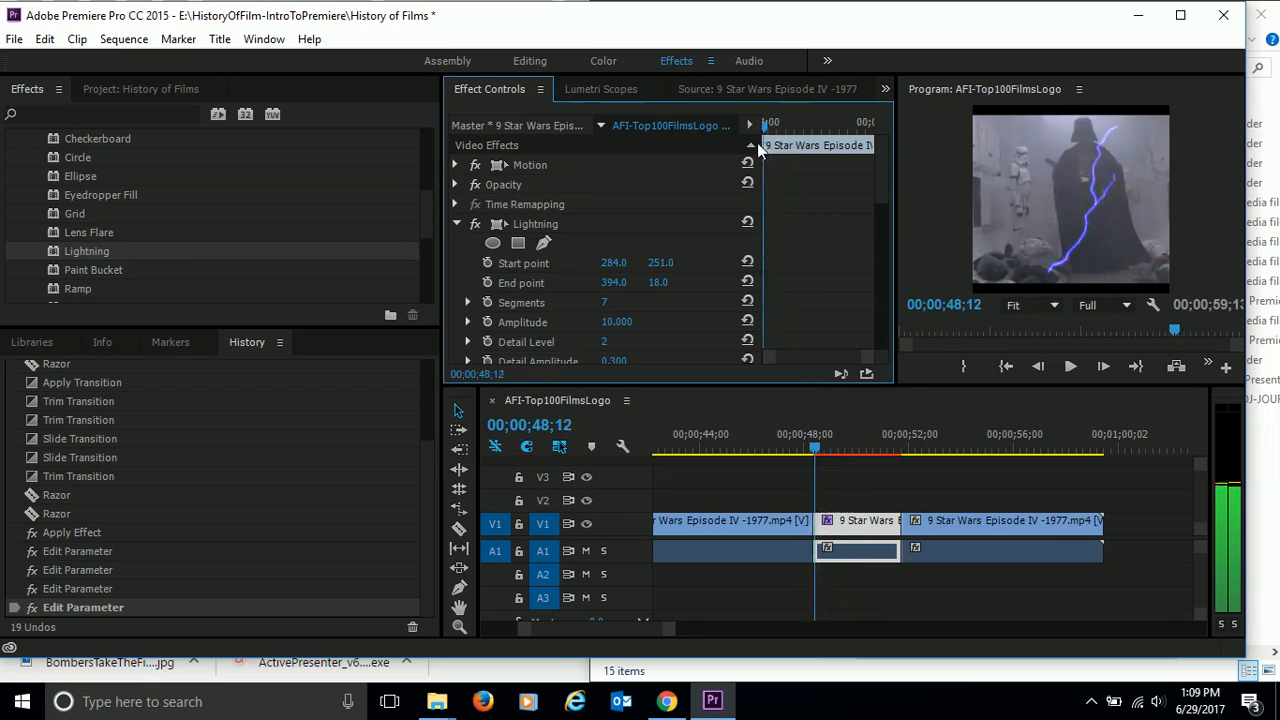
Step: Raise the Lightning speed to 20 and play back the lightning on Vader
click(875, 449)
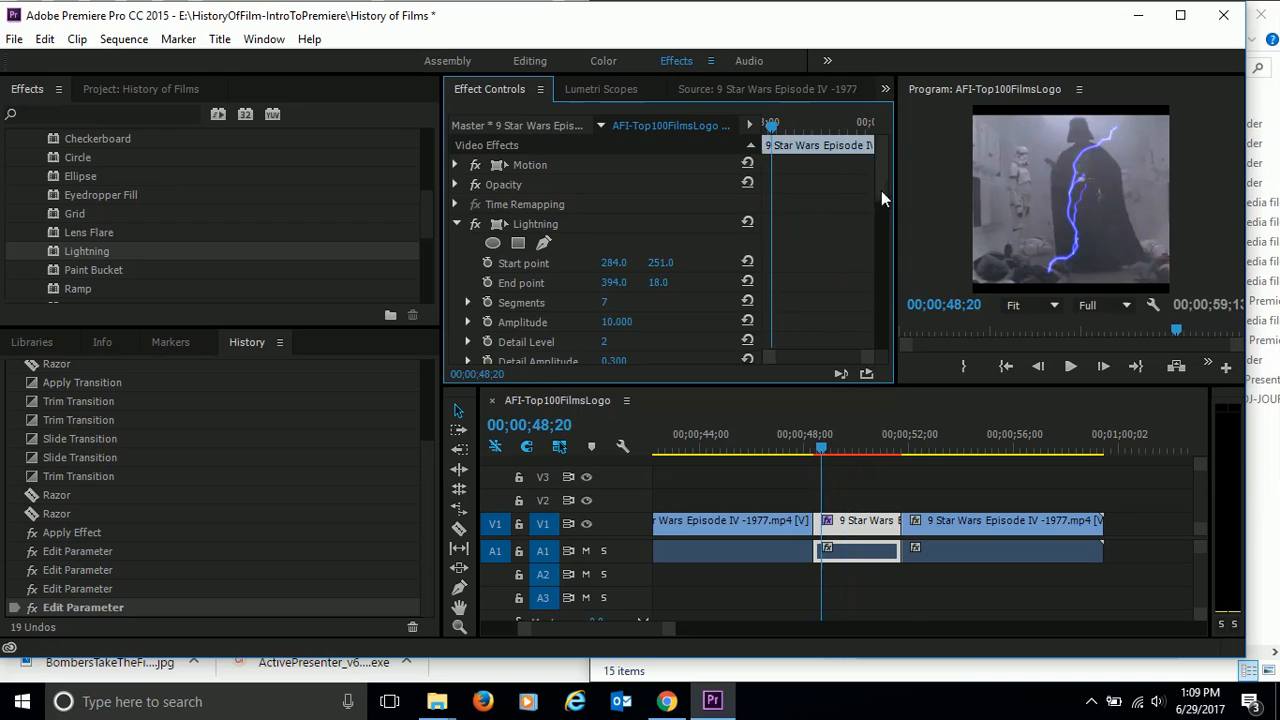
scroll(down, 3)
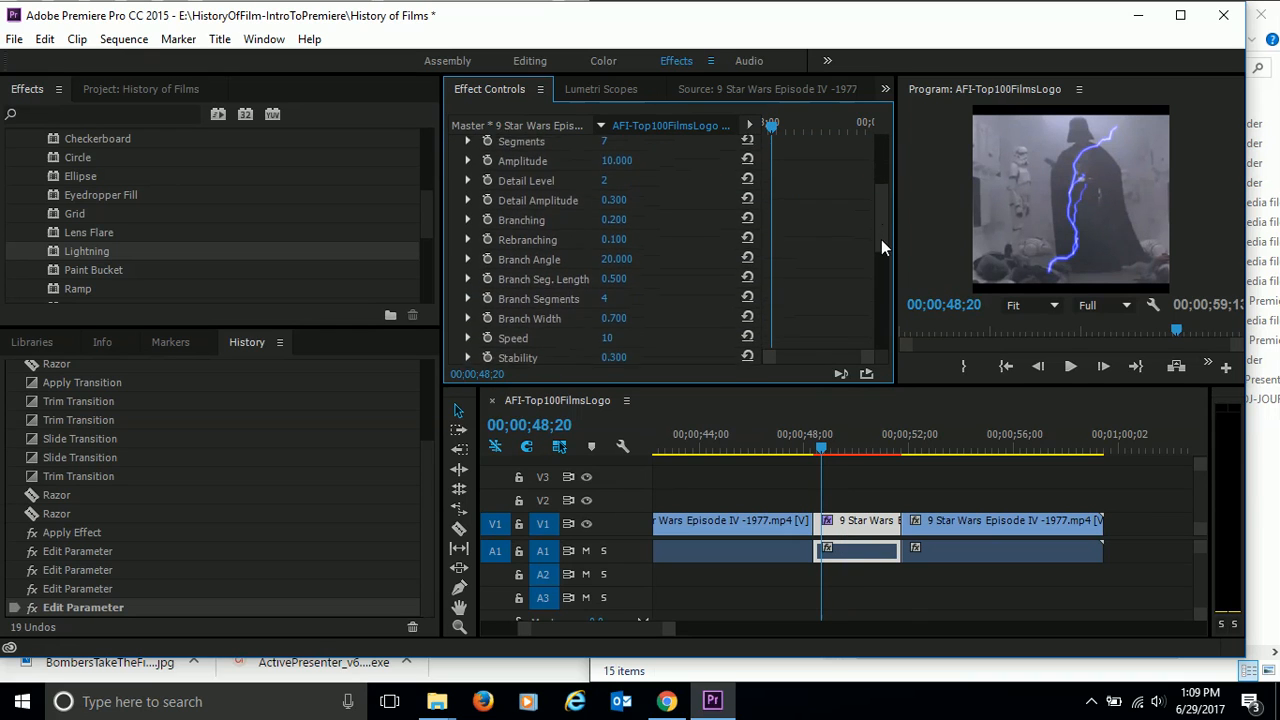
scroll(down, 3)
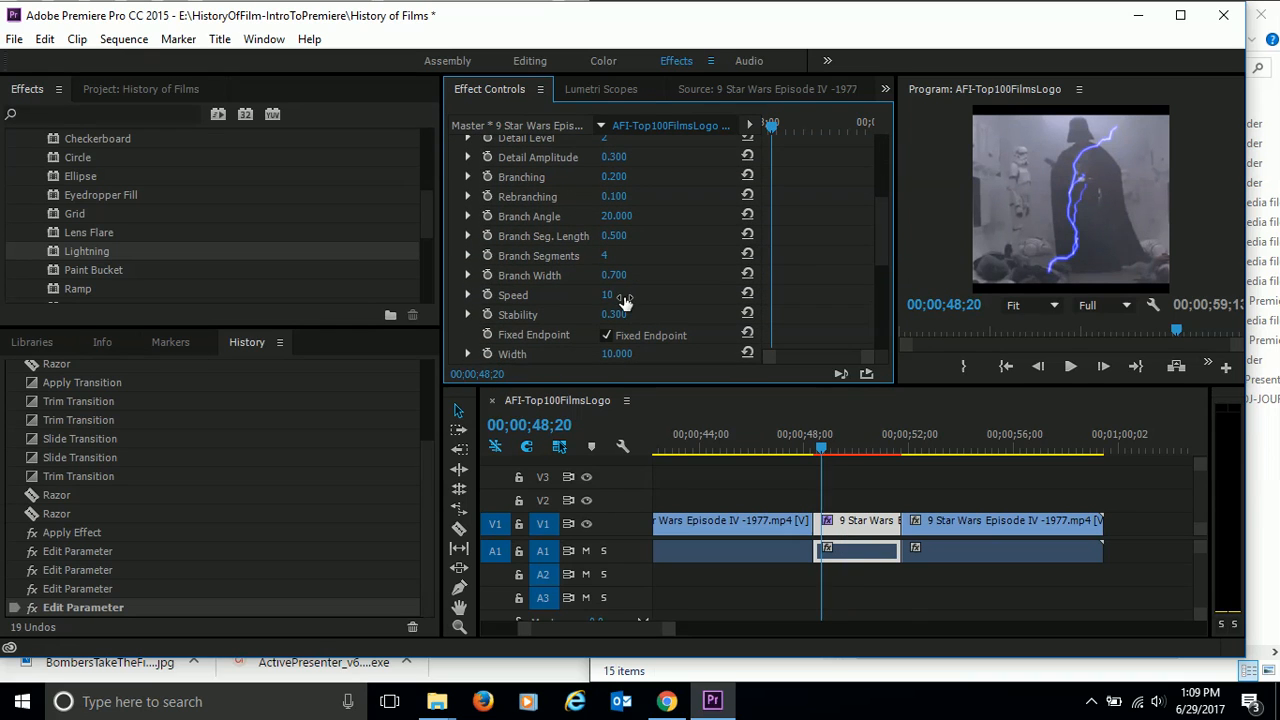
drag(608, 294, 608, 275)
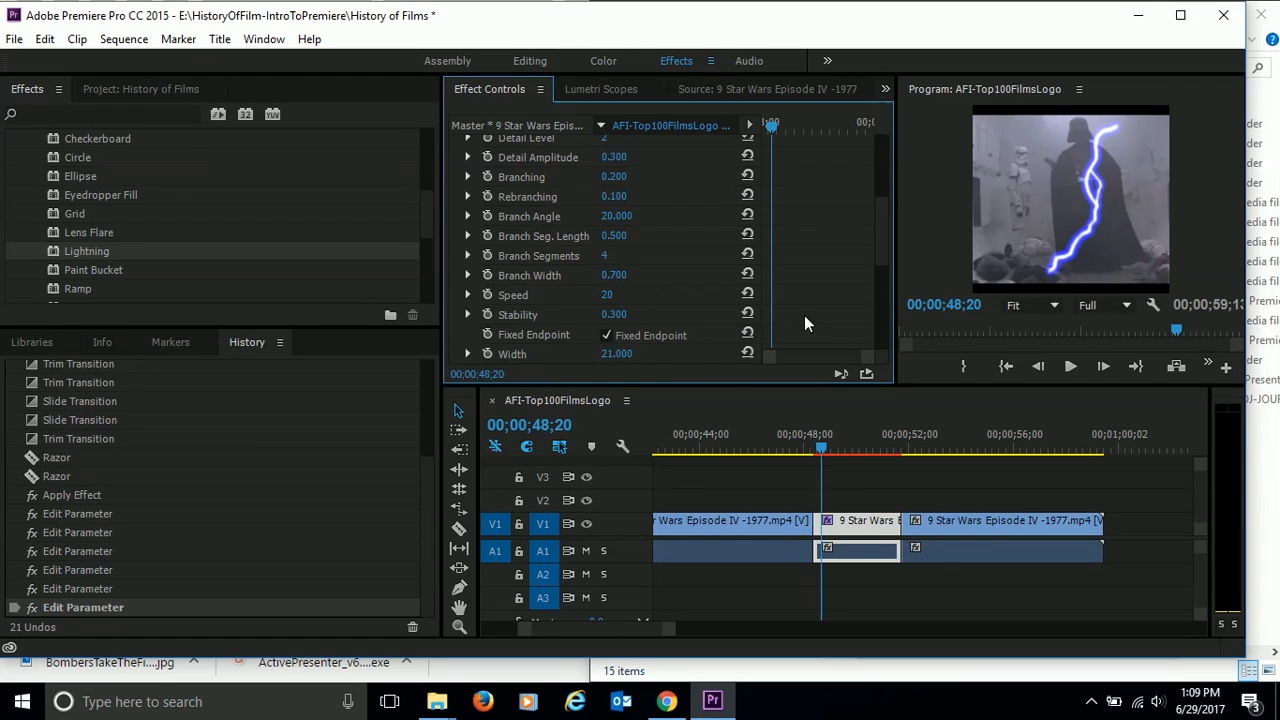
scroll(down, 3)
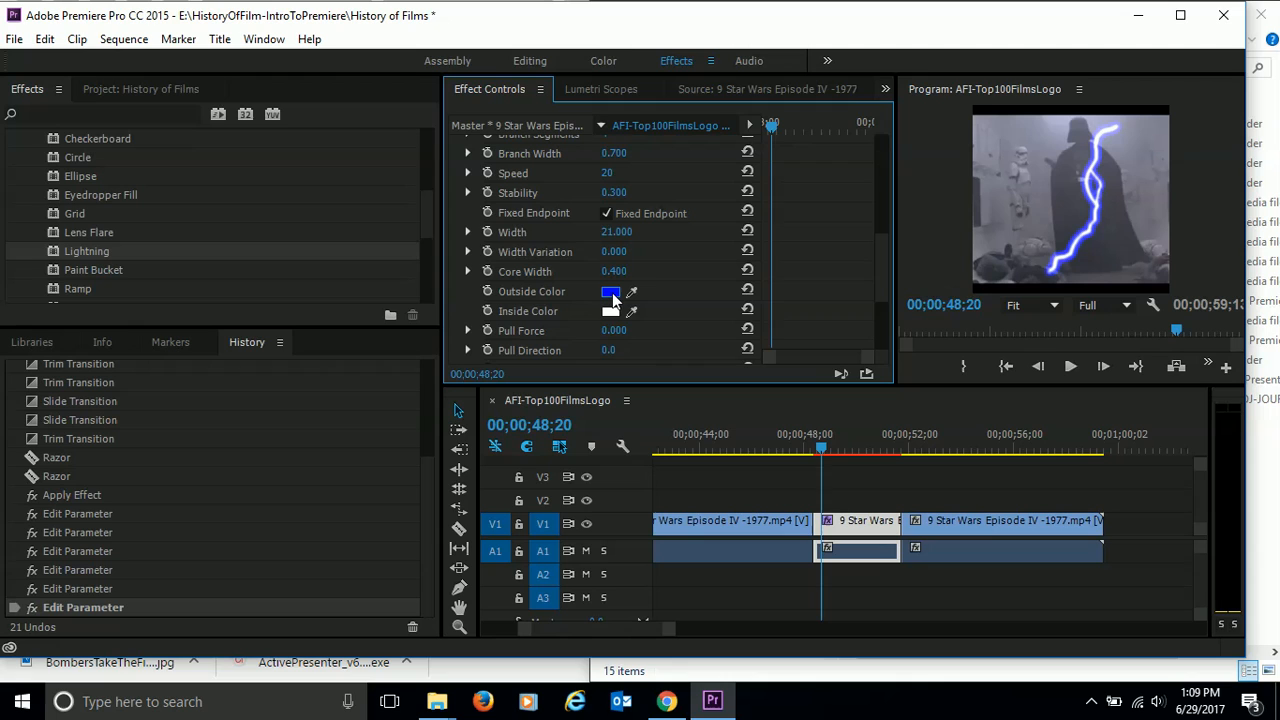
scroll(down, 3)
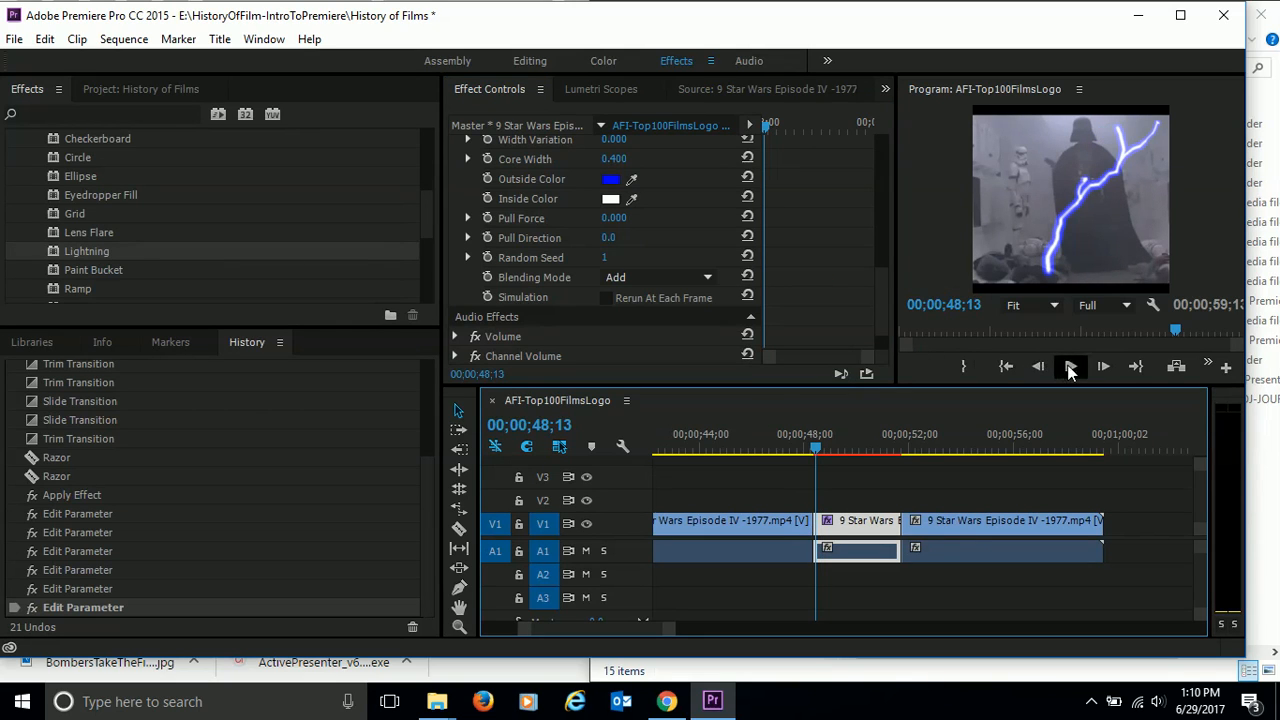
click(1070, 366)
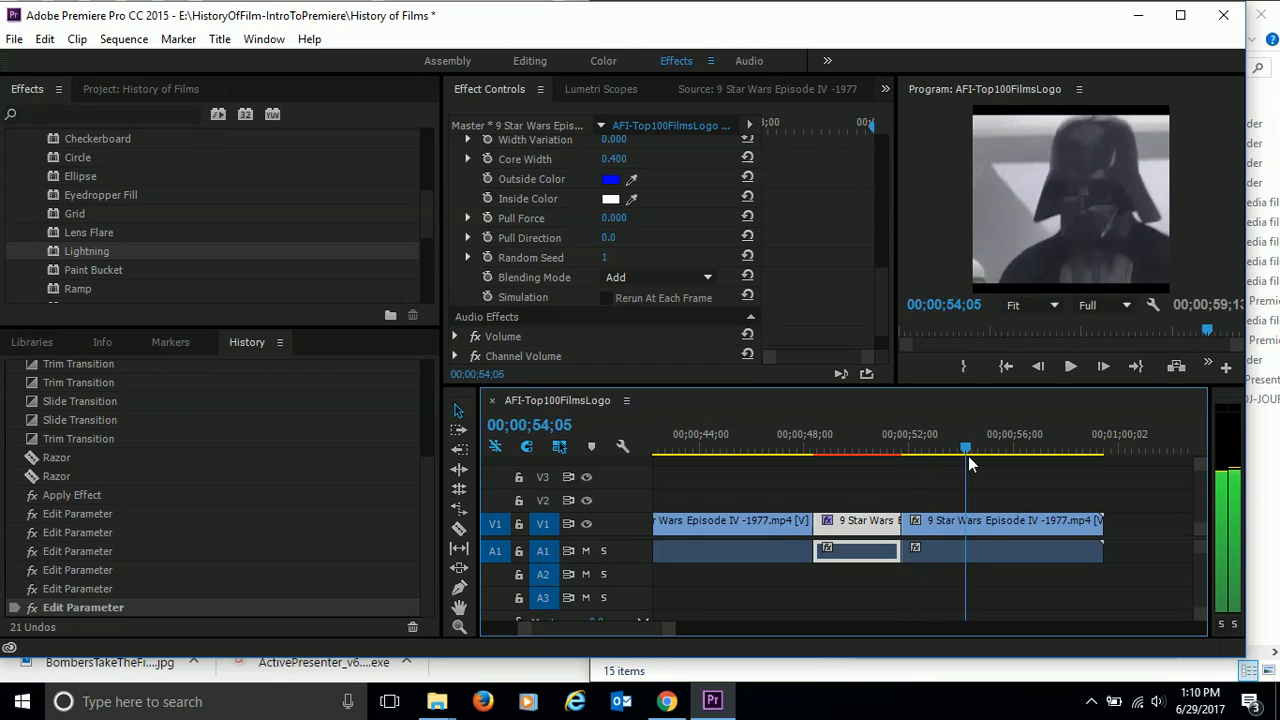
Step: Bring the playhead to 00;00;53;06, at the start of Vader's face close-up
drag(968, 447, 958, 447)
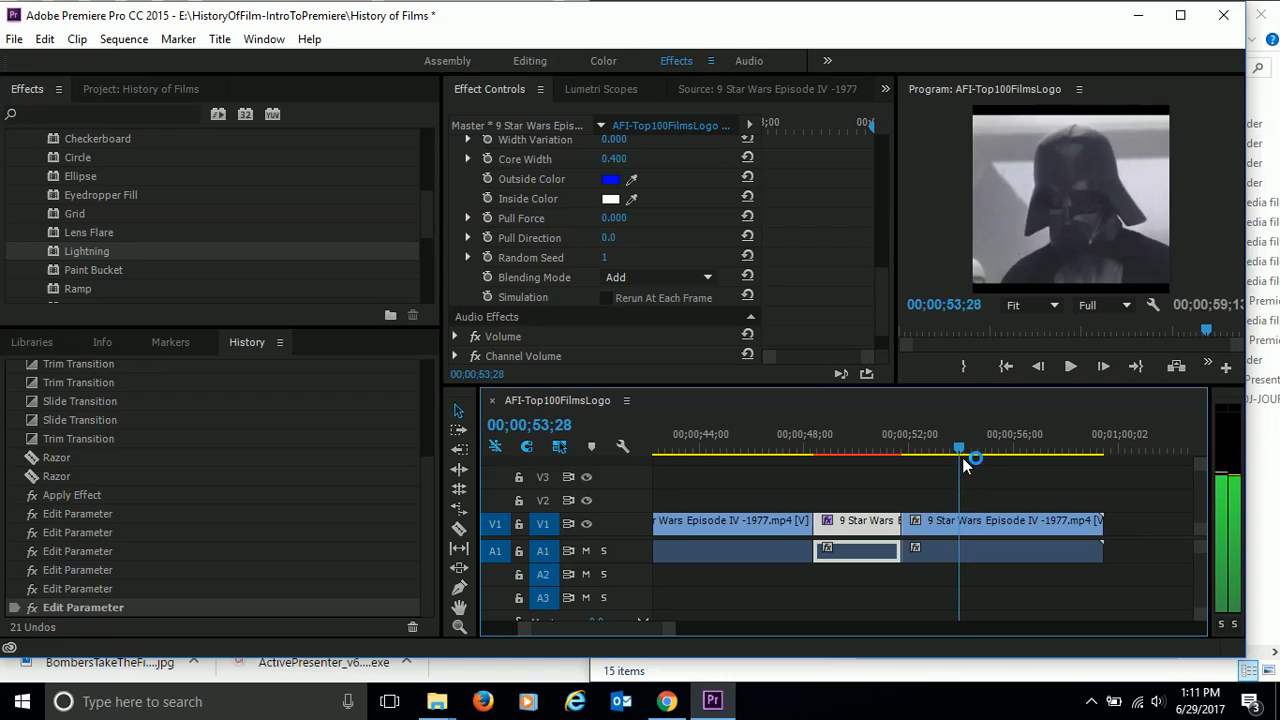
click(1037, 366)
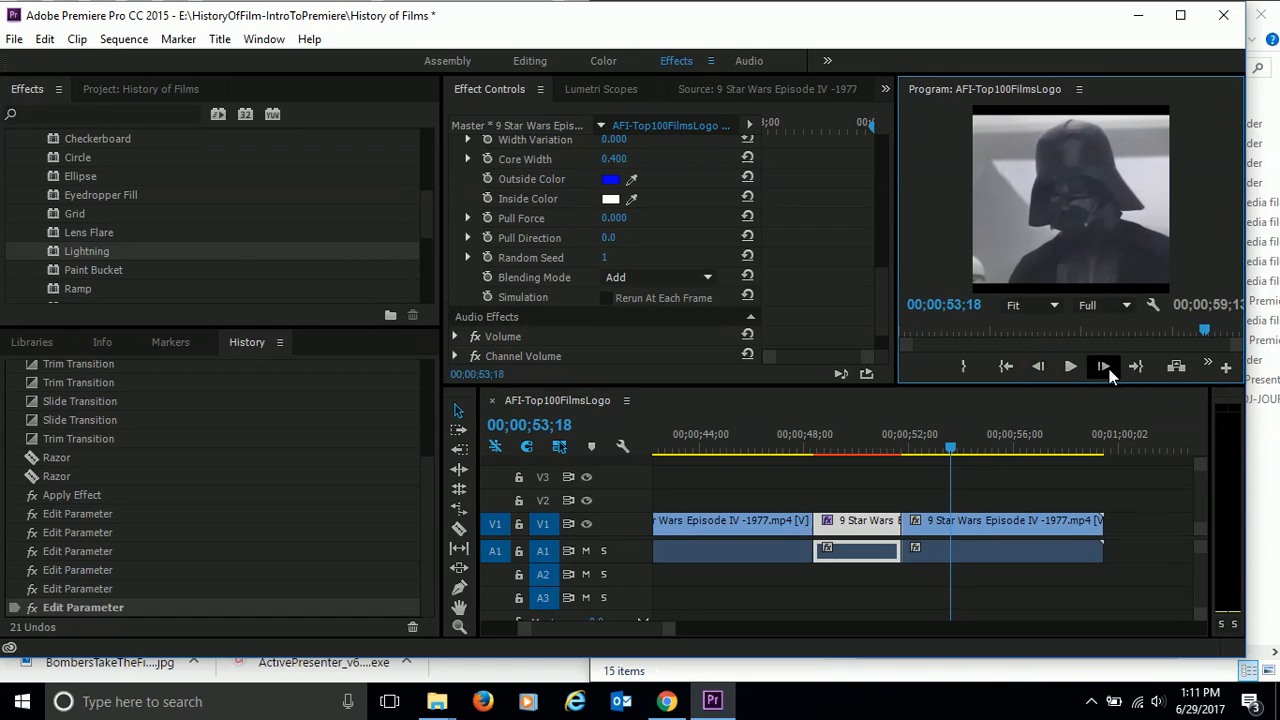
click(1104, 366)
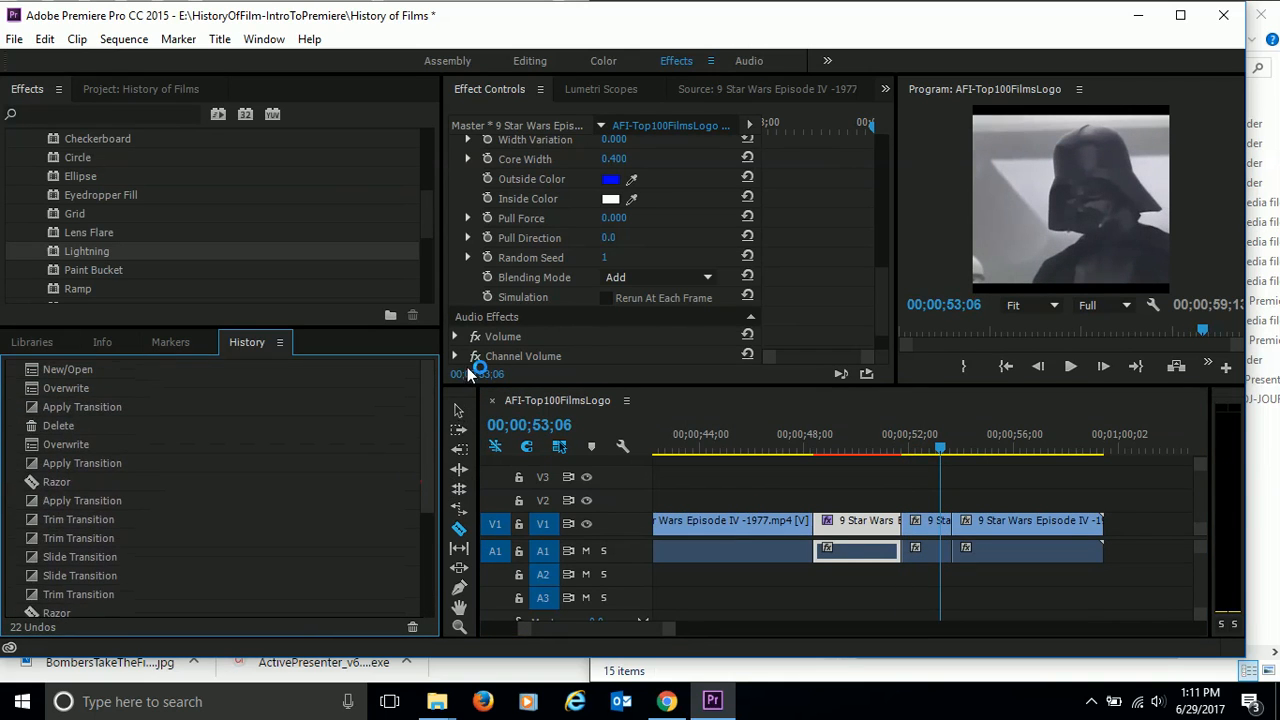
scroll(down, 3)
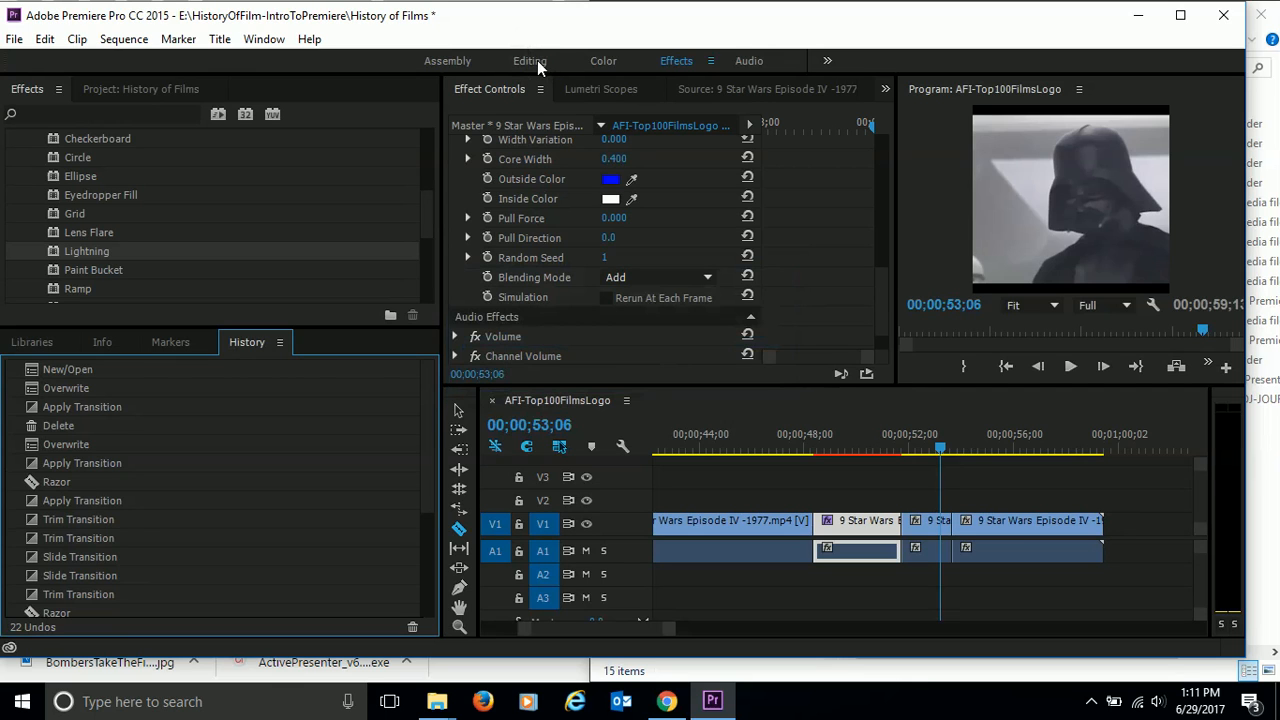
Step: Switch Premiere Pro to the Editing workspace
click(530, 60)
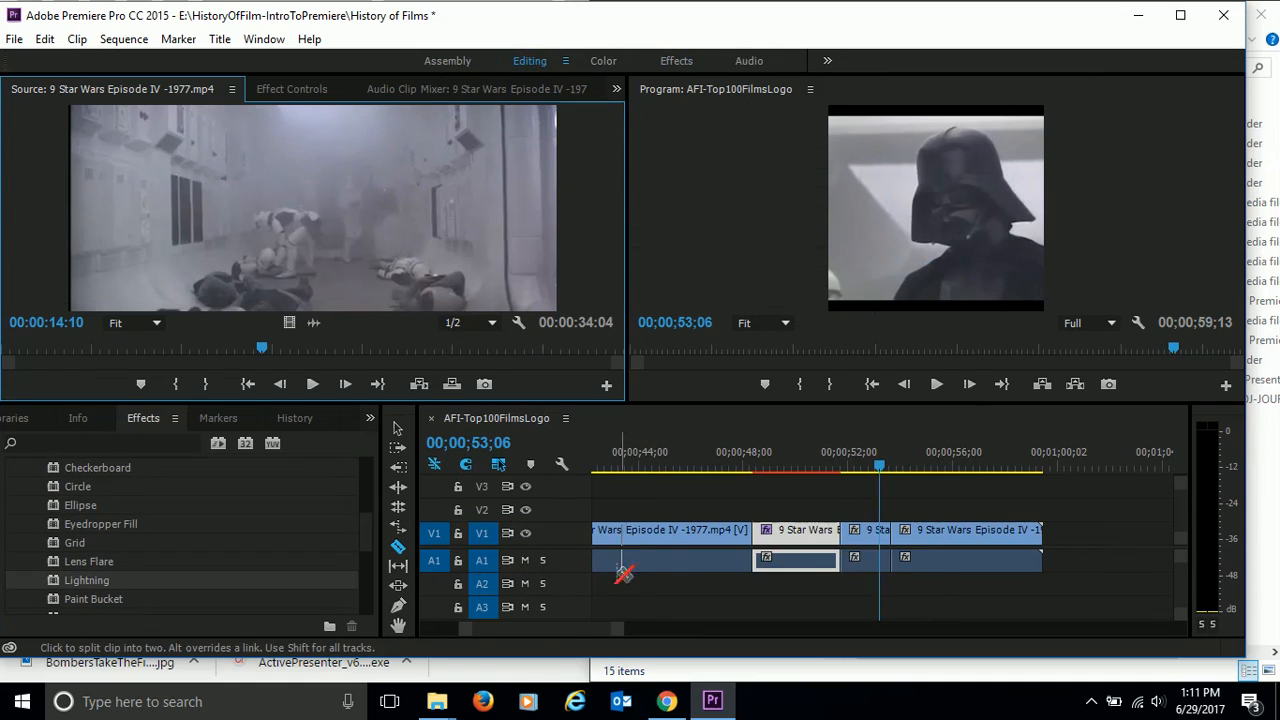
mouse_move(38, 622)
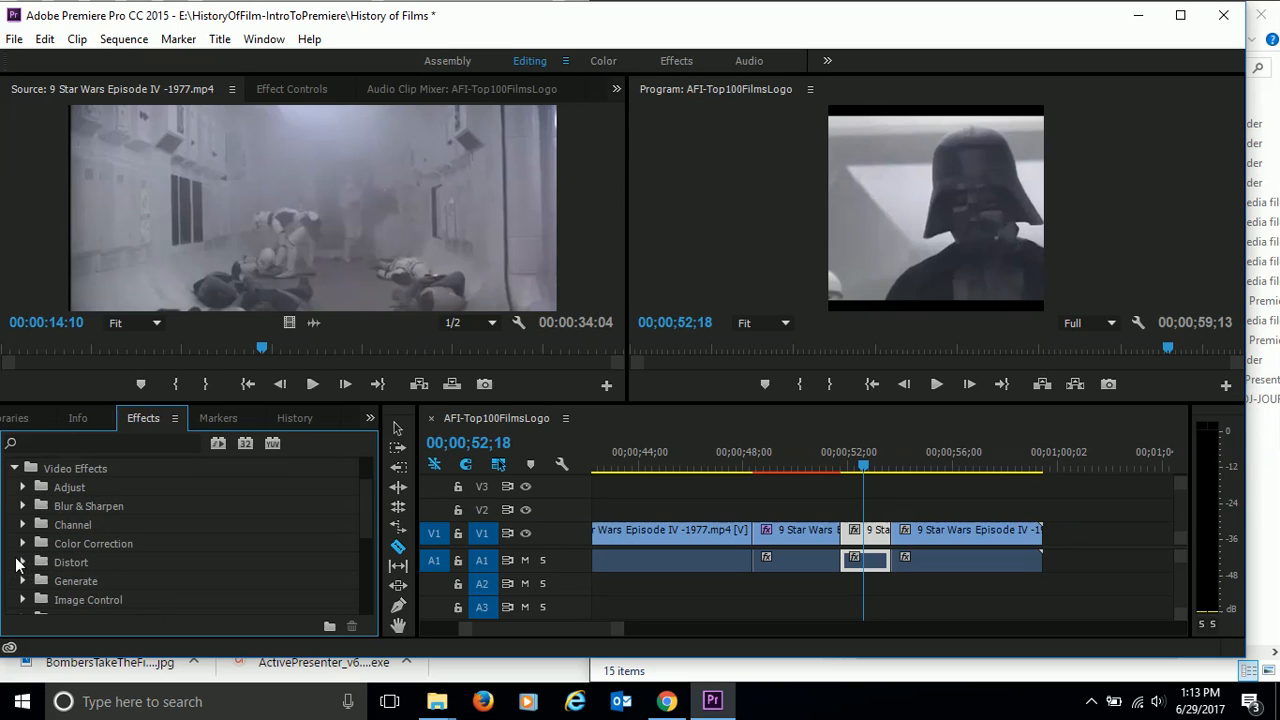
Step: Drag Distort > Magnify onto the short Vader close-up clip
click(24, 543)
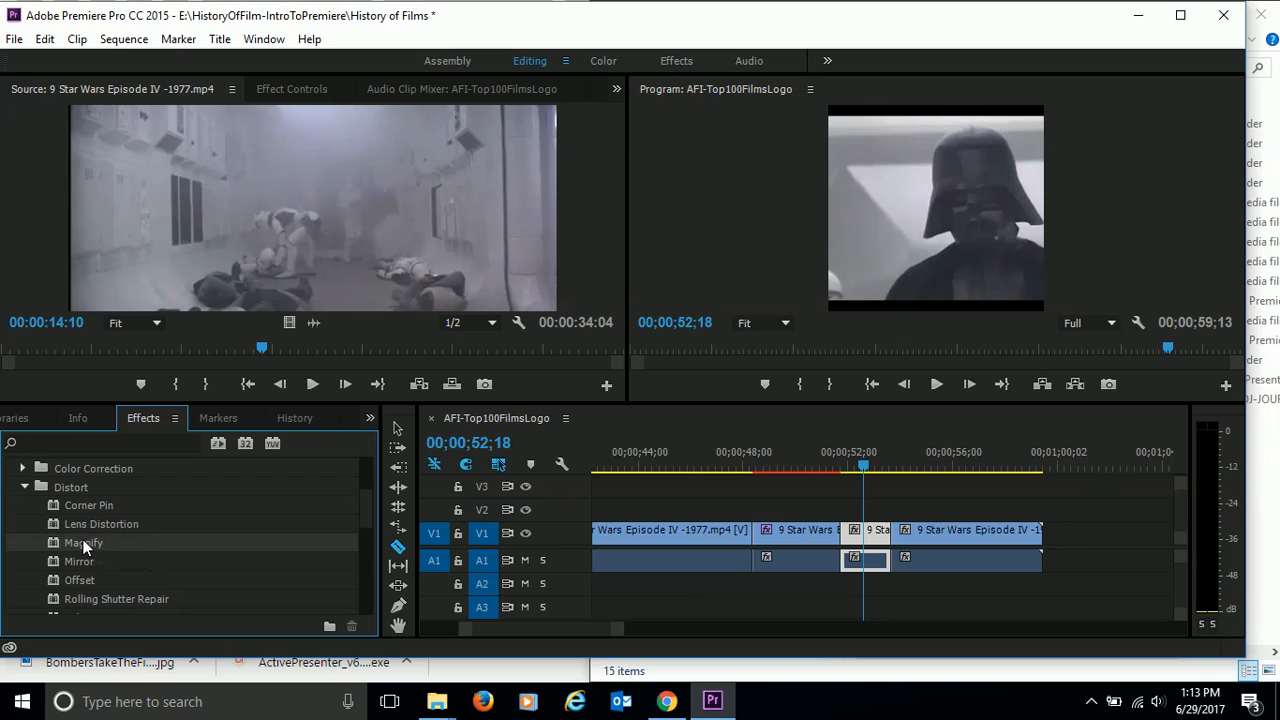
mouse_move(108, 561)
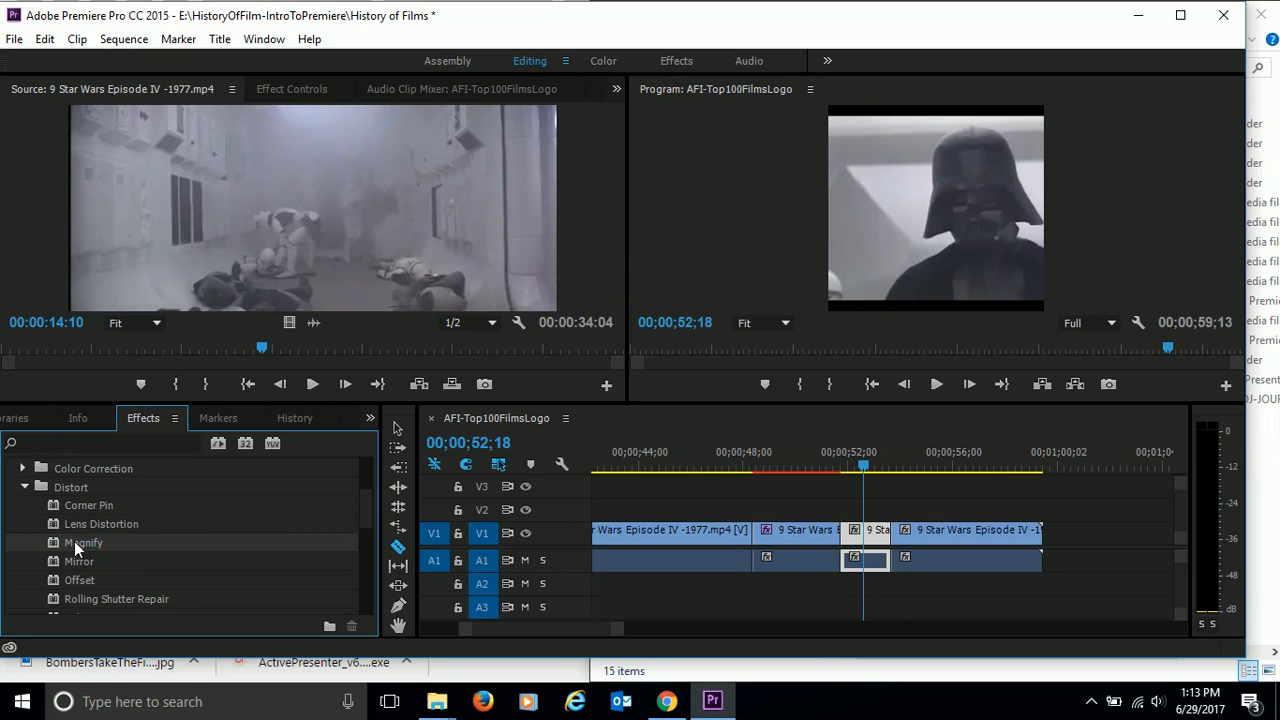
drag(83, 542, 865, 540)
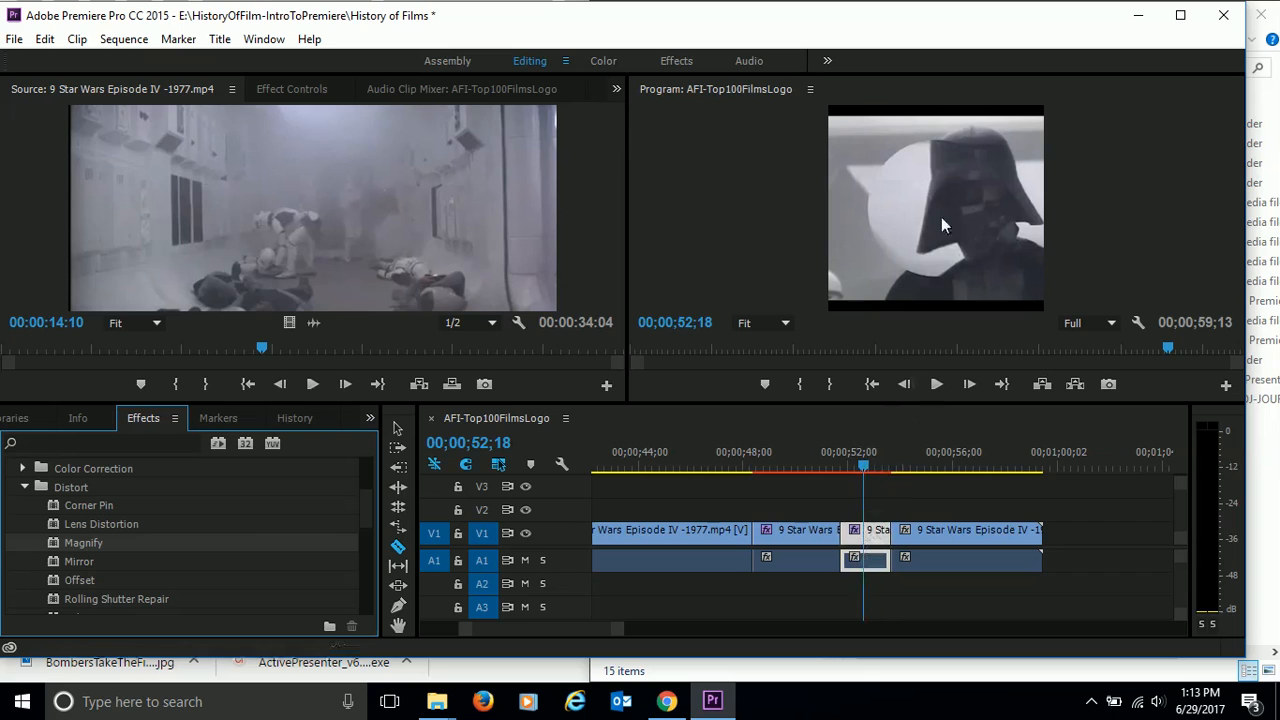
mouse_move(880, 187)
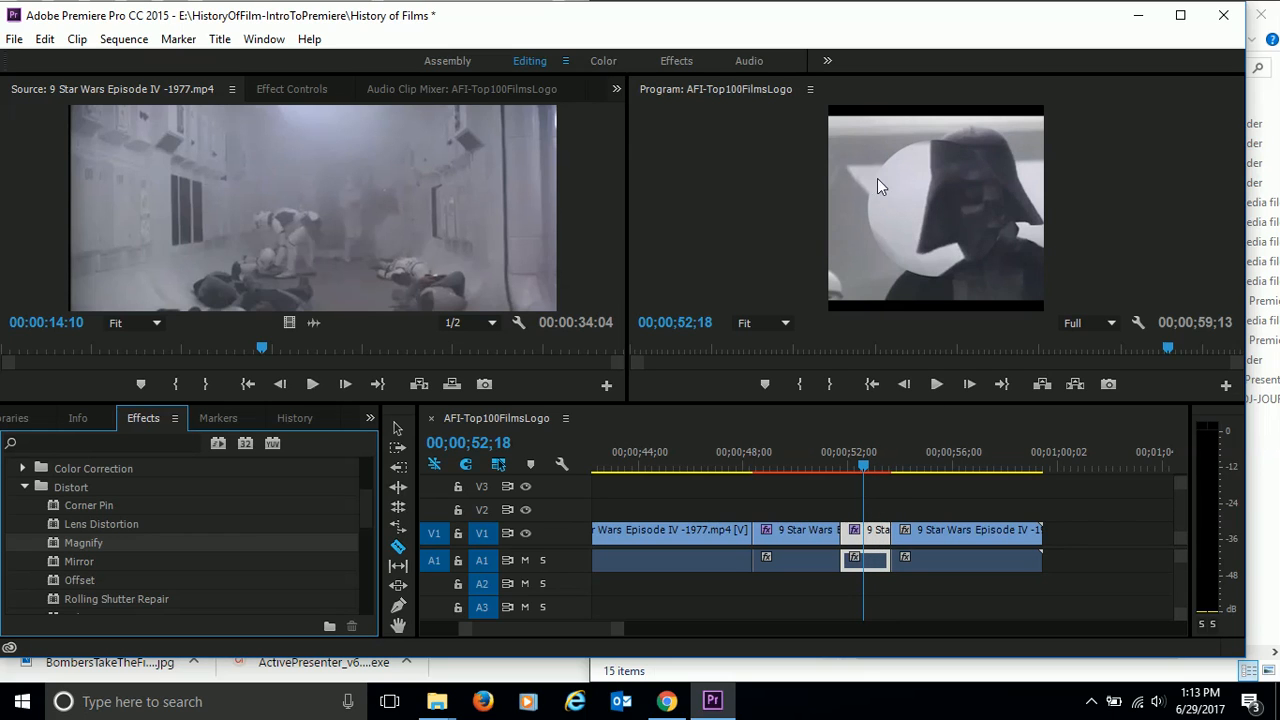
mouse_move(881, 236)
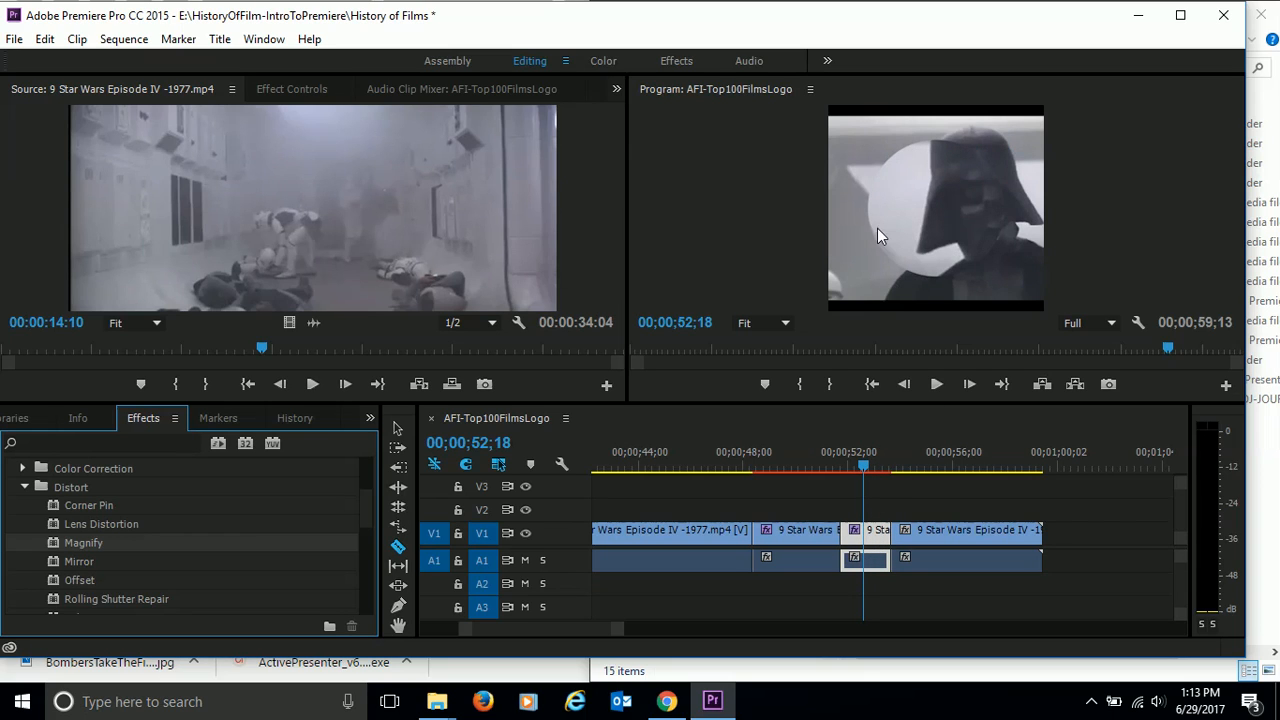
mouse_move(958, 210)
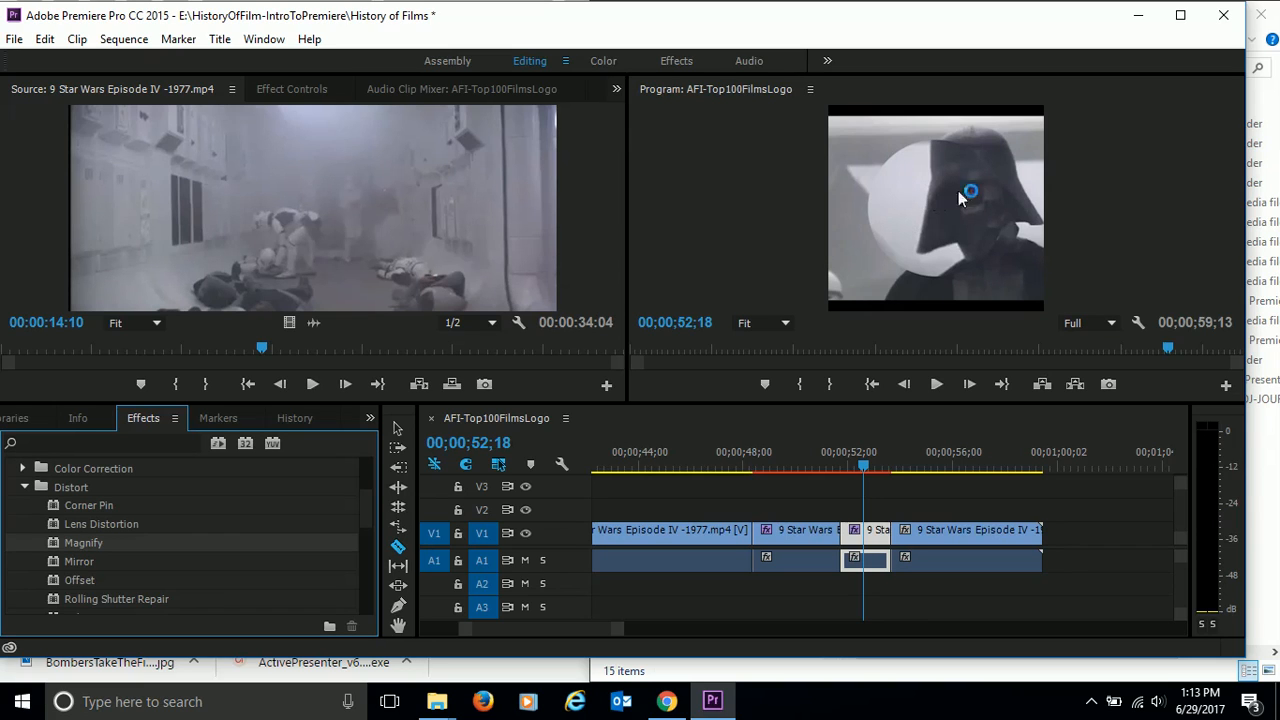
mouse_move(819, 264)
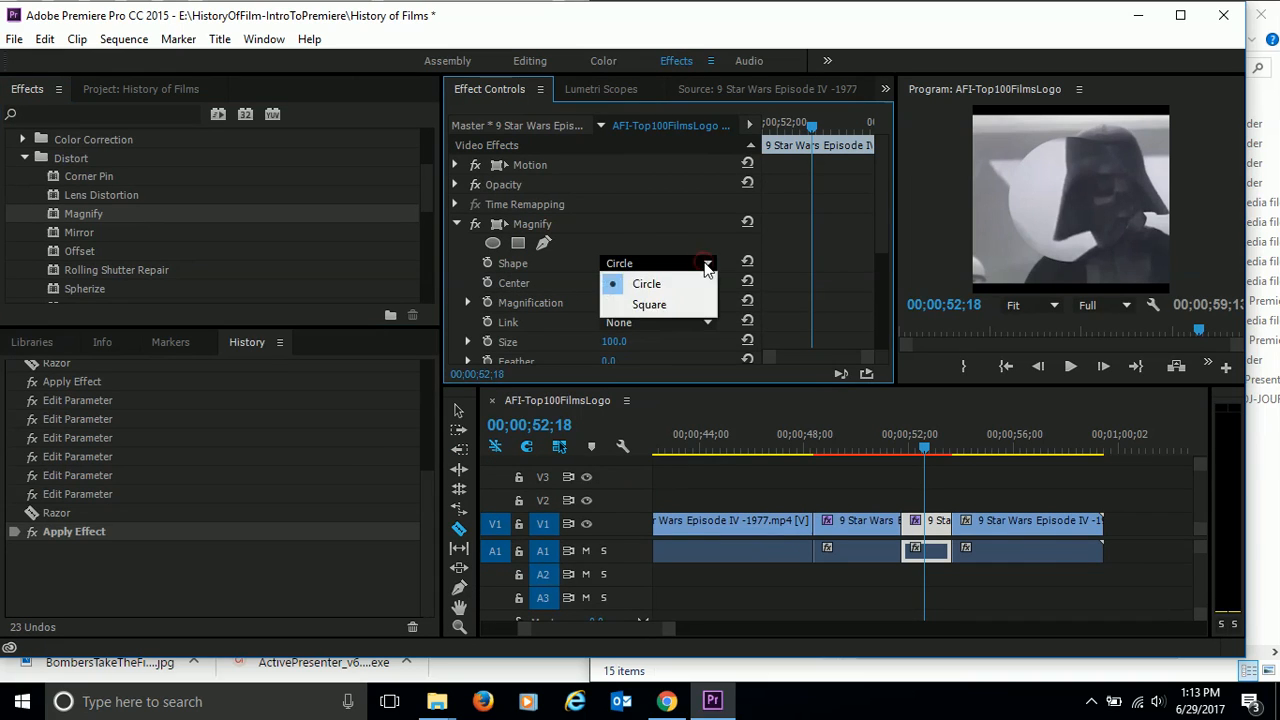
Step: Keep the magnifier circular and shift its centre right to 360 over Vader's face
click(646, 283)
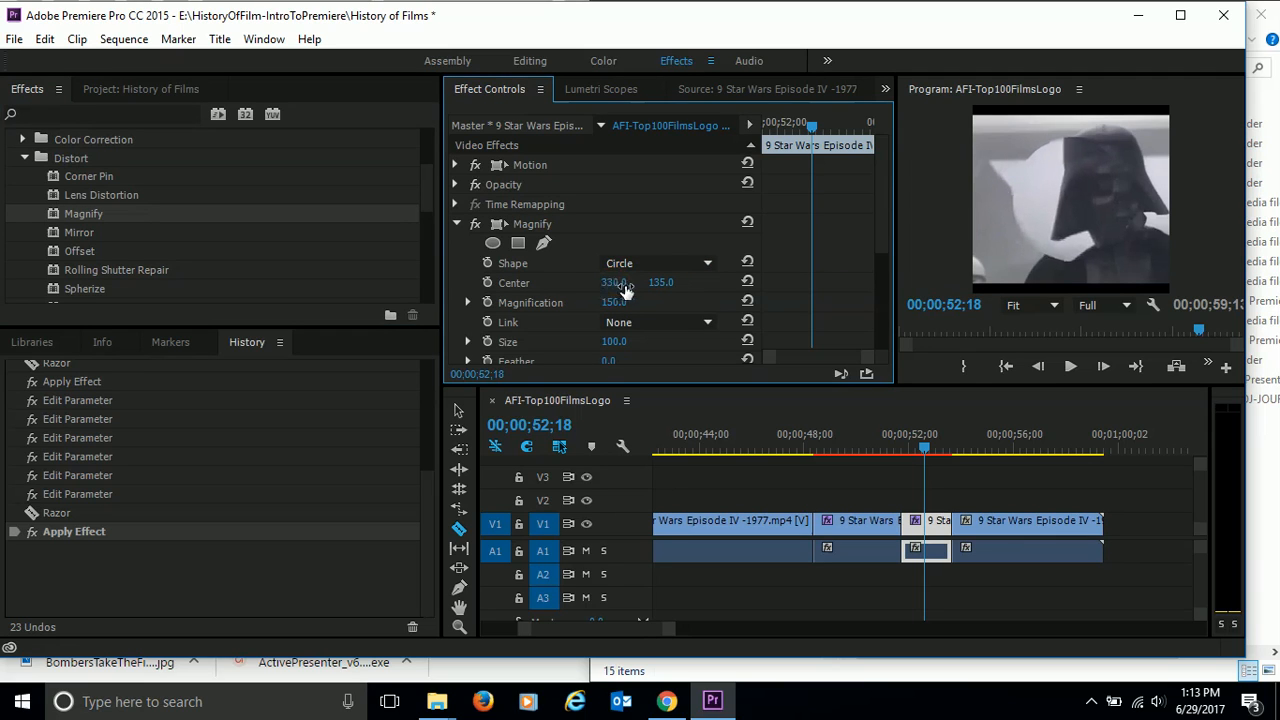
drag(613, 282, 628, 282)
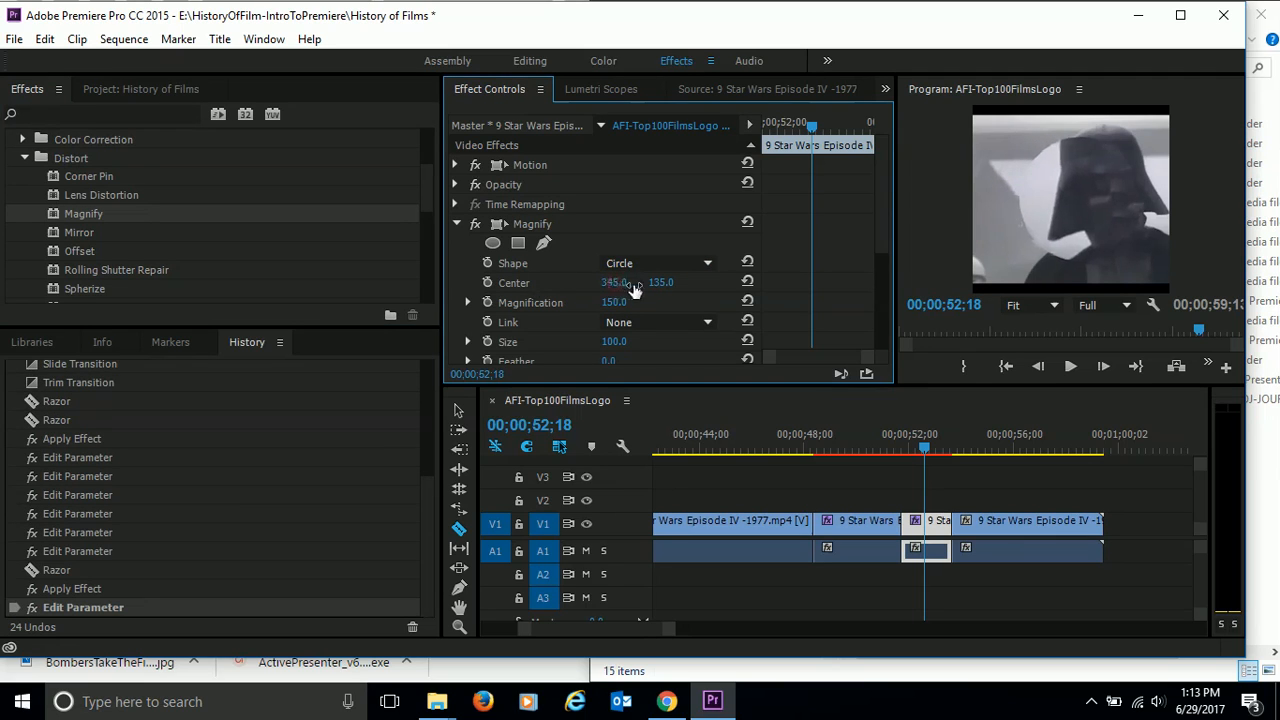
drag(614, 282, 635, 282)
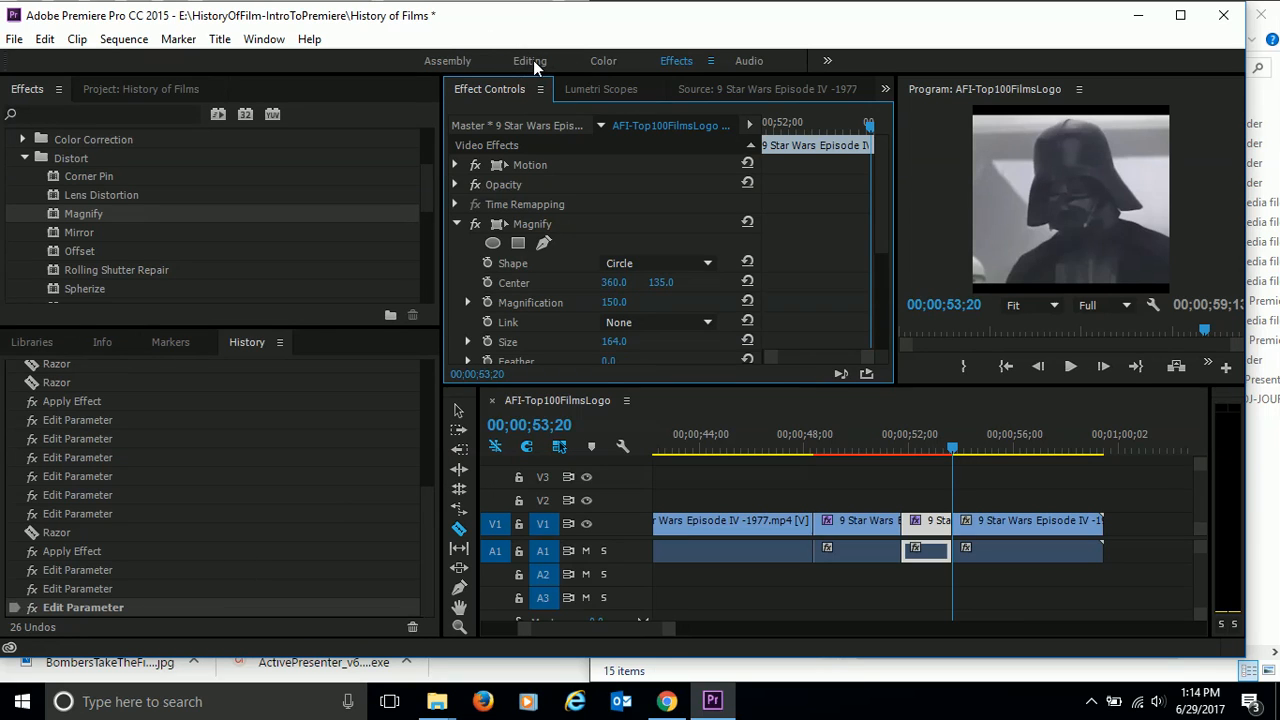
Step: Return to the Editing workspace and play the sequence from 48 seconds through the magnified close-up
click(529, 60)
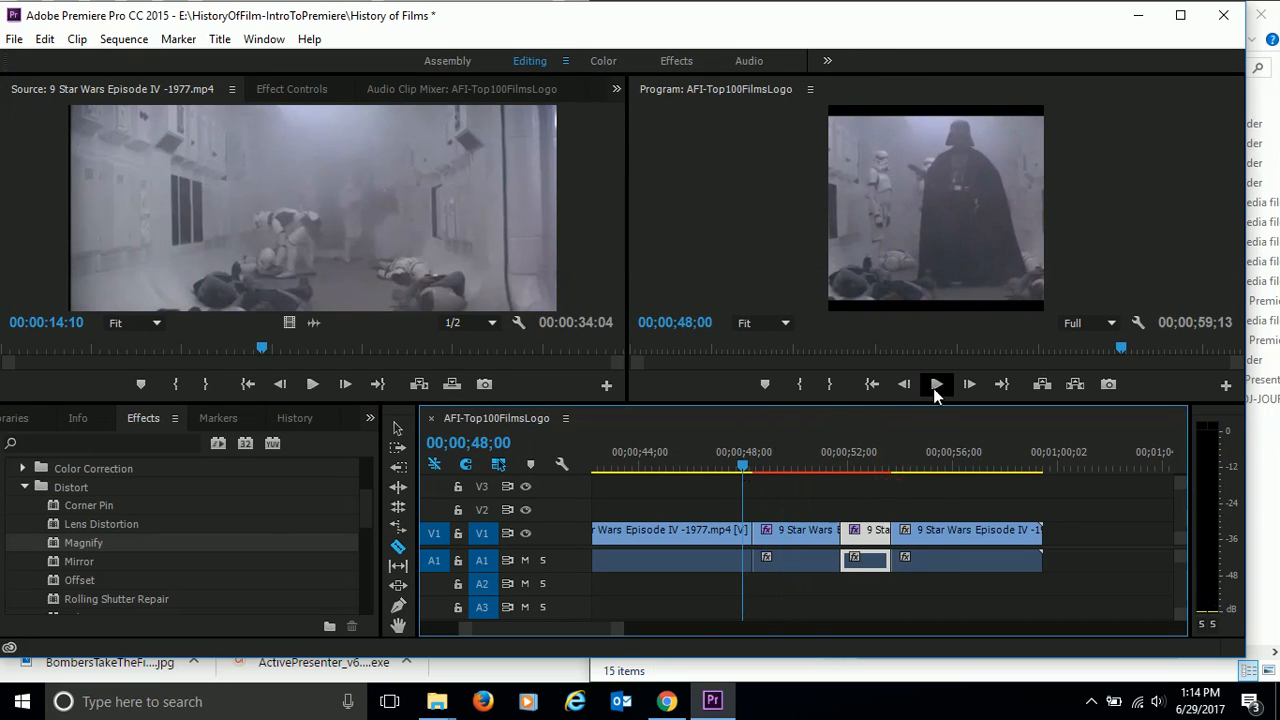
click(936, 384)
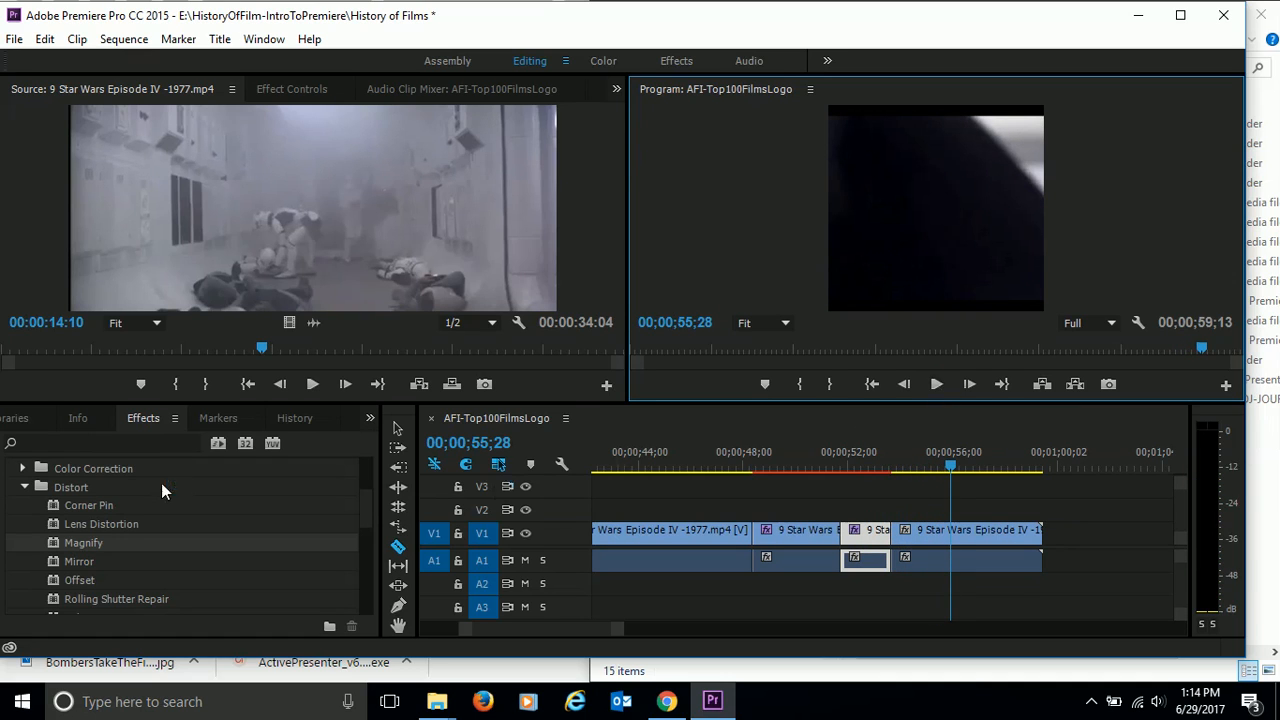
scroll(down, 3)
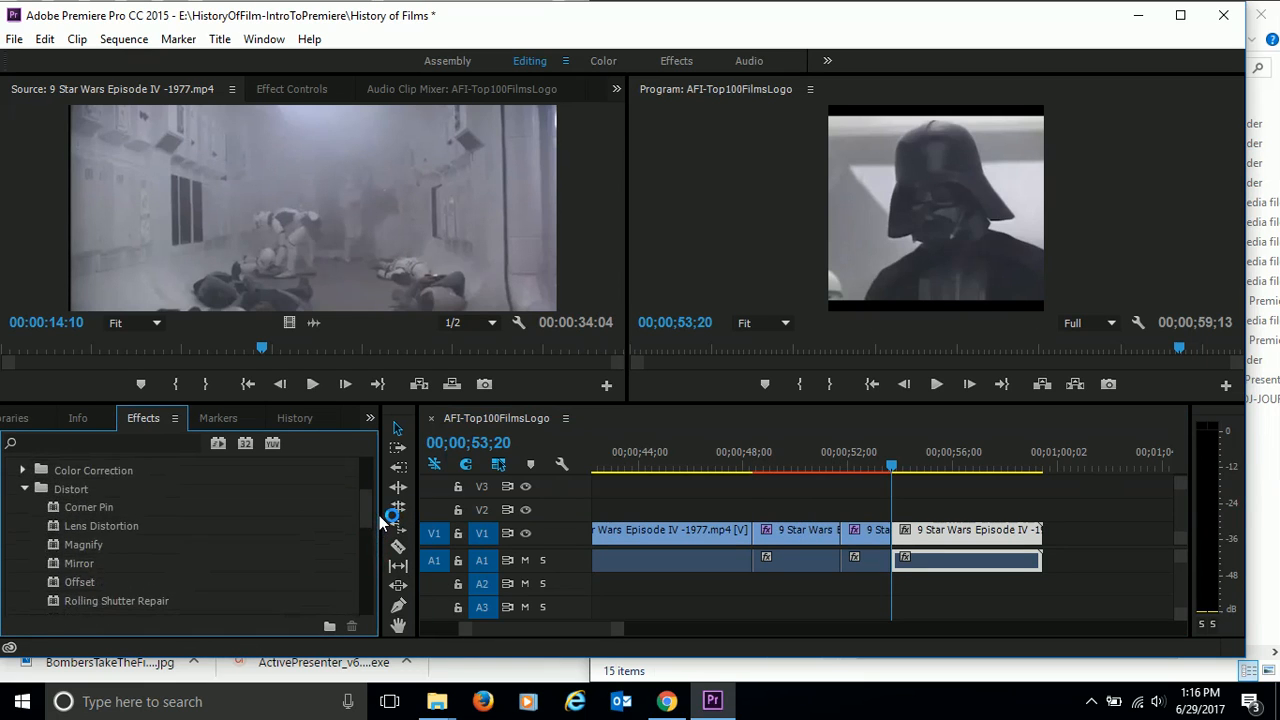
Step: Play the wave-warped final clip, then show its settings in the Effects workspace
scroll(down, 3)
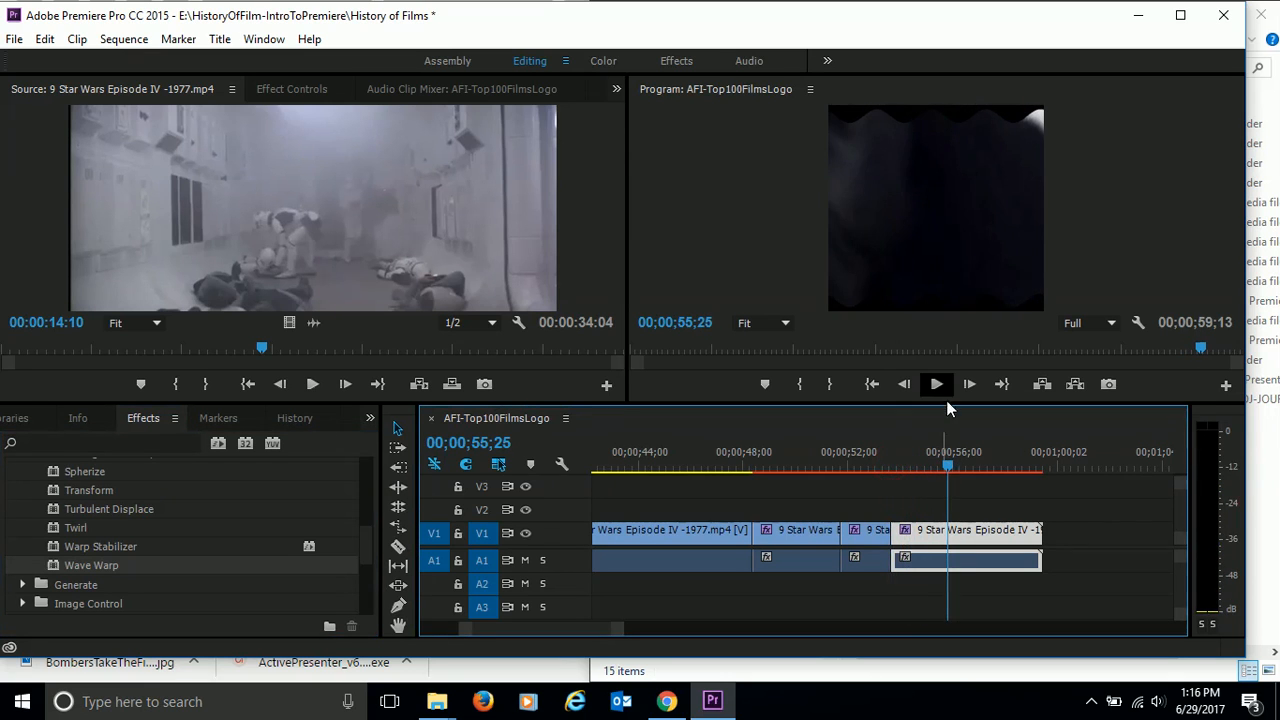
click(936, 384)
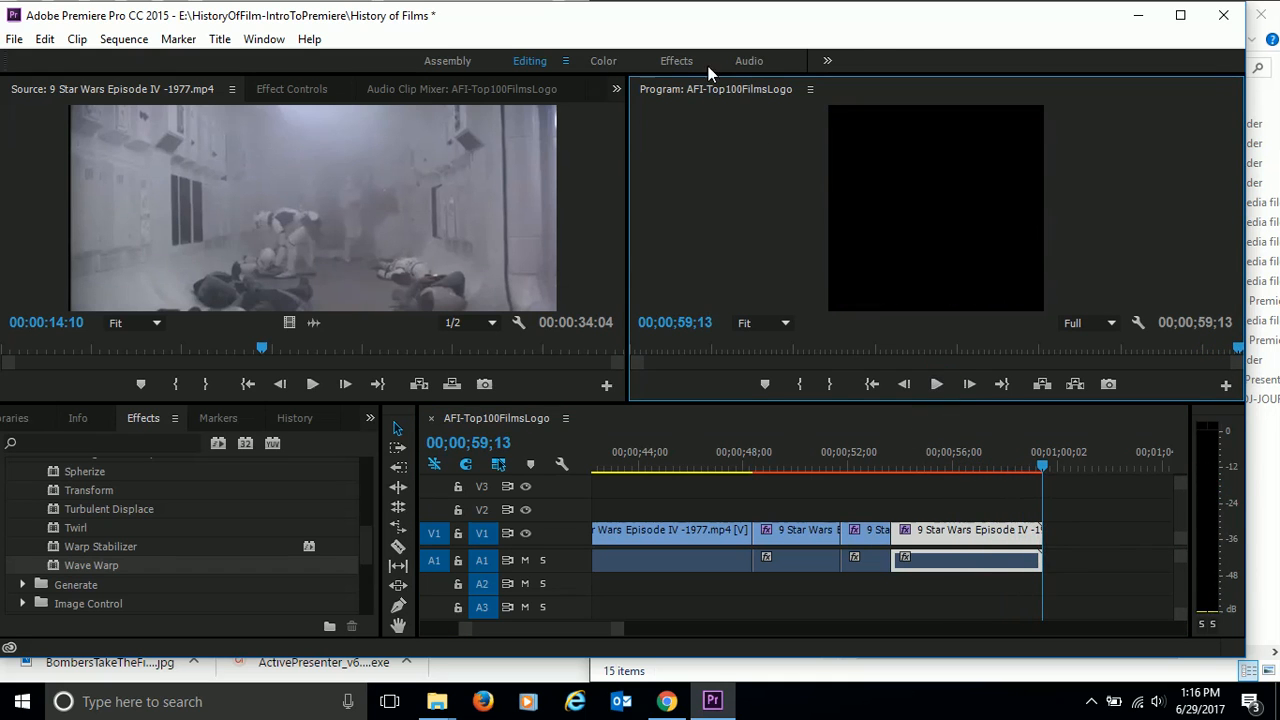
mouse_move(716, 64)
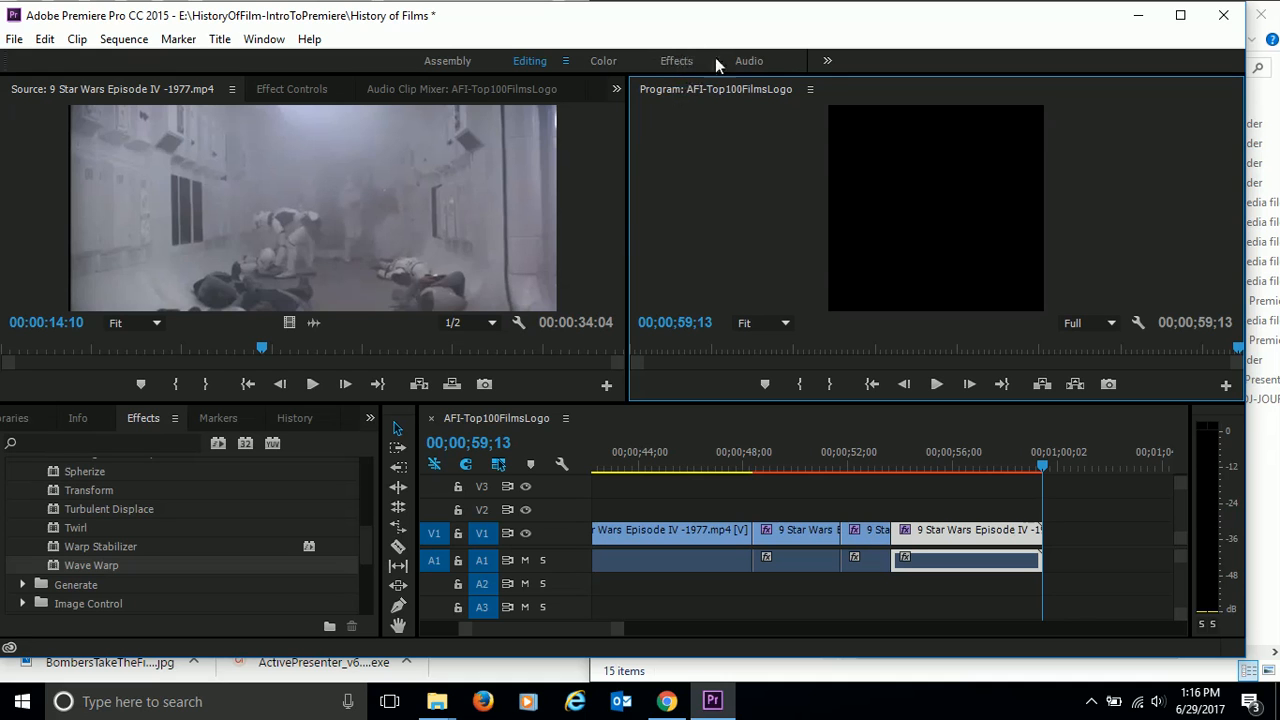
click(676, 61)
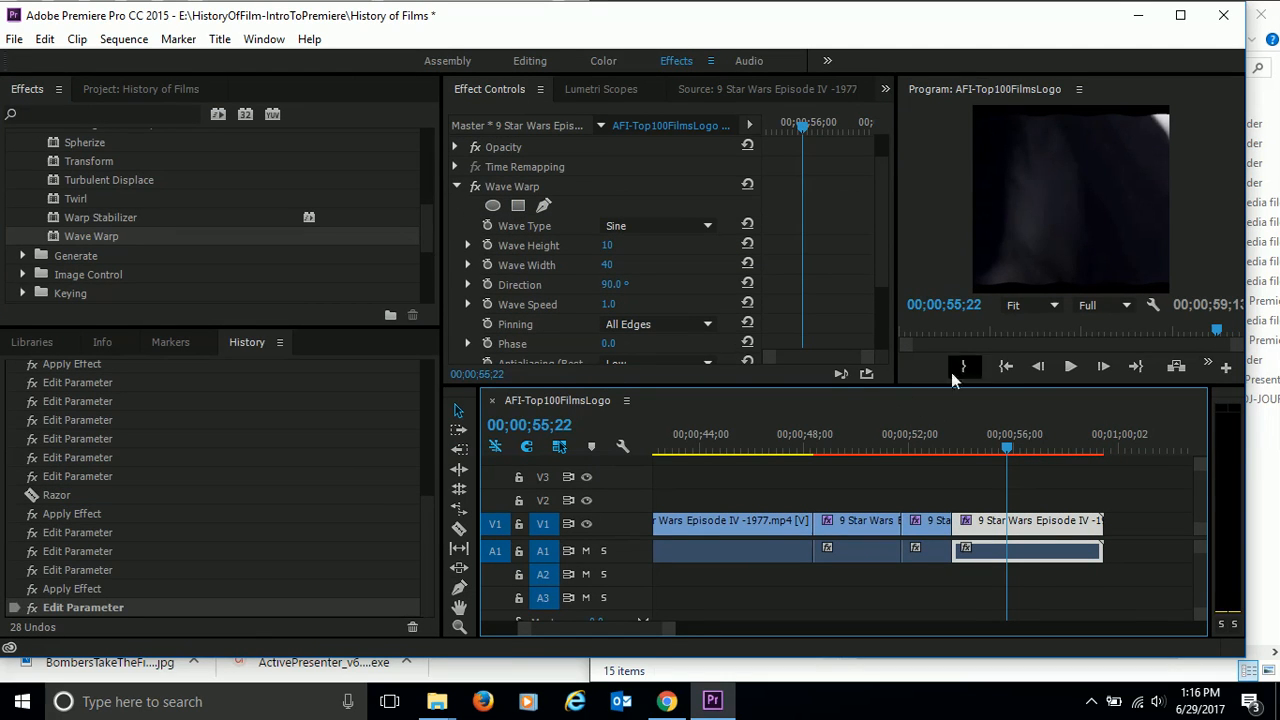
Step: Briefly play the wave-warped ending, then return to the Editing workspace
click(1070, 366)
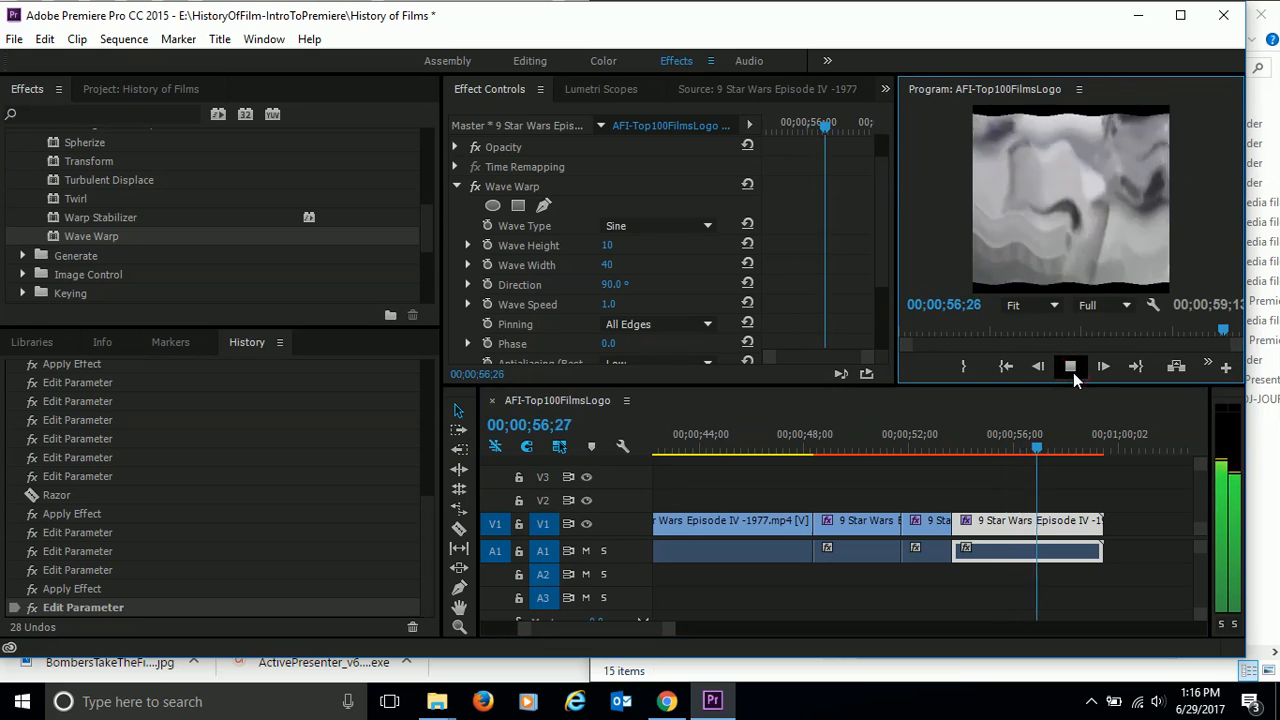
click(1070, 366)
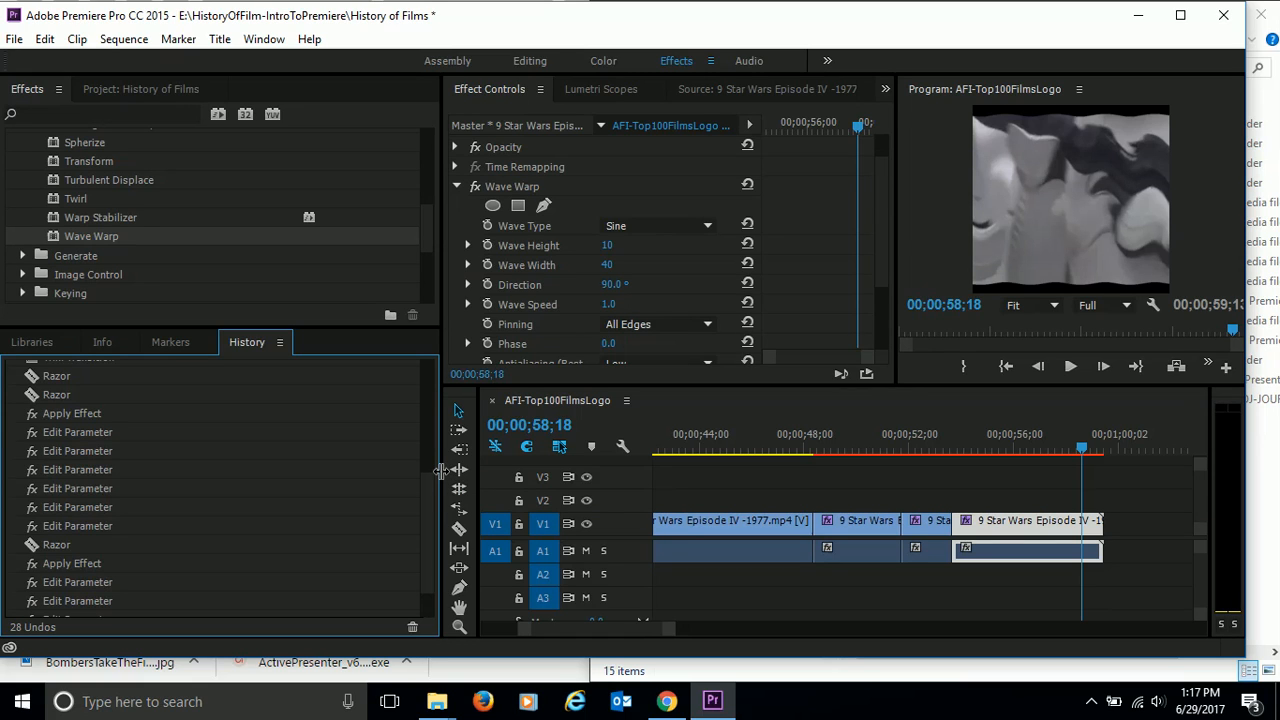
mouse_move(497, 397)
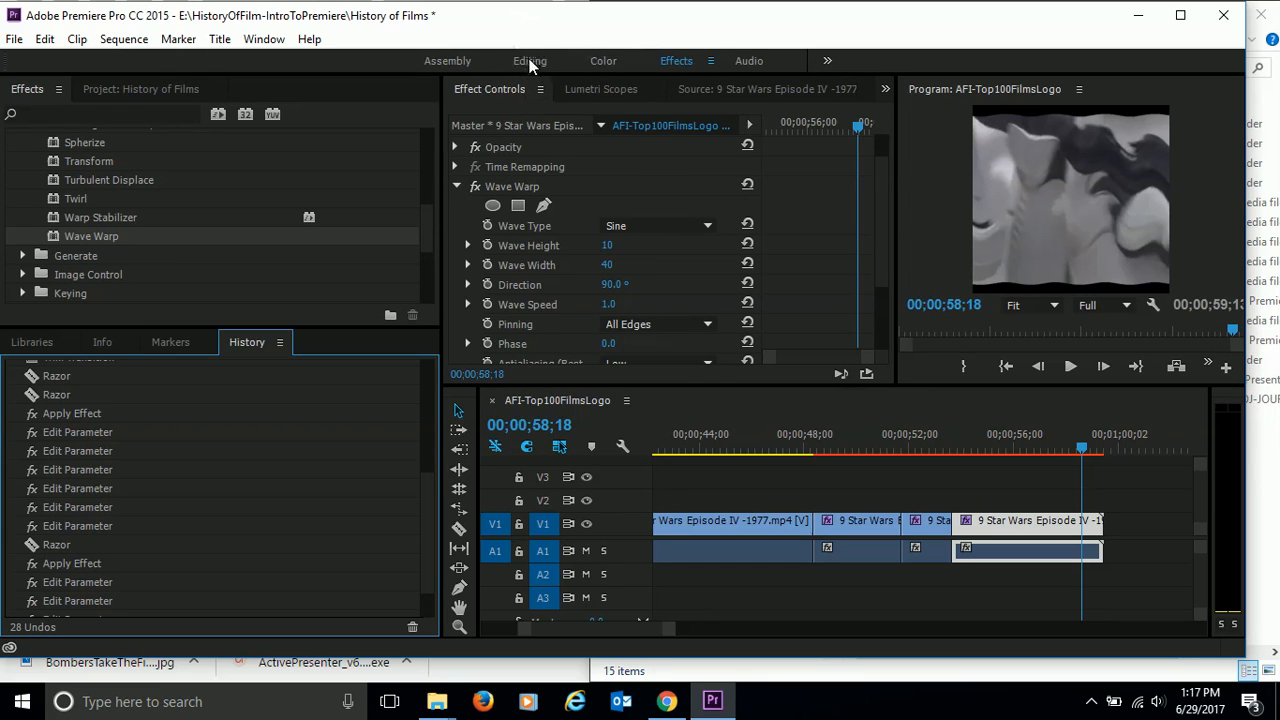
click(529, 60)
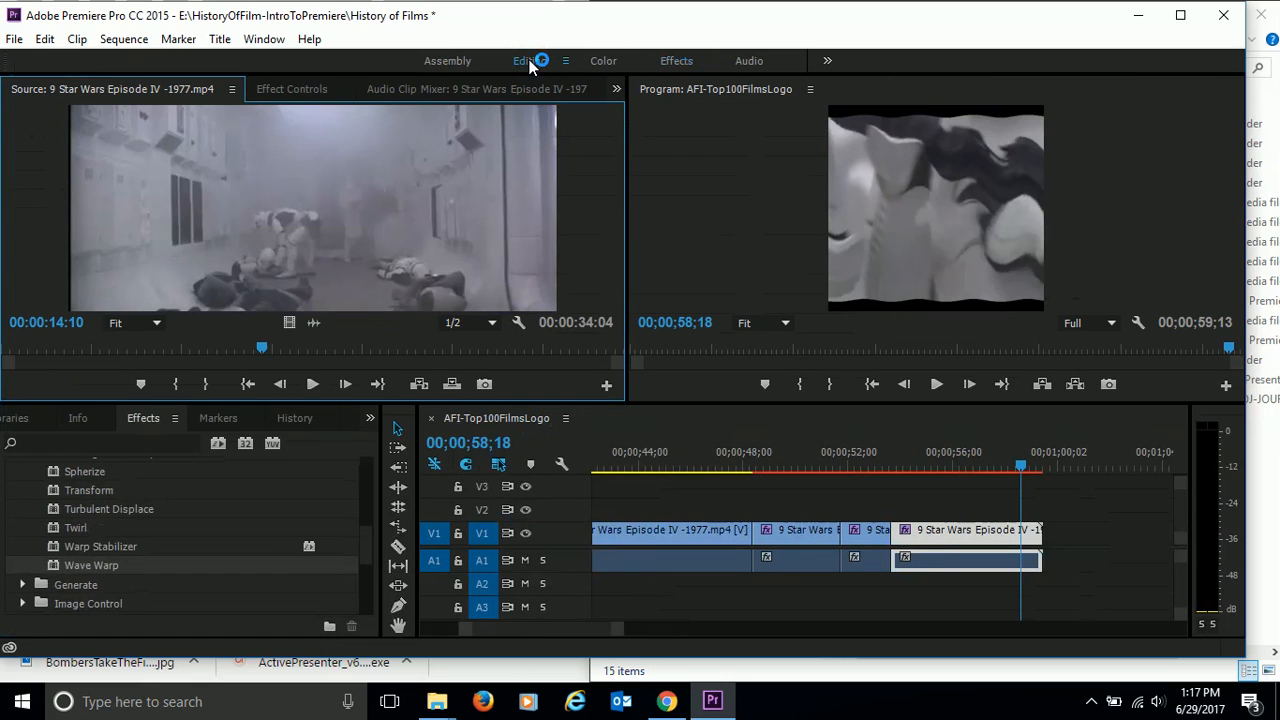
click(529, 61)
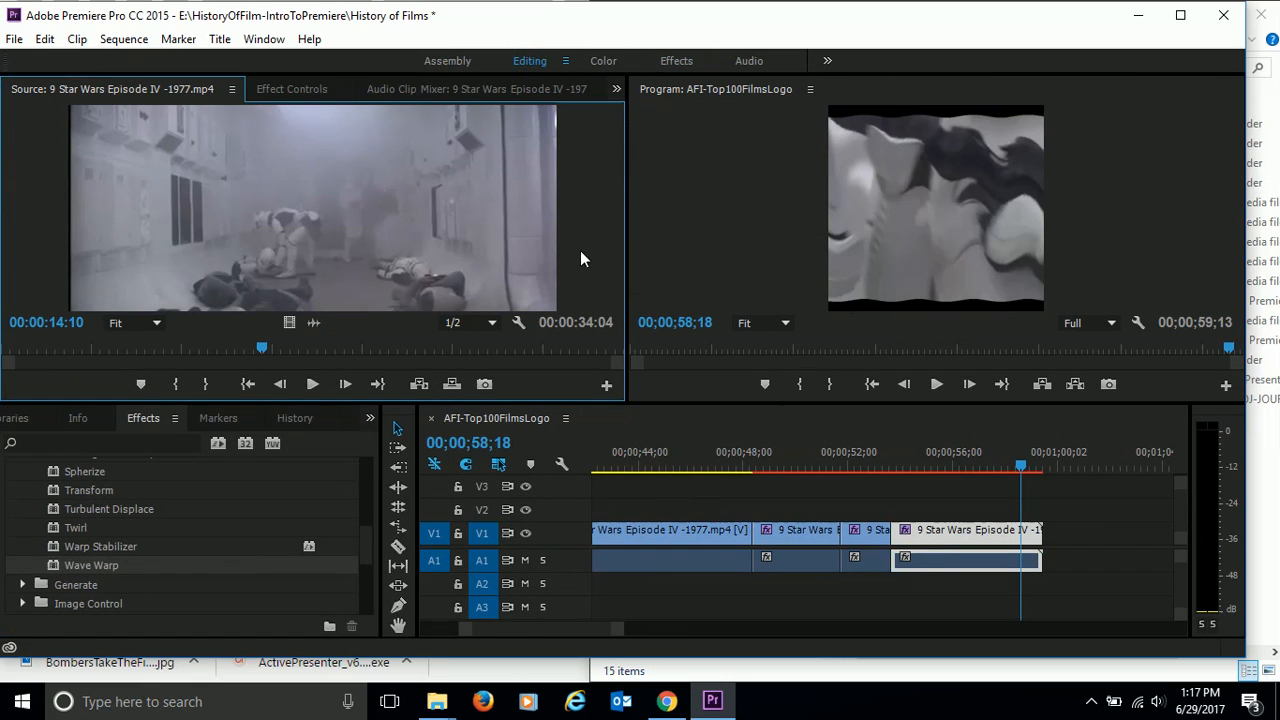